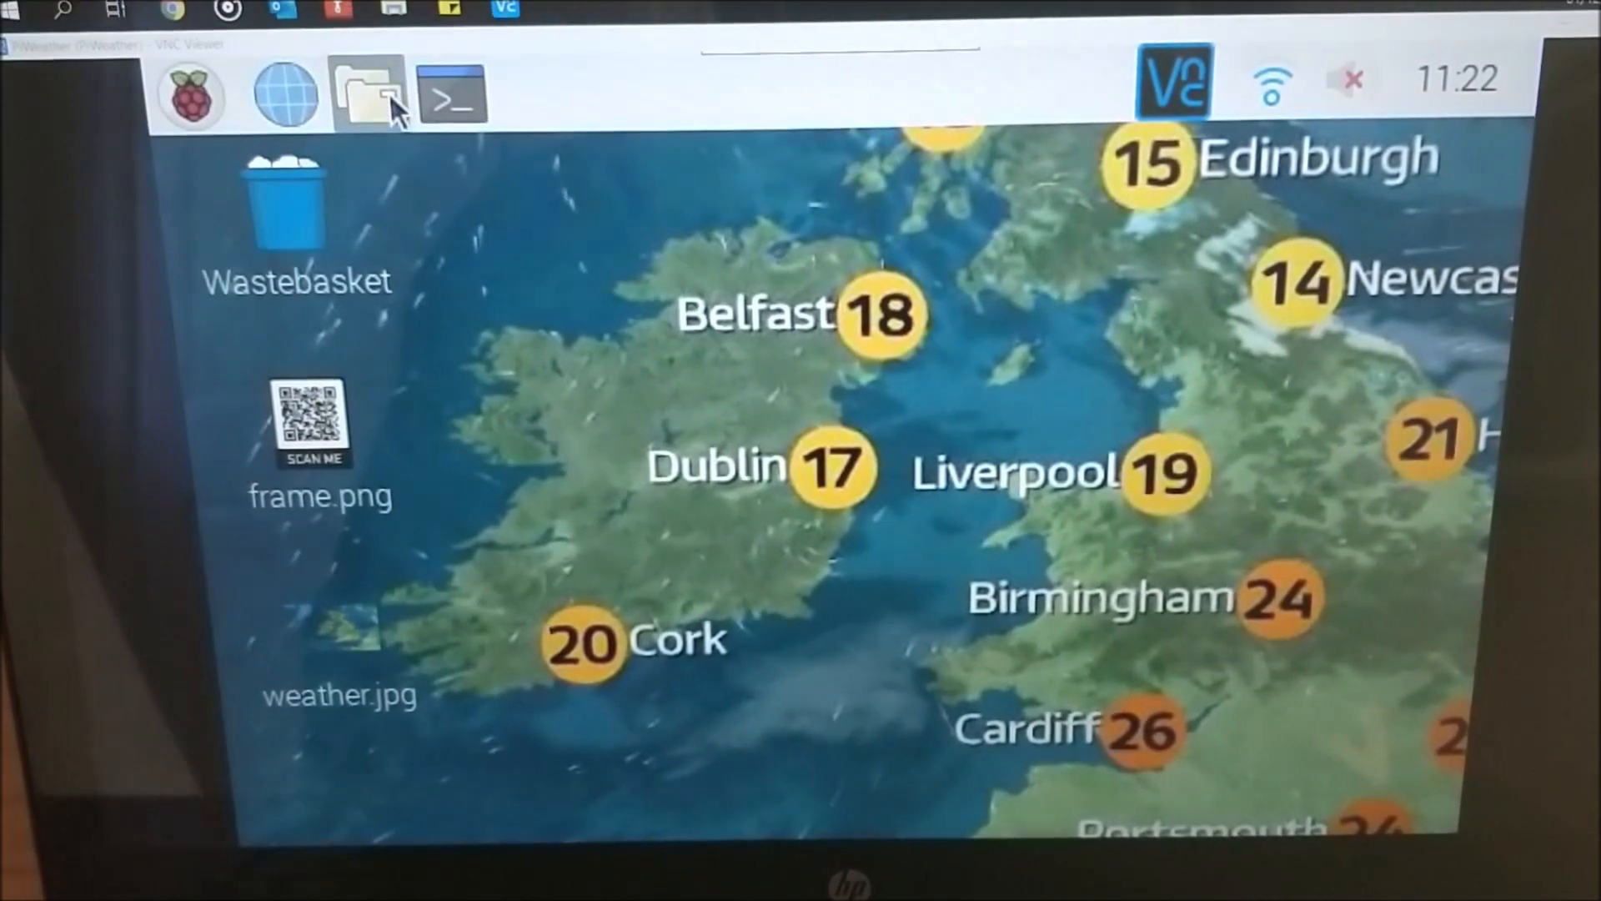
- Open a terminal on the Pi, list files and cd into Weather_Station/
left_click(365, 91)
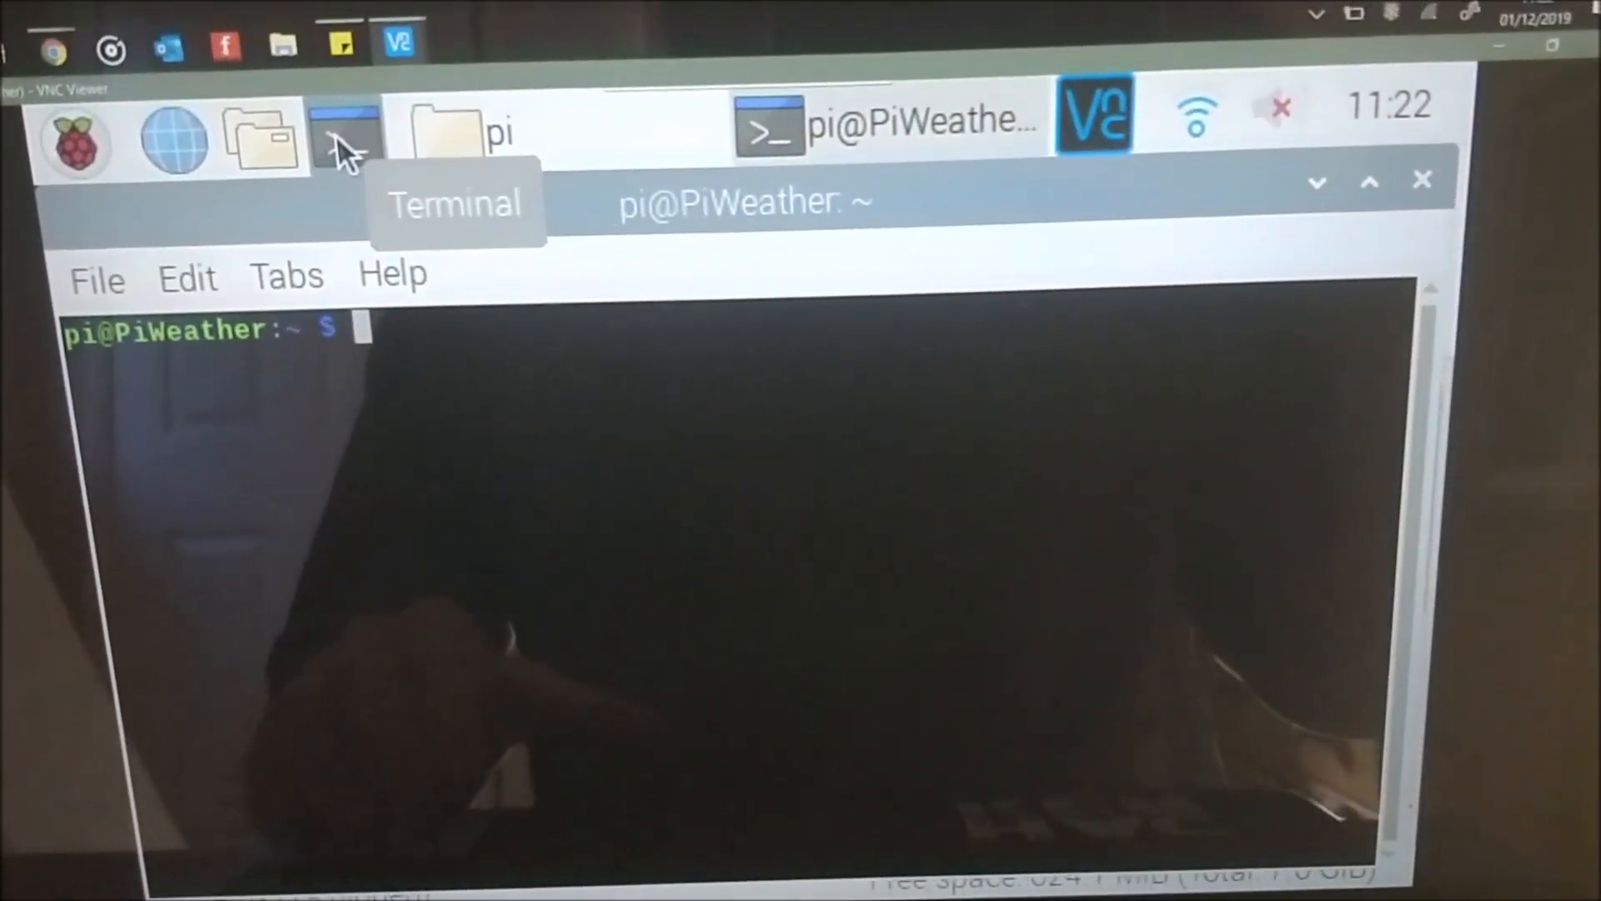
type("ls")
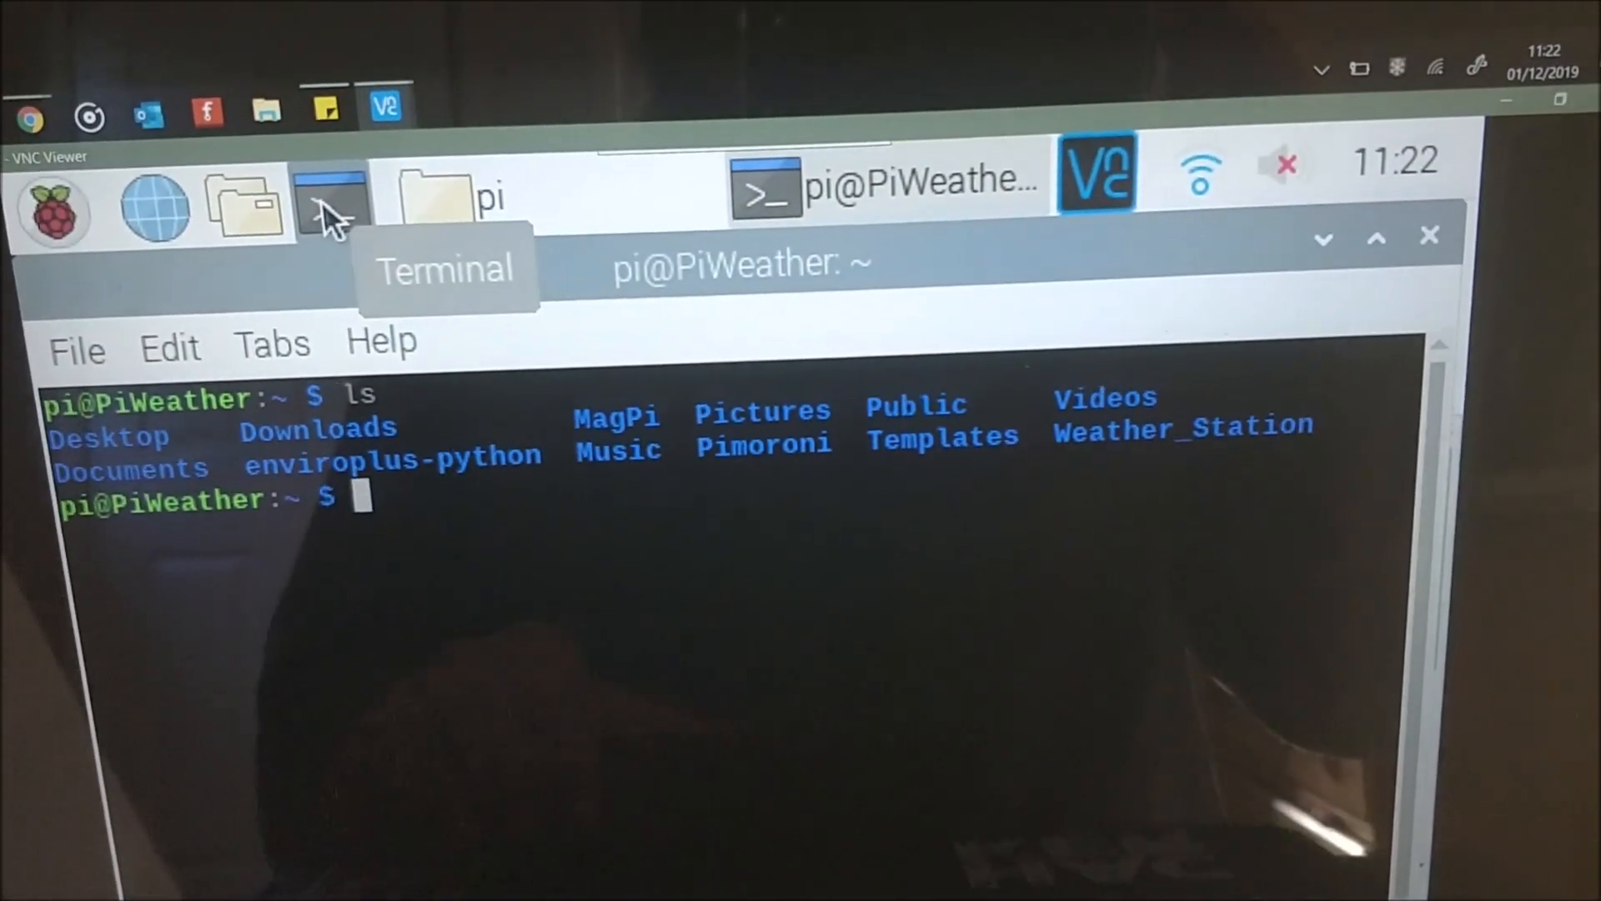
type("cd")
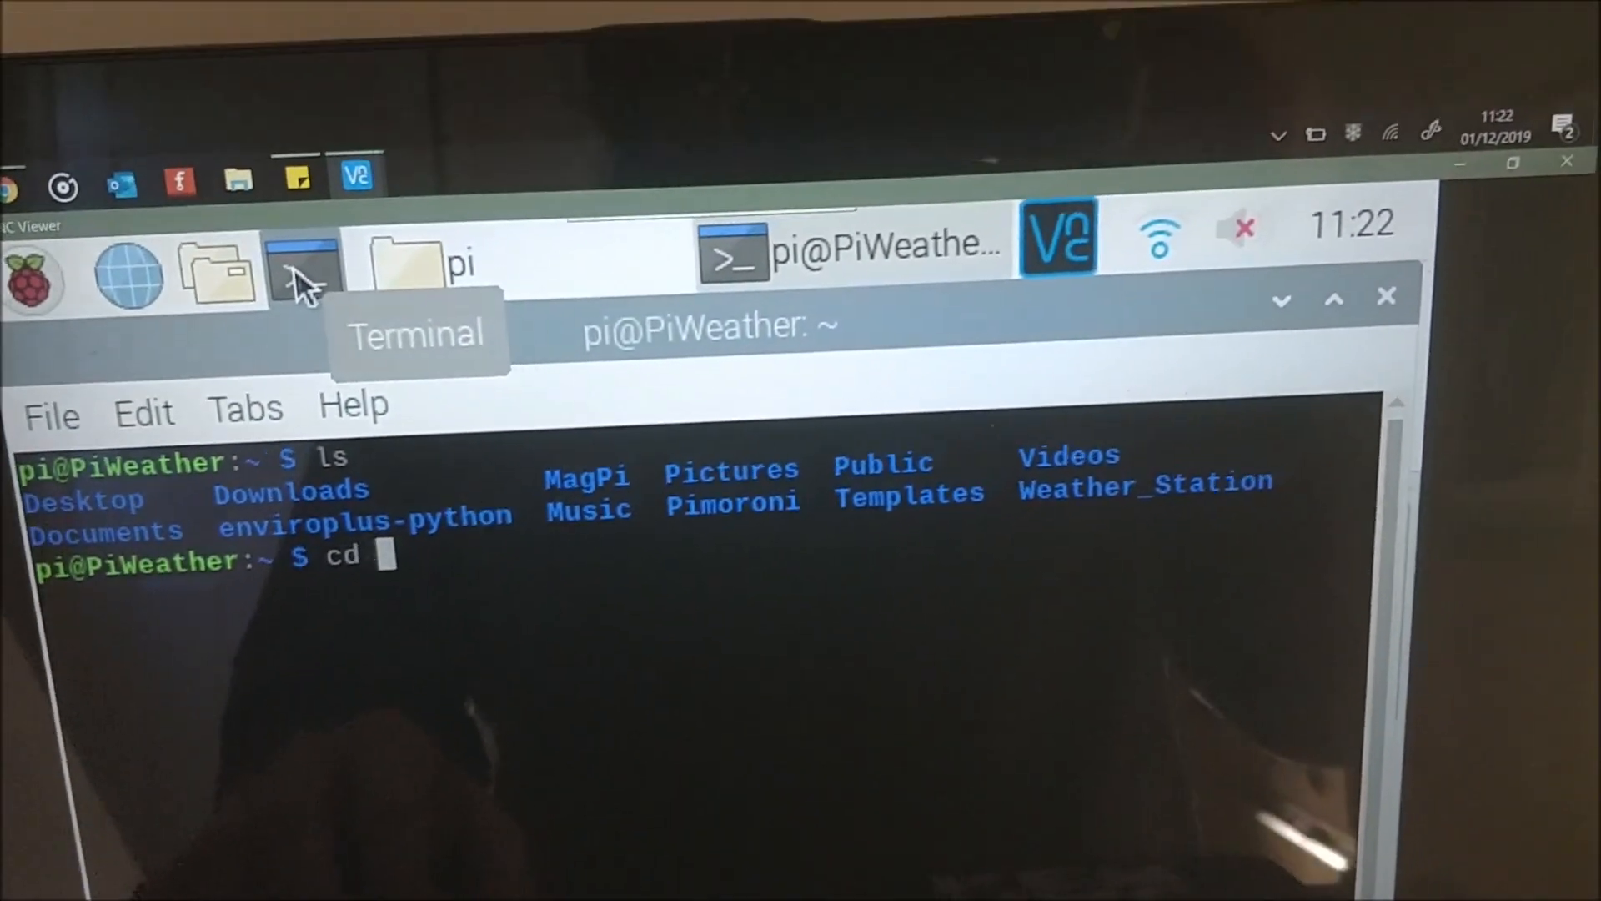
type("We")
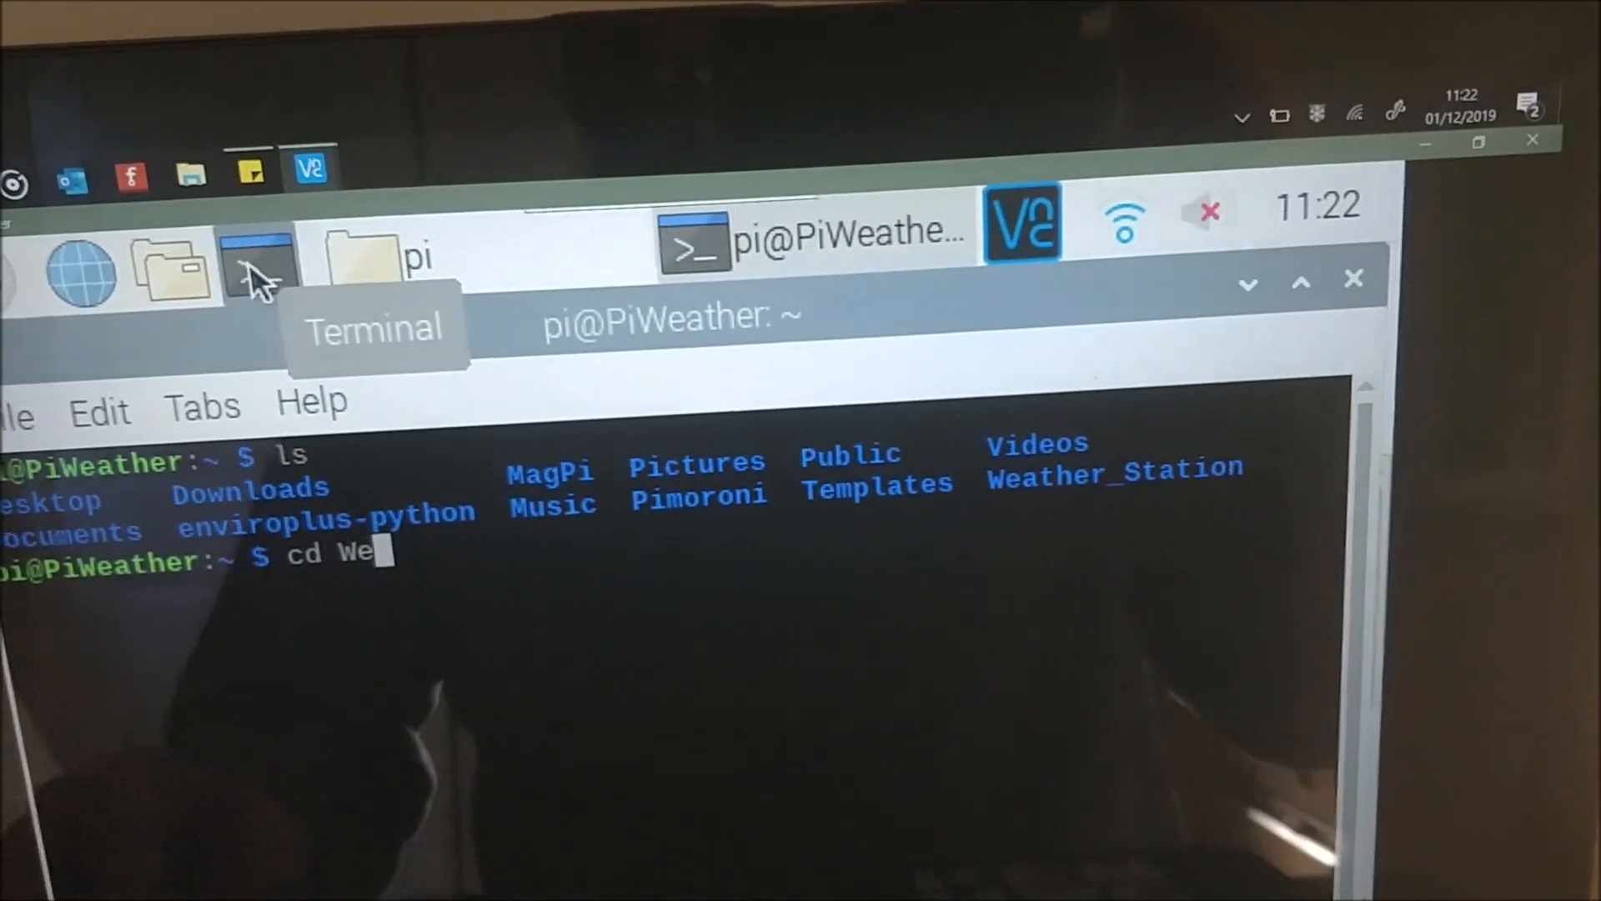
type("Weather_Station/")
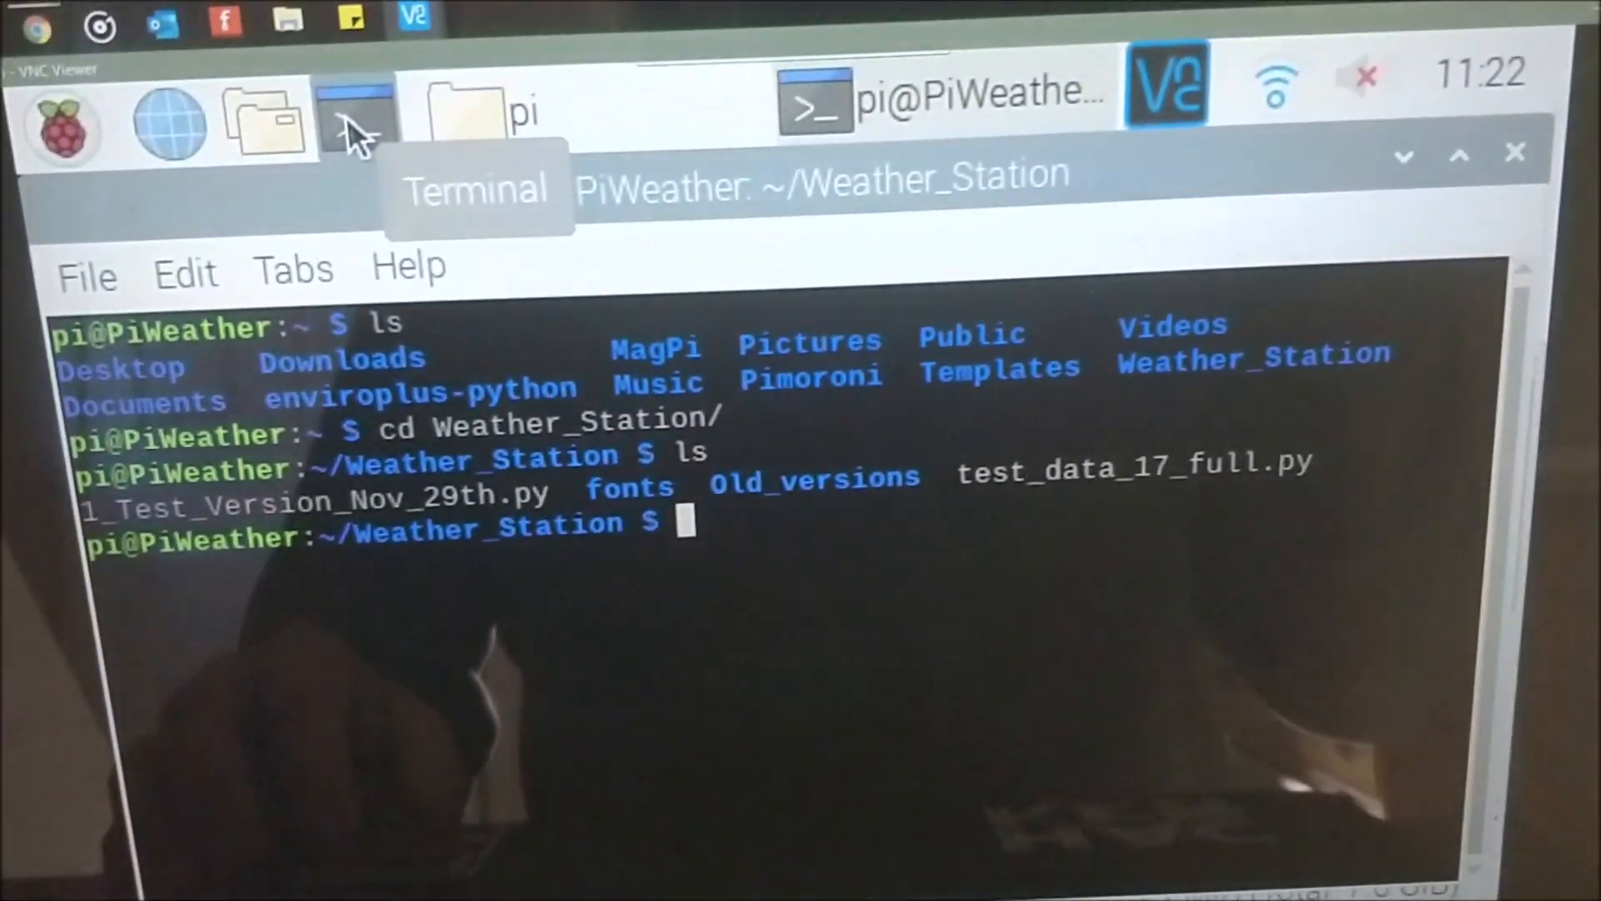
- Begin typing the sudo python3 command for the 1_Test_Version script
type("sudo py")
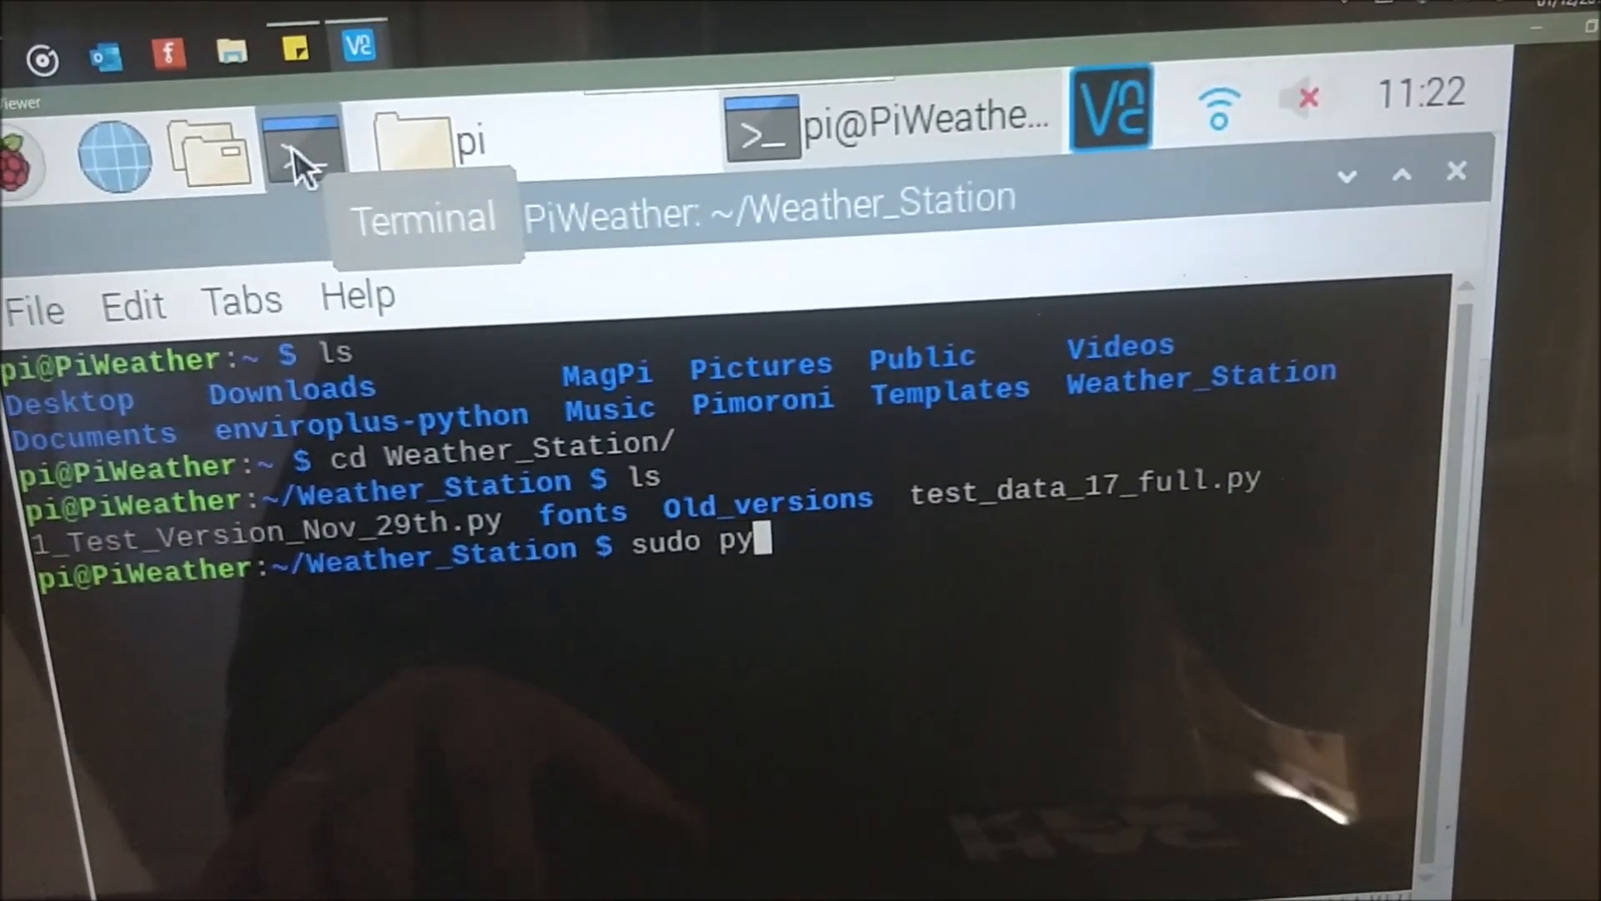
type("thon")
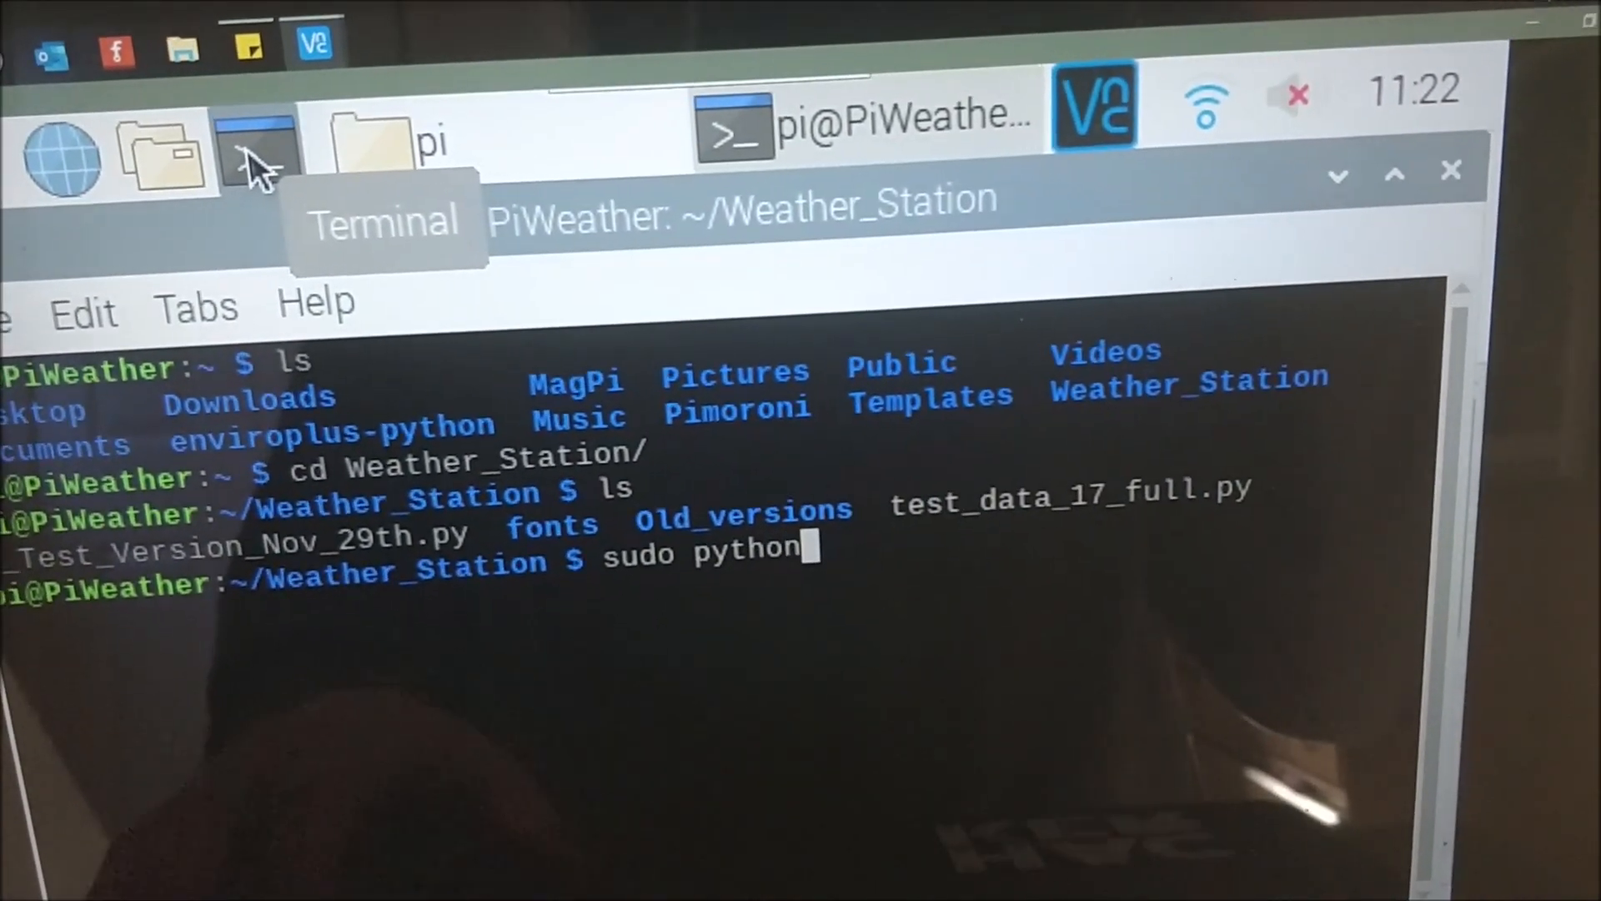
type("3")
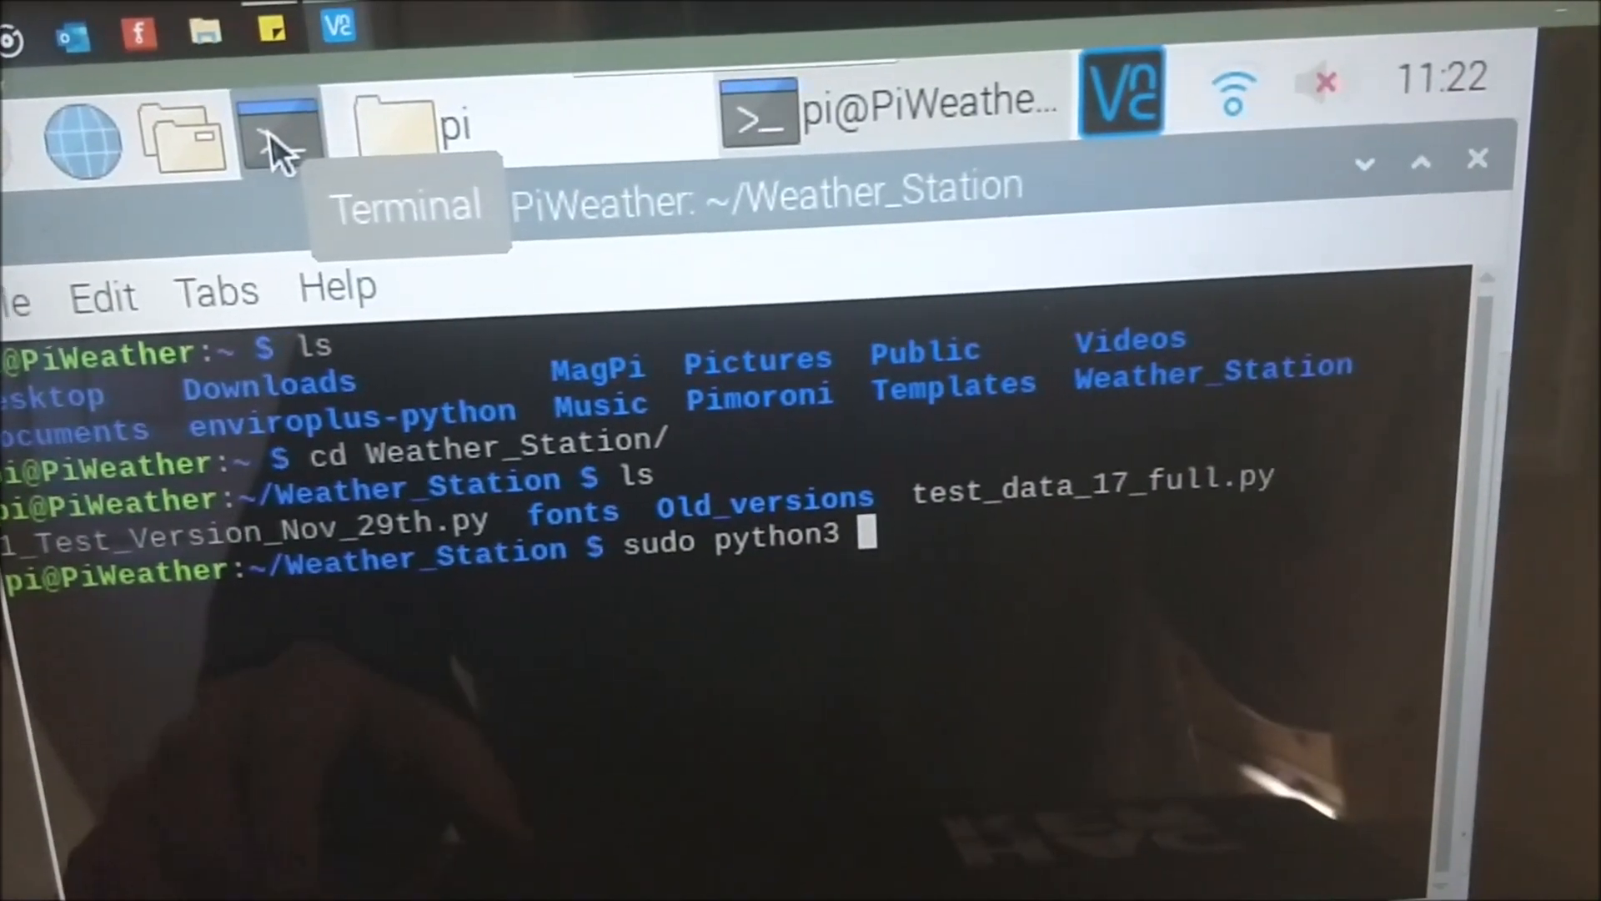
type("1_Test_Version_Nov_29th.py")
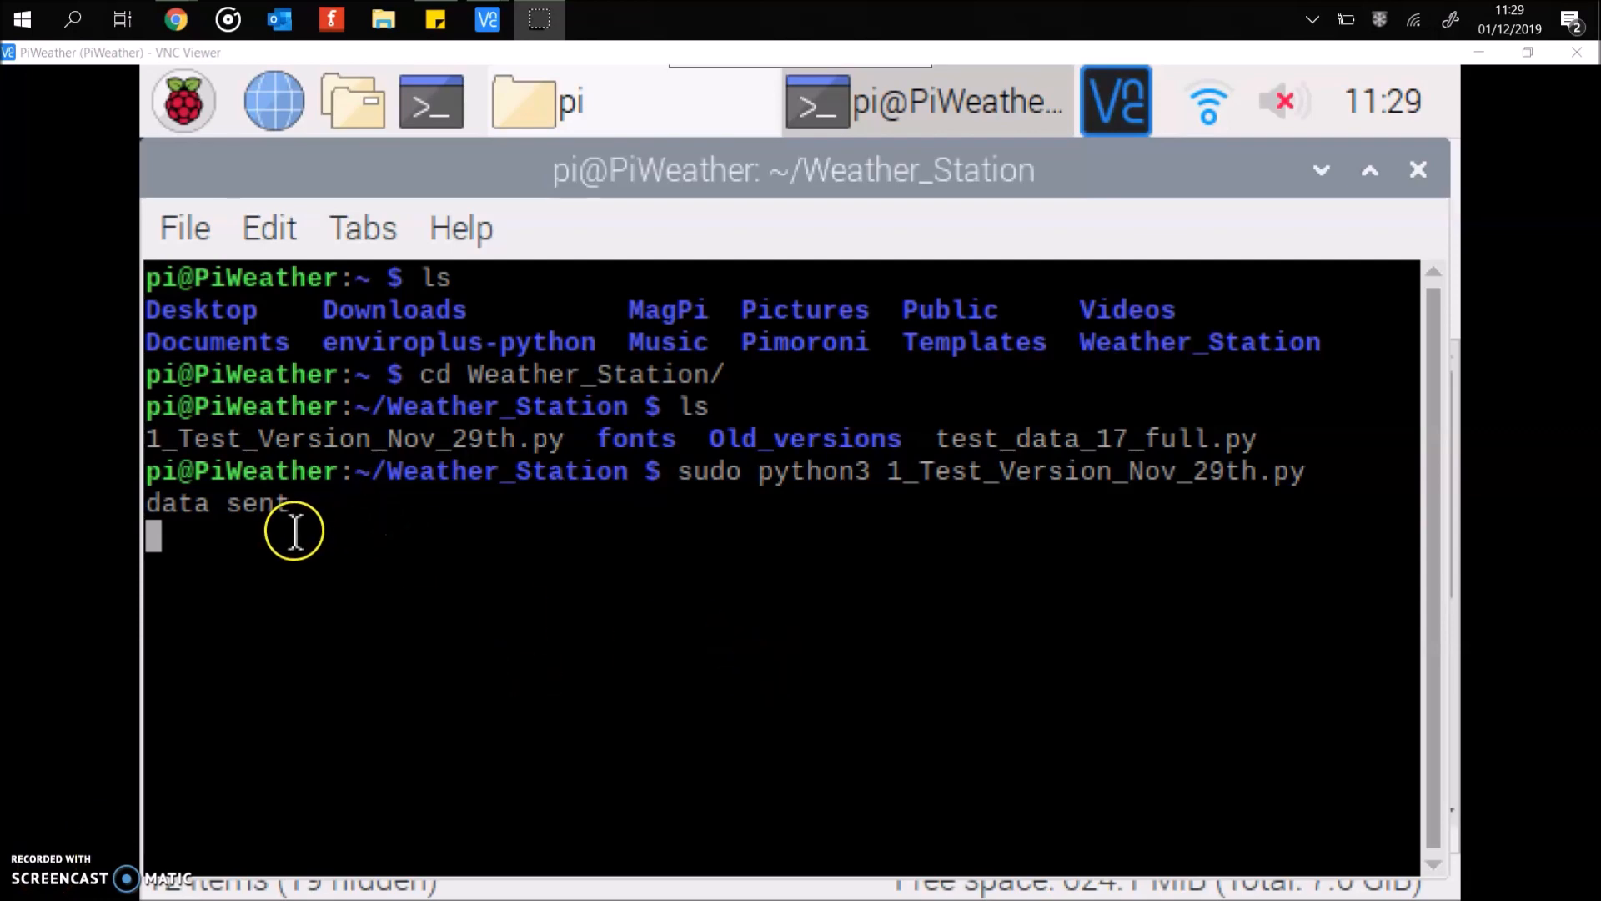
- Run sudo python3 1_Test_Version_Nov_29th.py until it reports data sent
double_click(258, 502)
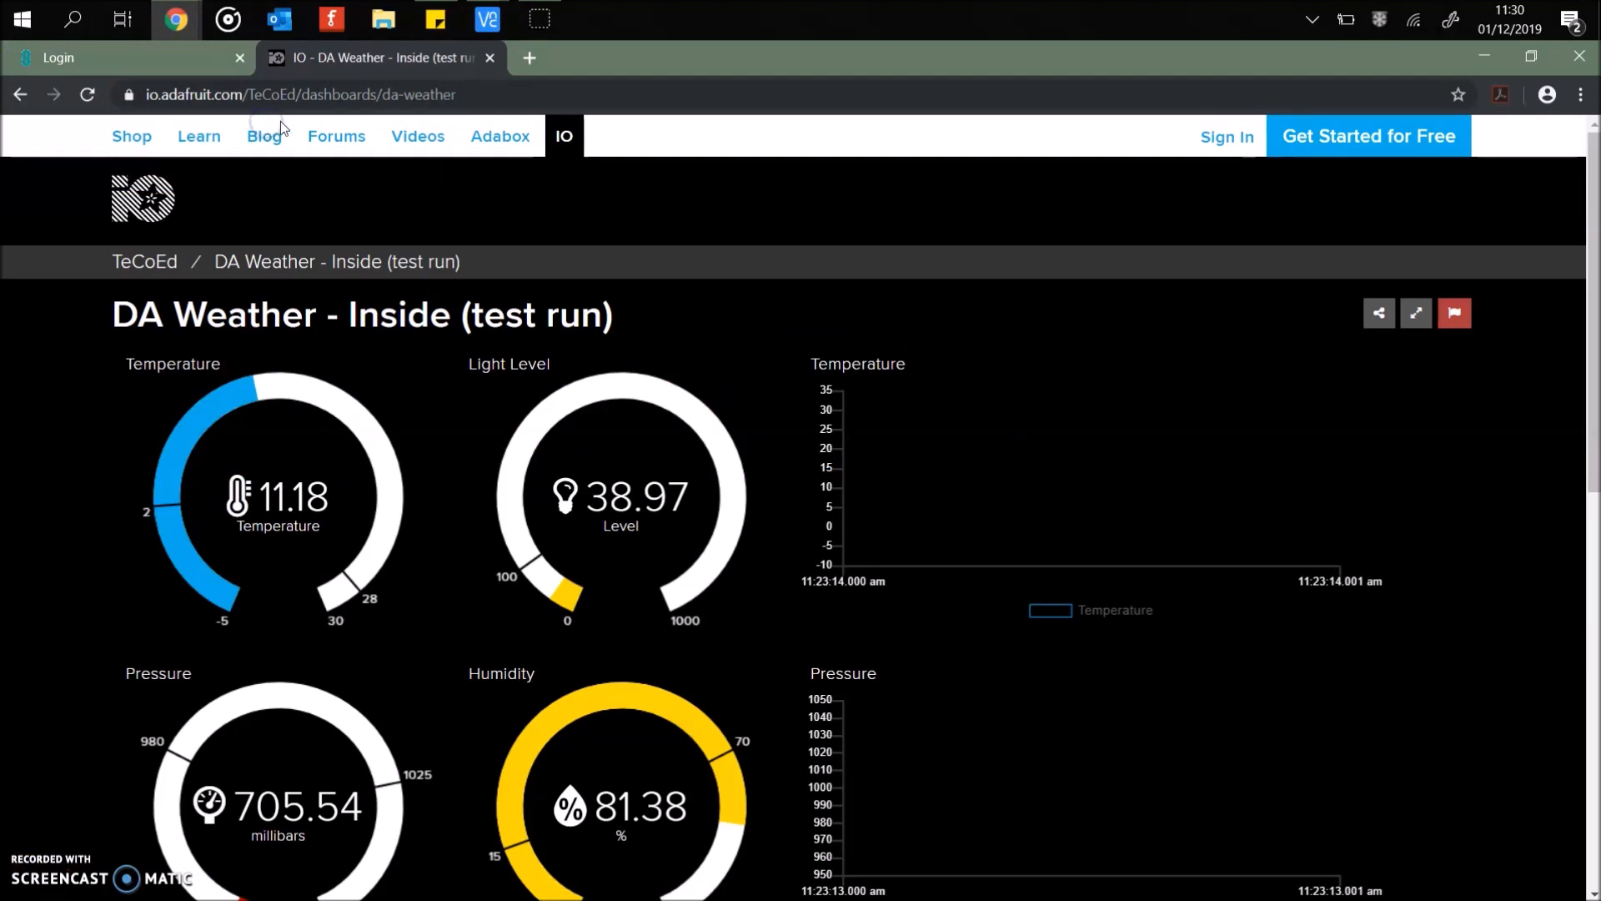
mouse_move(1200, 327)
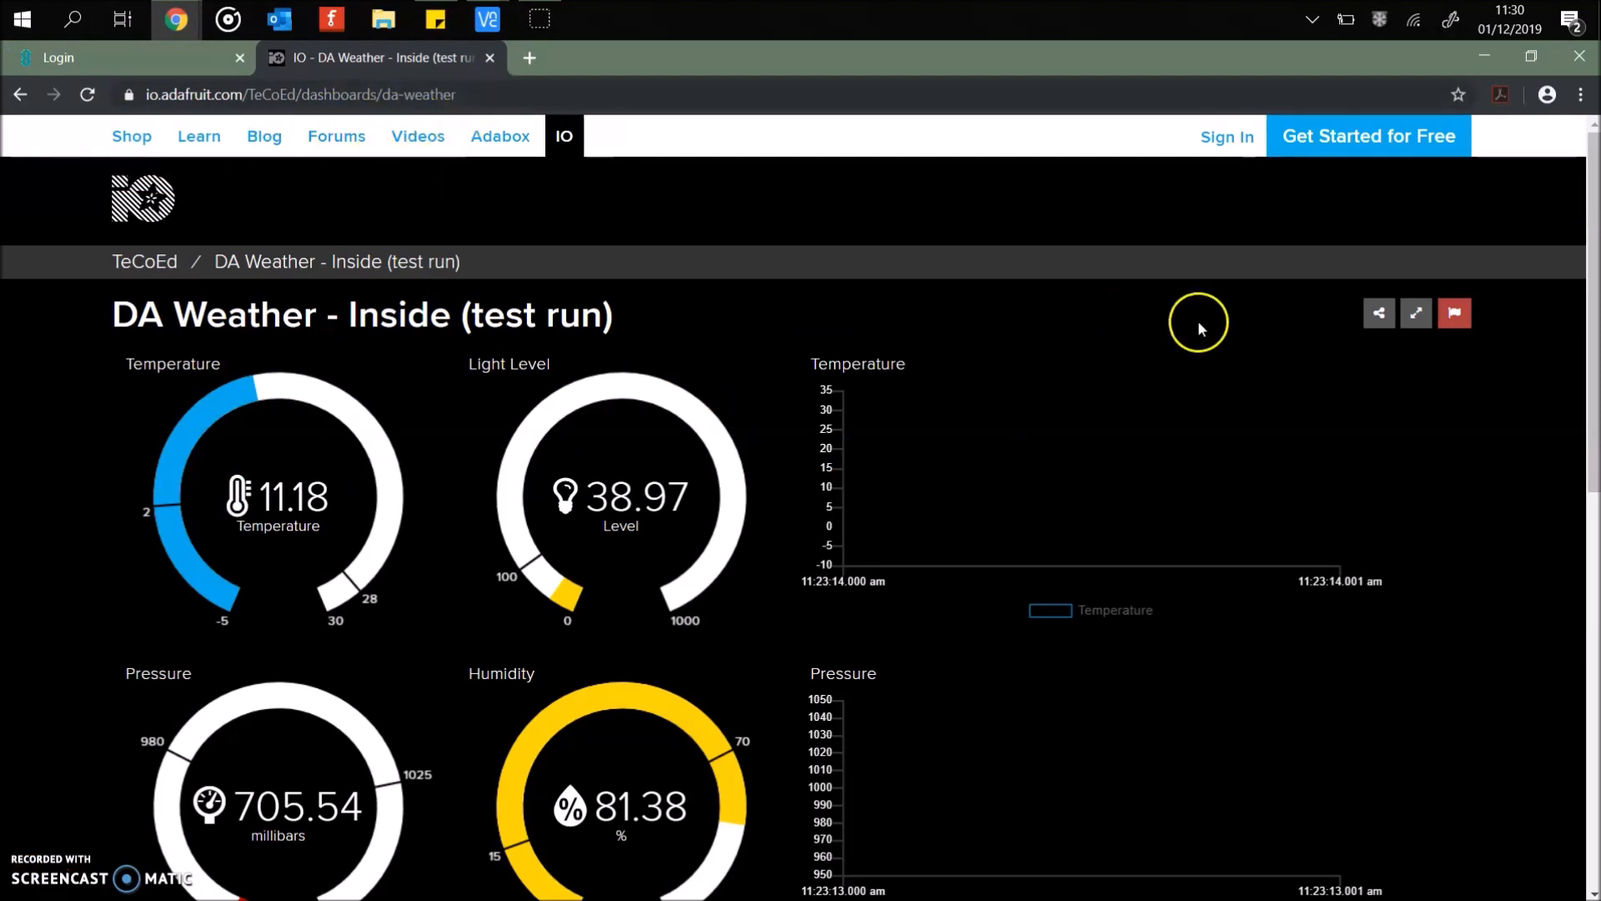
- Switch the DA Weather - Inside (test run) dashboard to fullscreen view
left_click(299, 94)
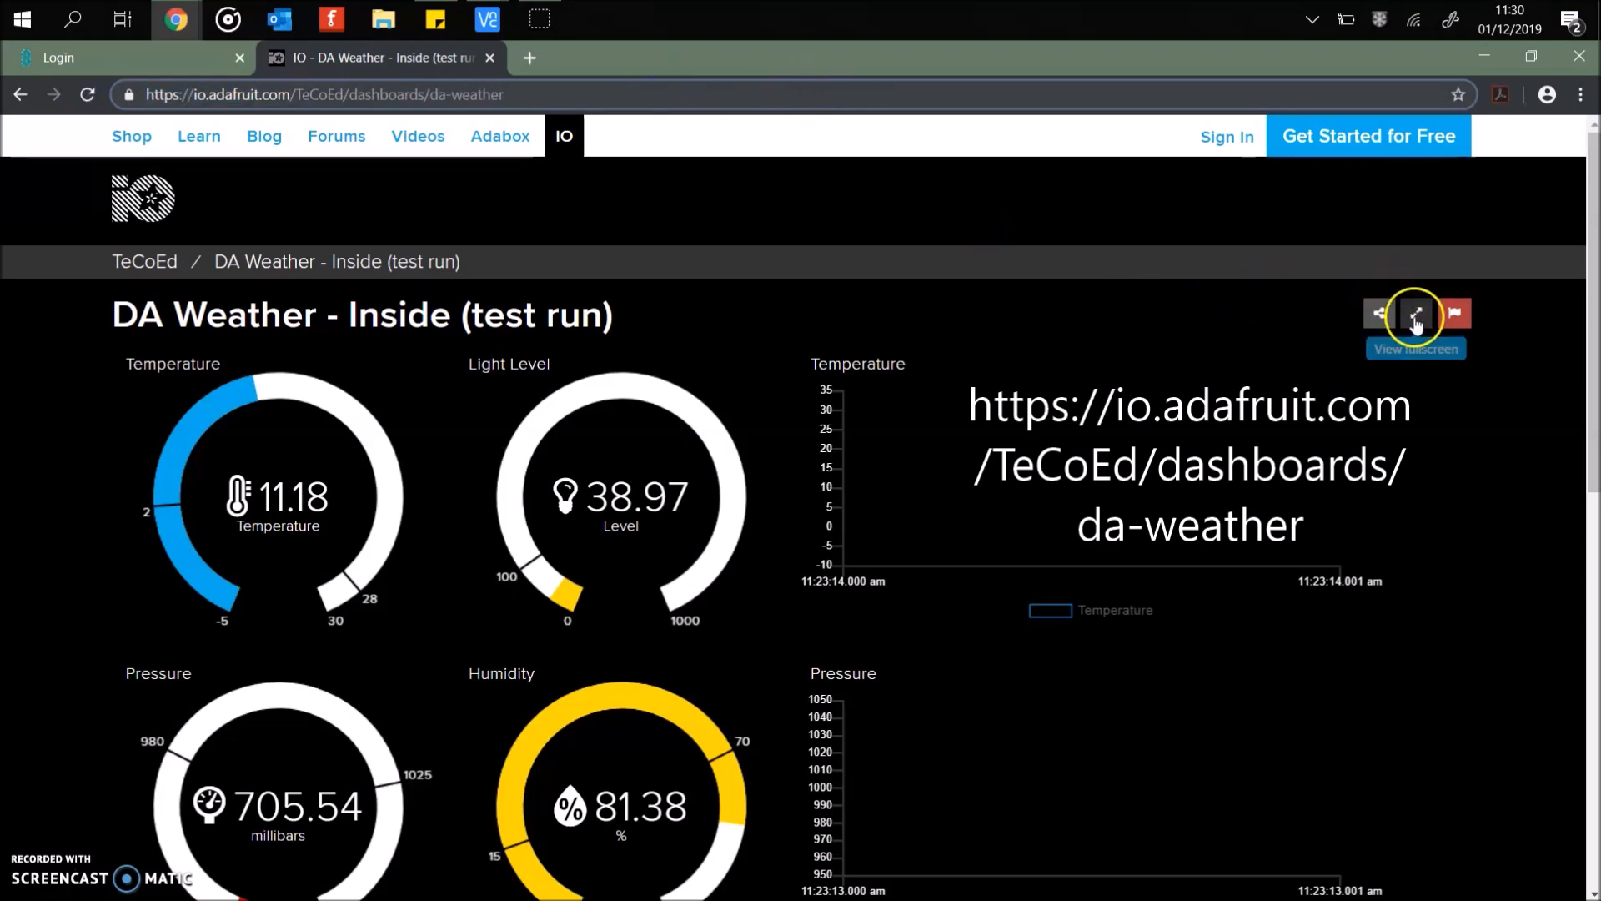
left_click(1414, 314)
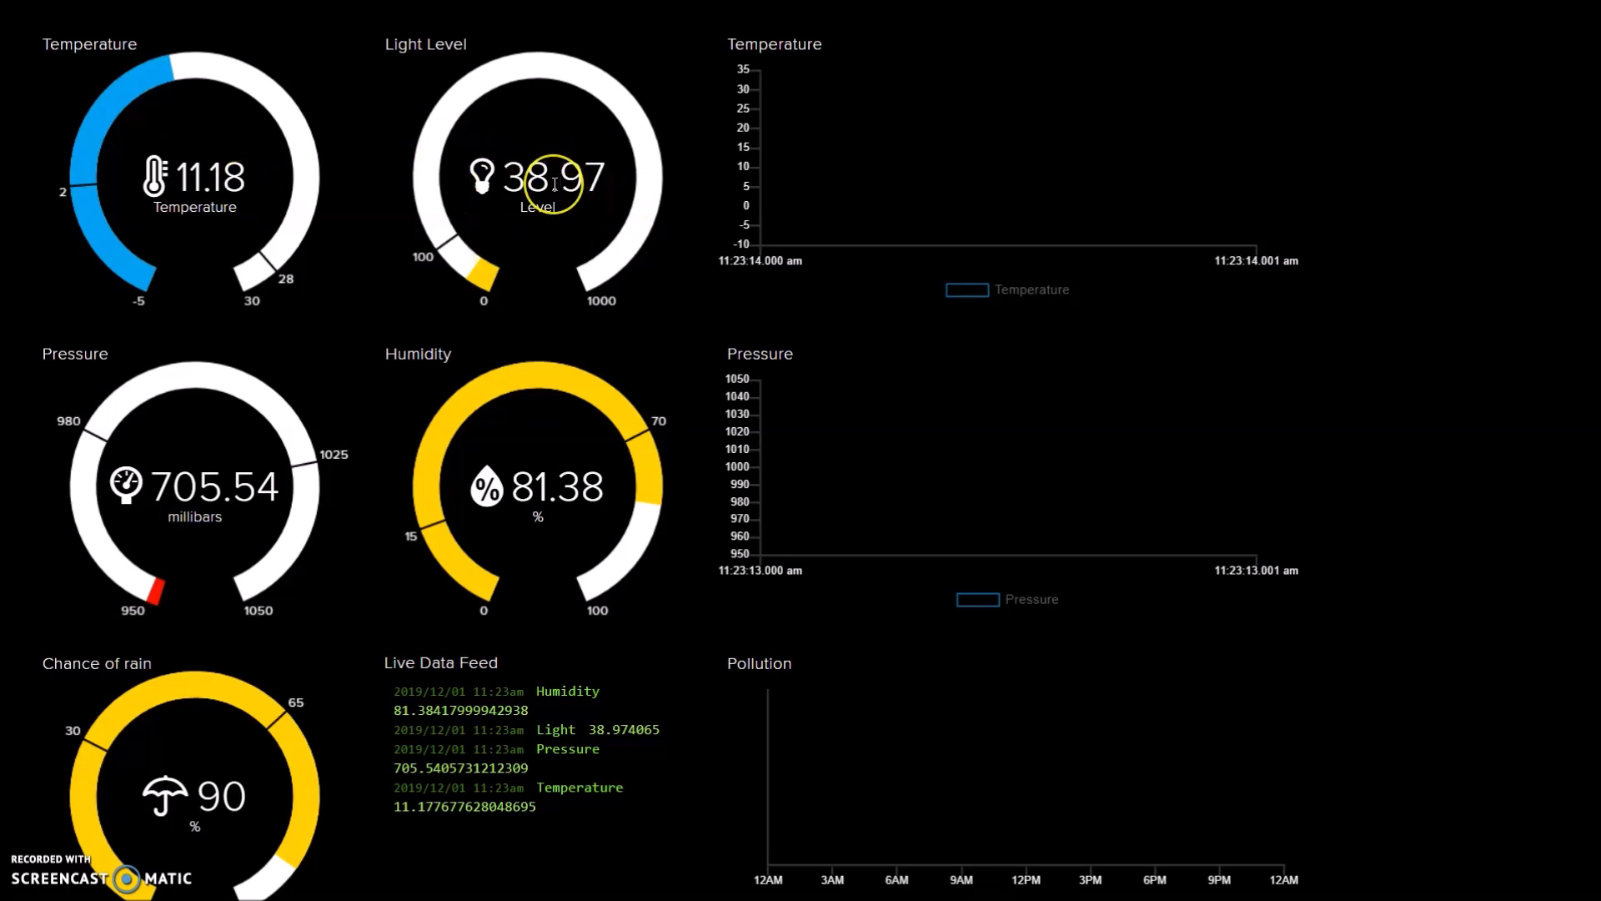
mouse_move(531, 434)
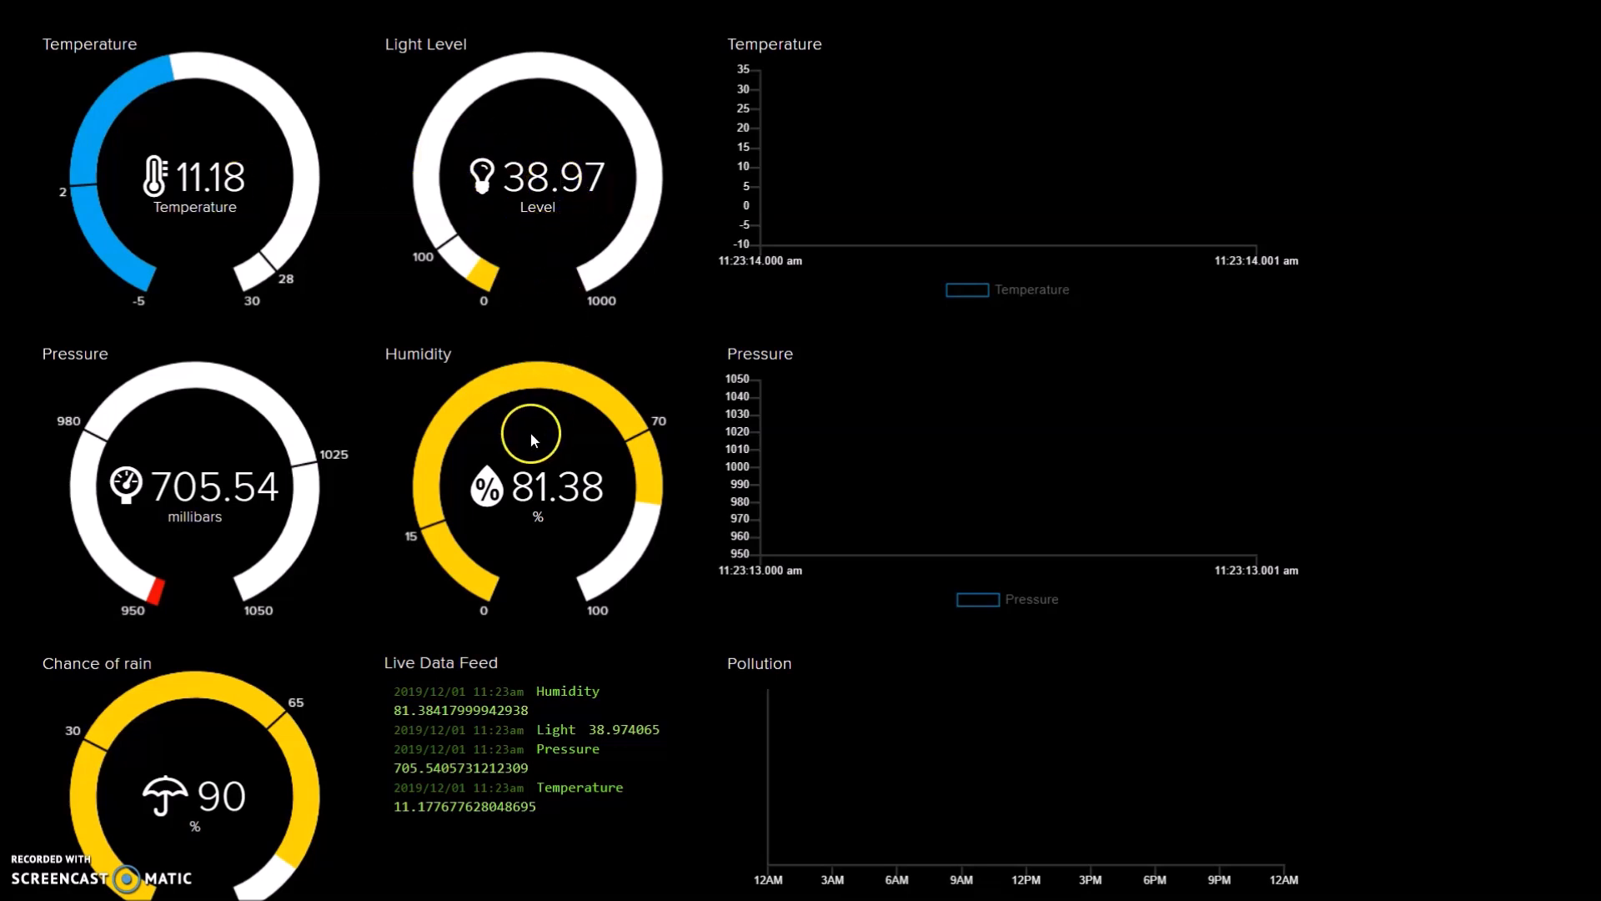
mouse_move(179, 440)
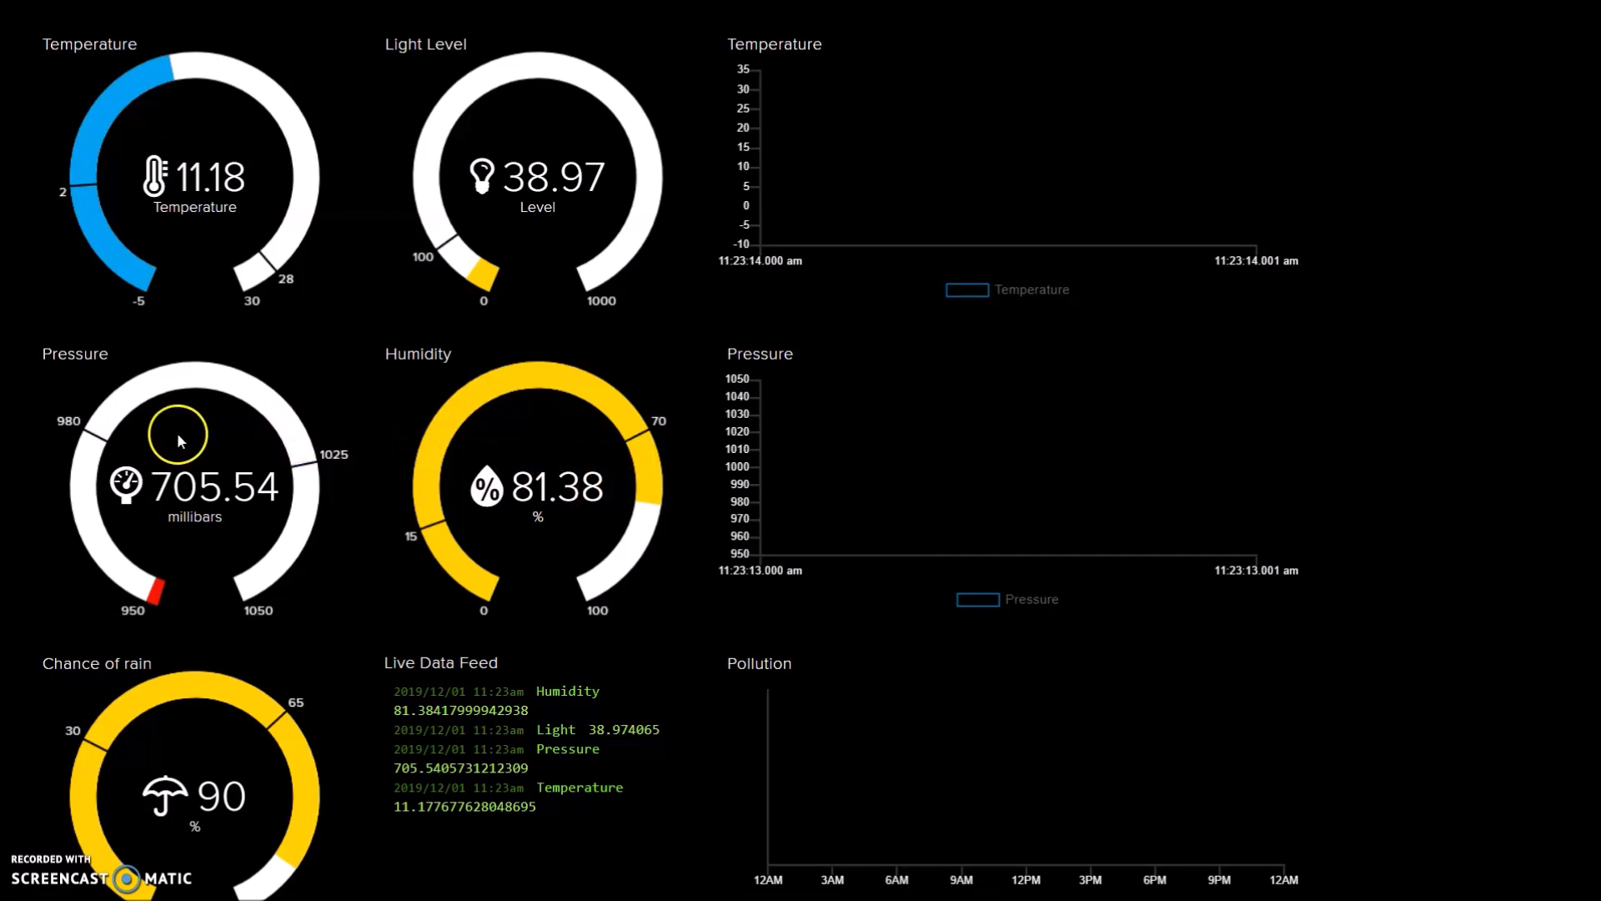
mouse_move(178, 806)
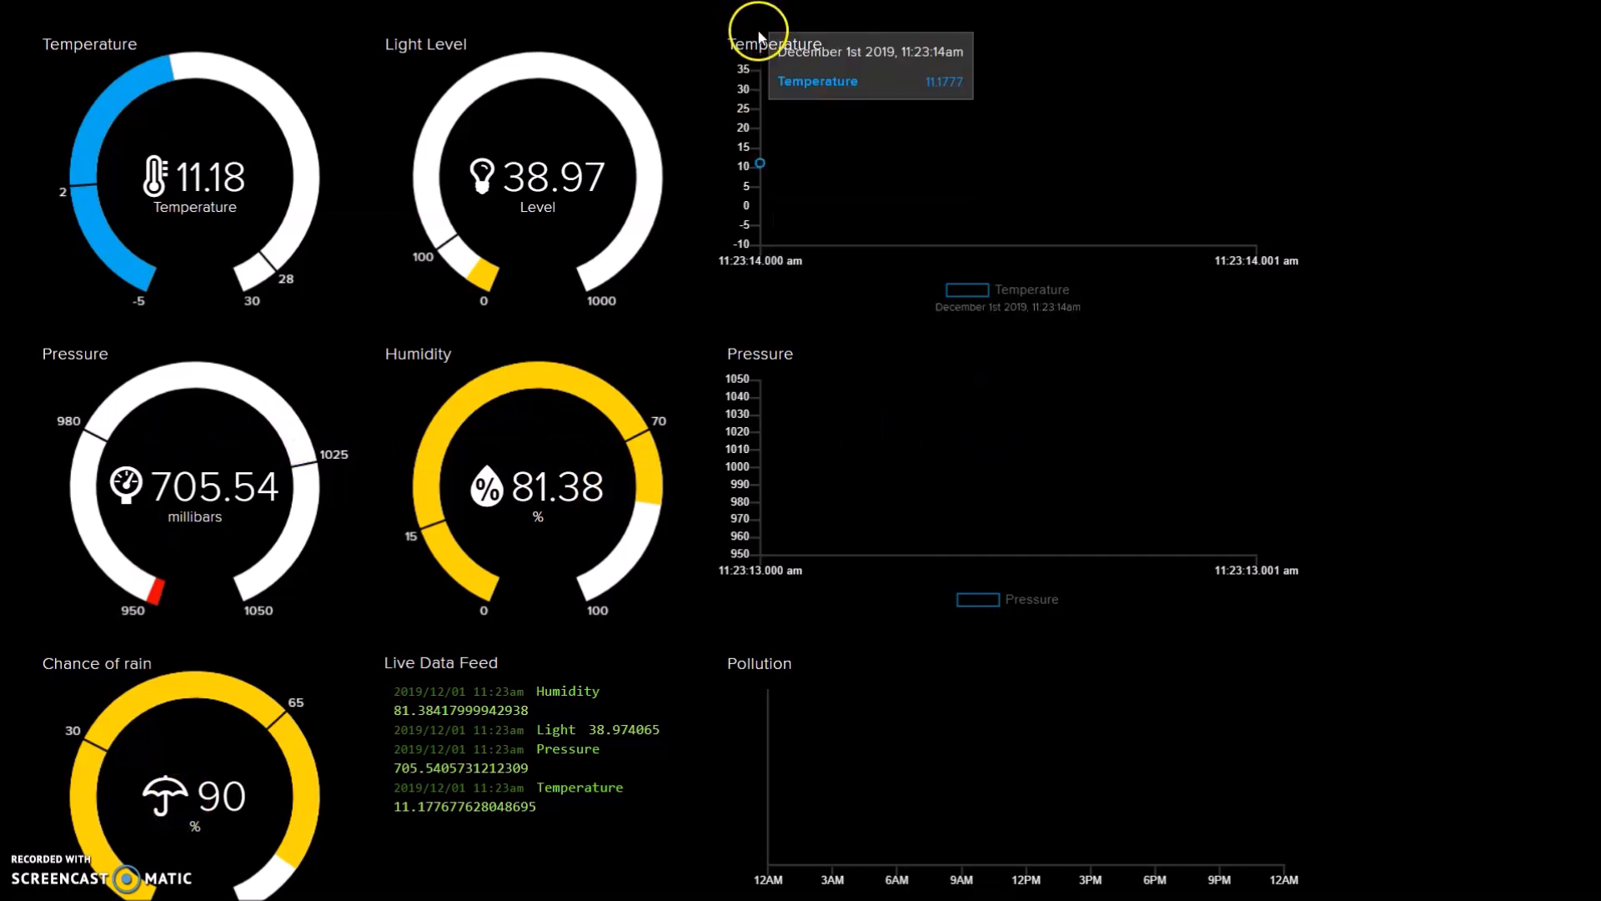
mouse_move(782, 71)
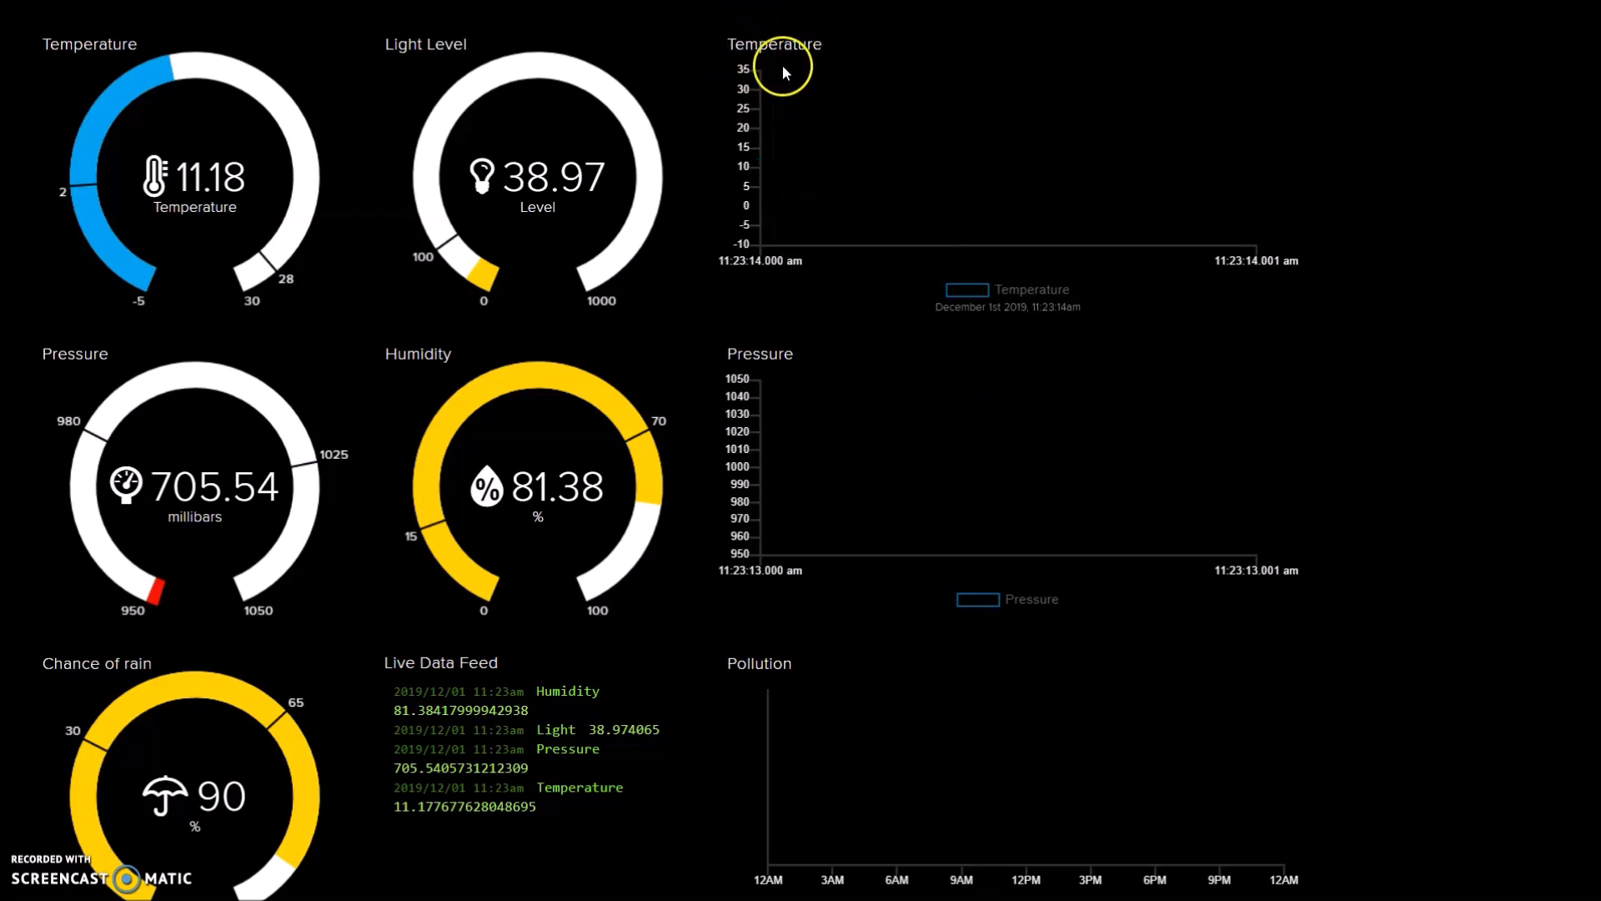
mouse_move(1190, 247)
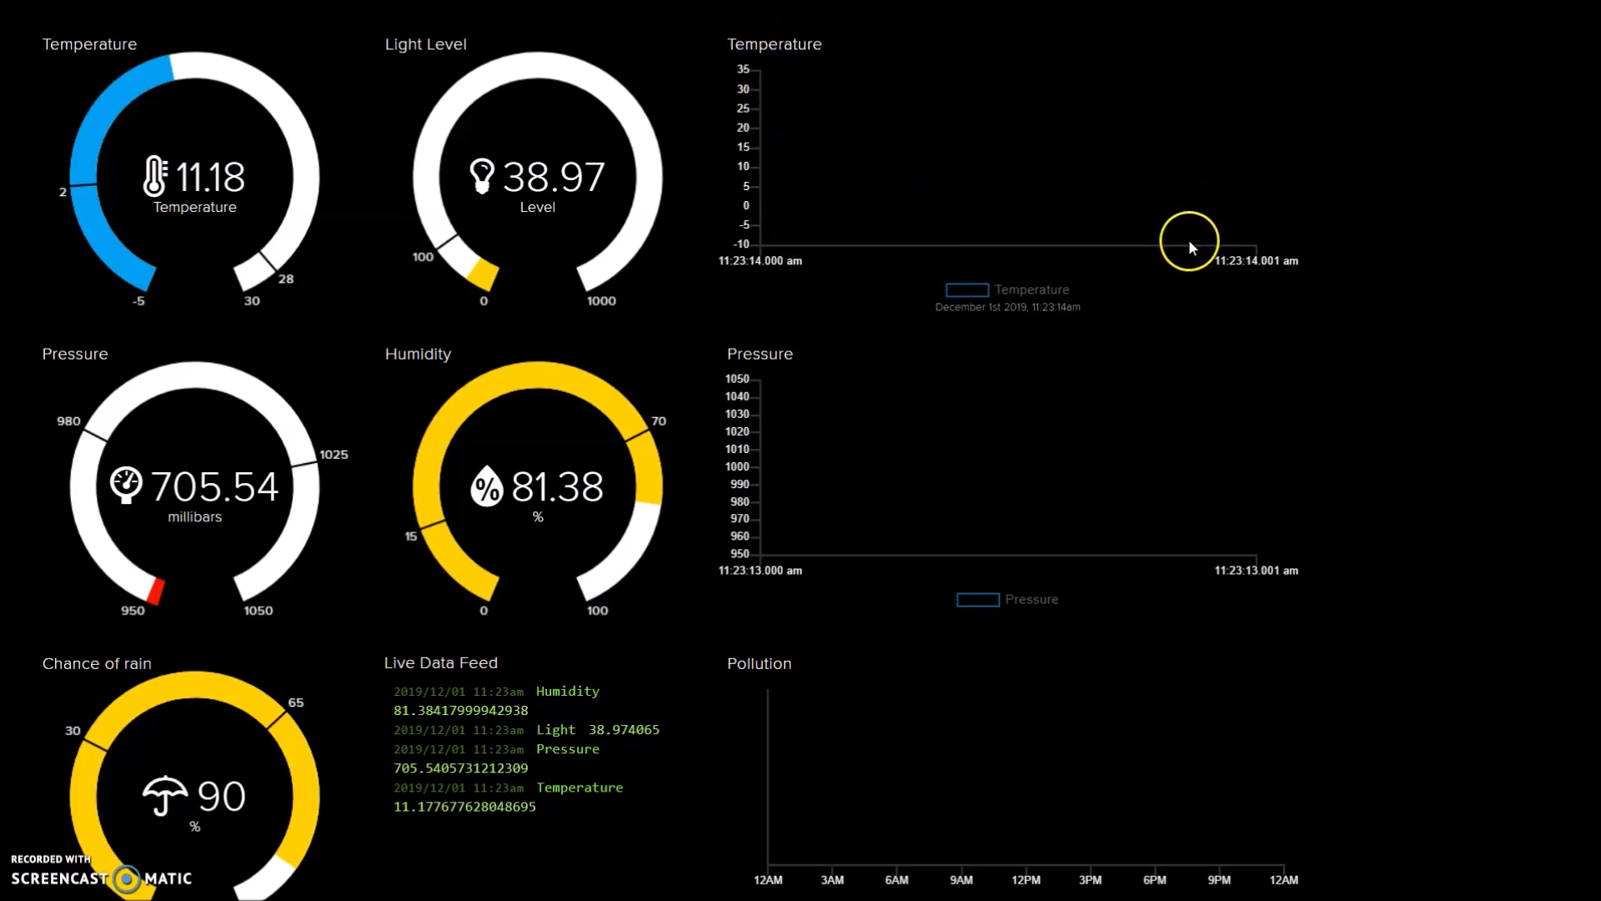
mouse_move(1224, 192)
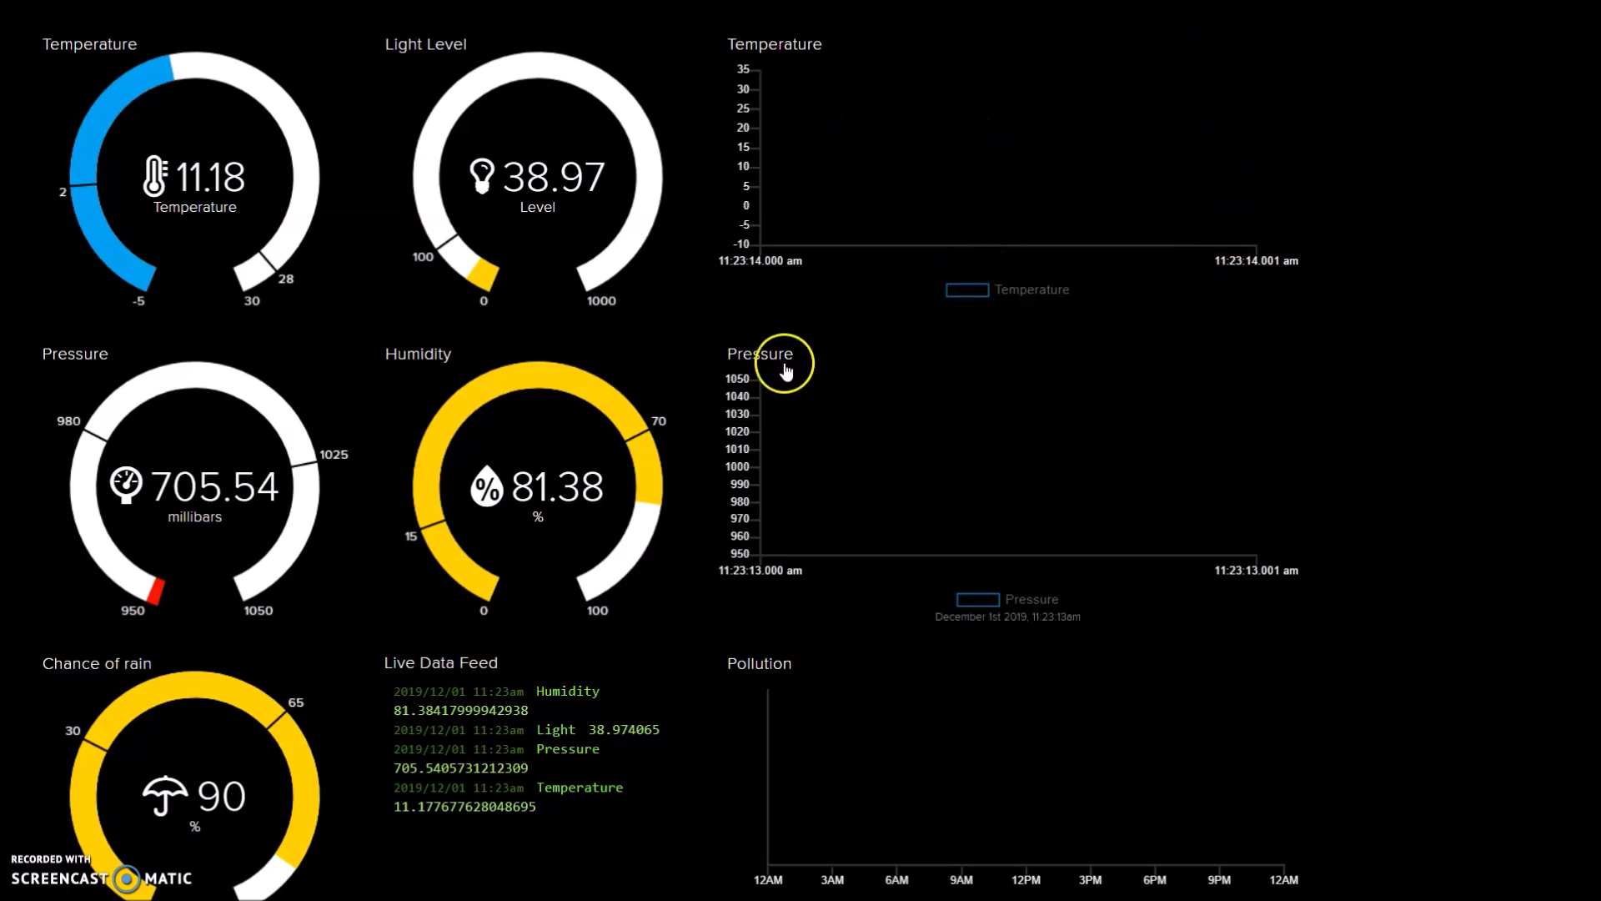
mouse_move(1296, 483)
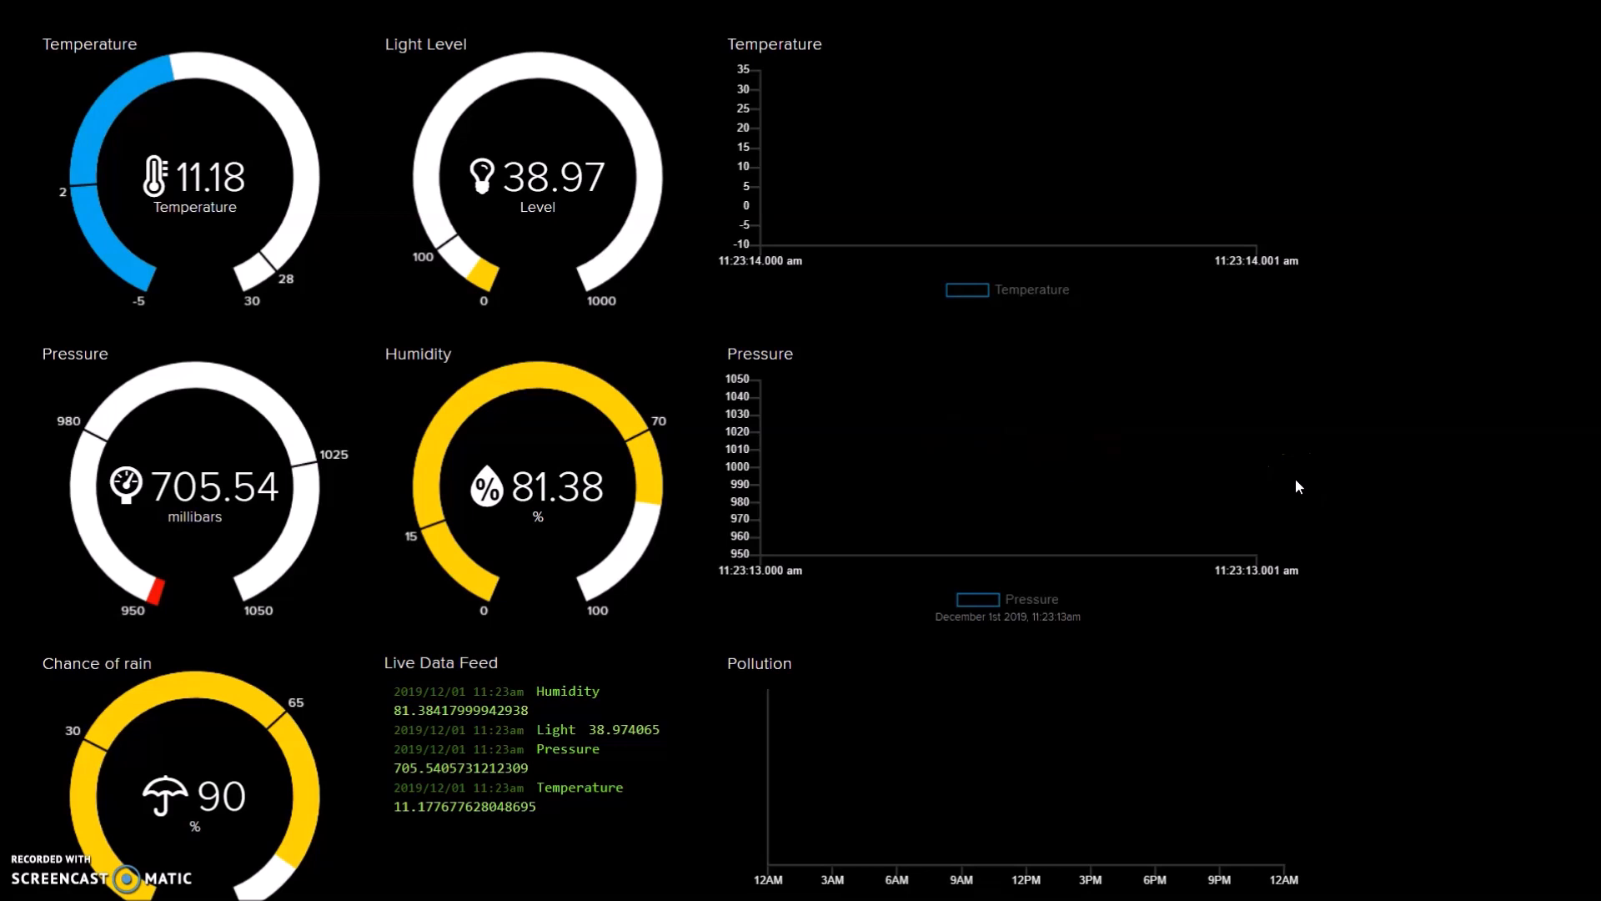
mouse_move(858, 317)
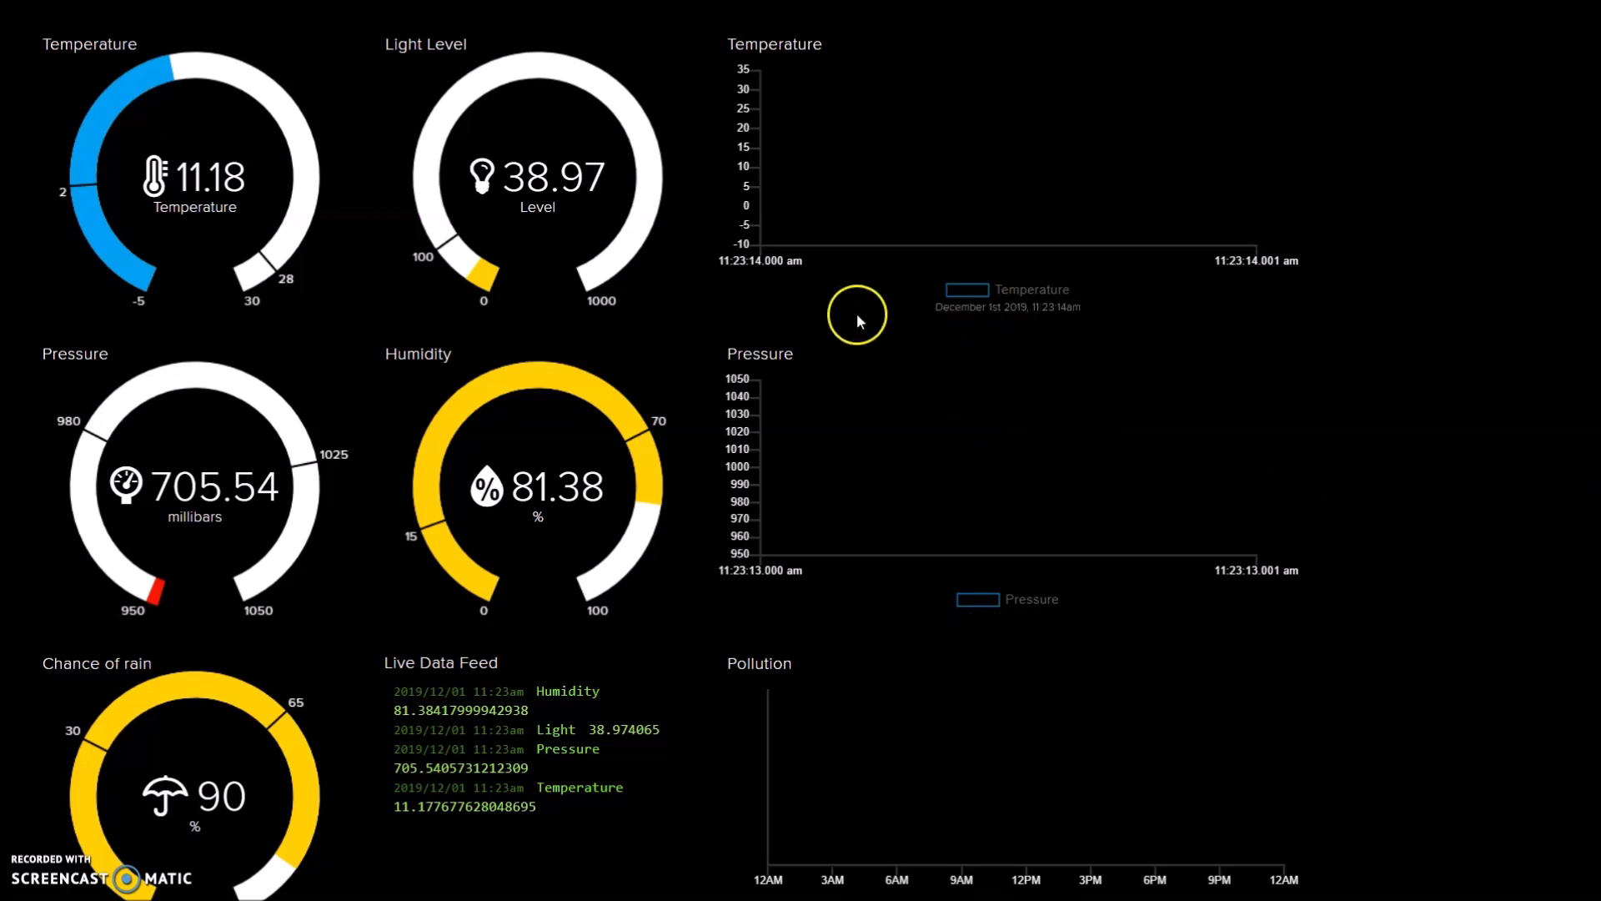
mouse_move(164, 132)
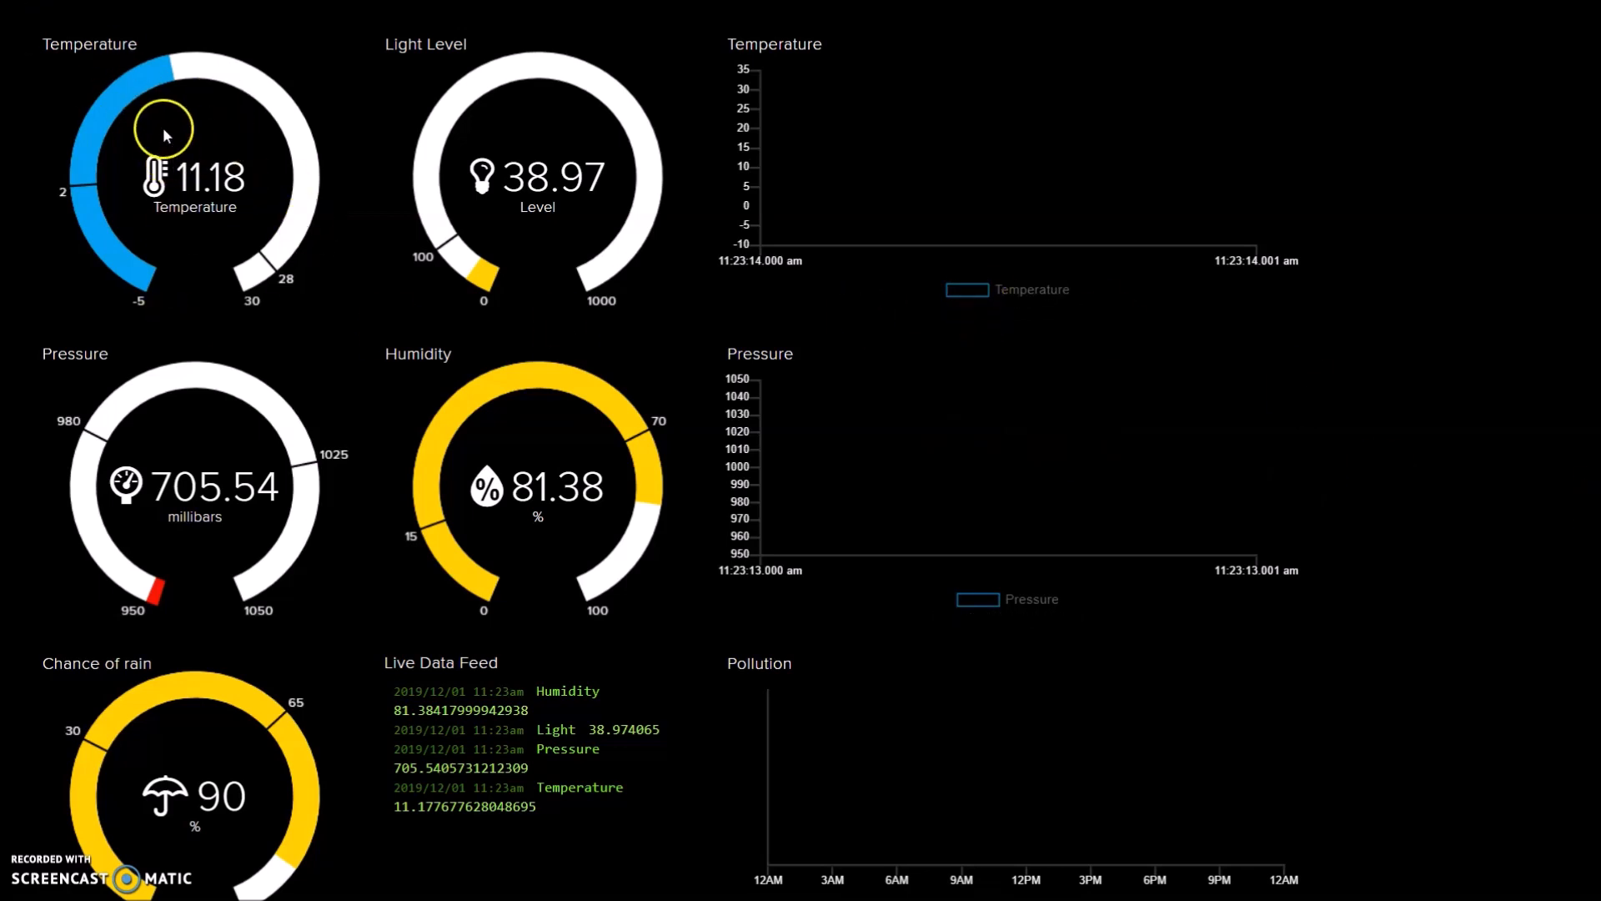
mouse_move(185, 124)
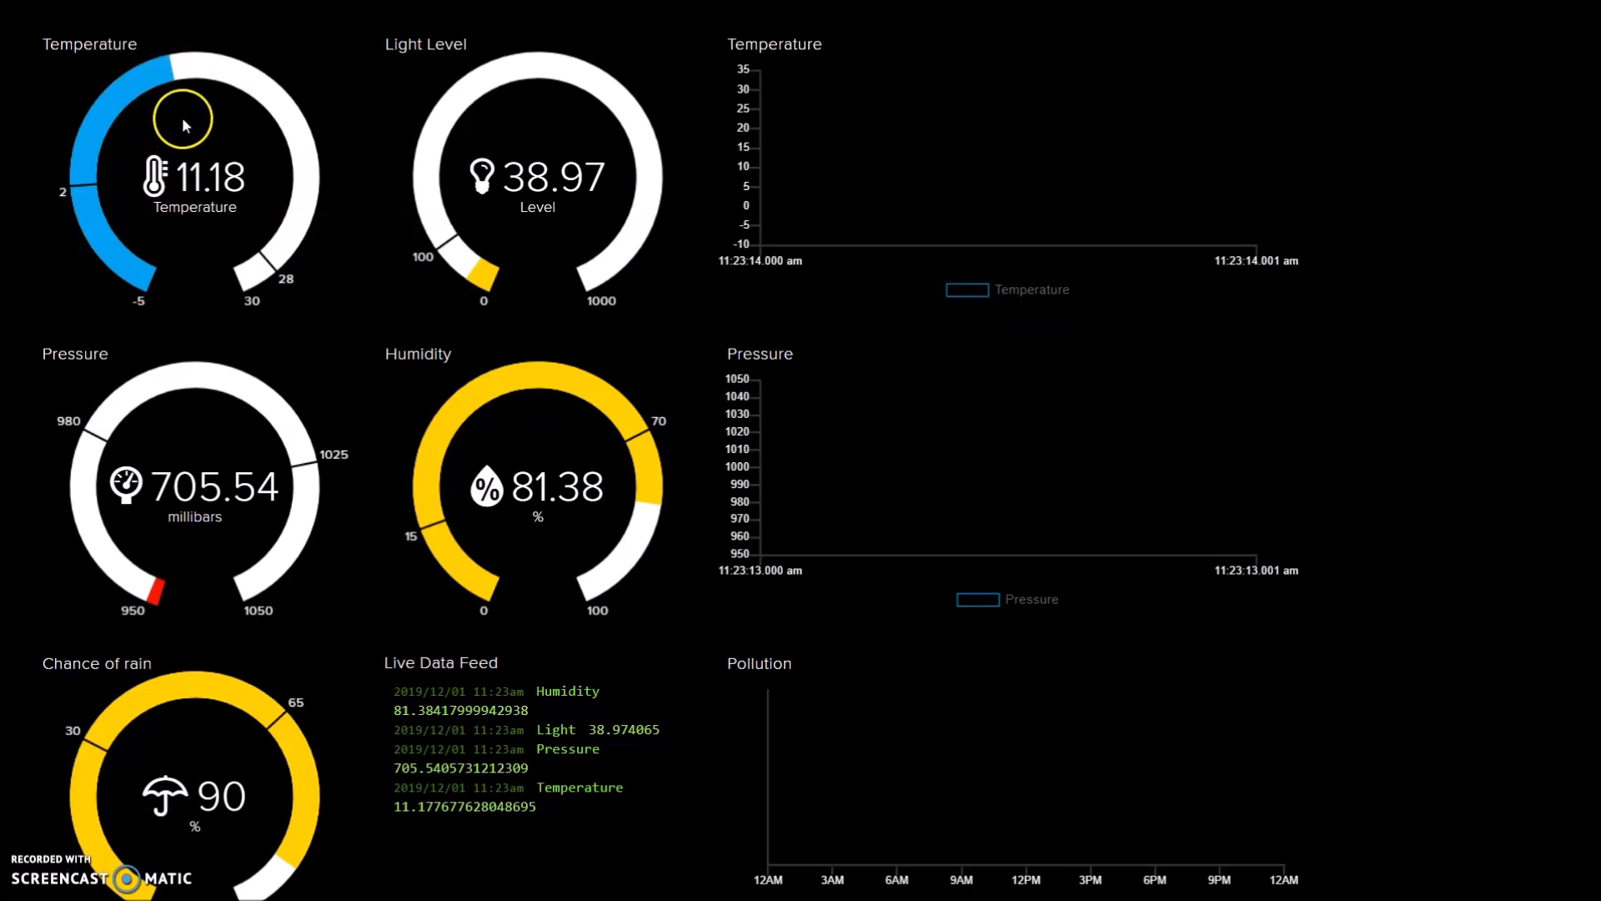
mouse_move(289, 214)
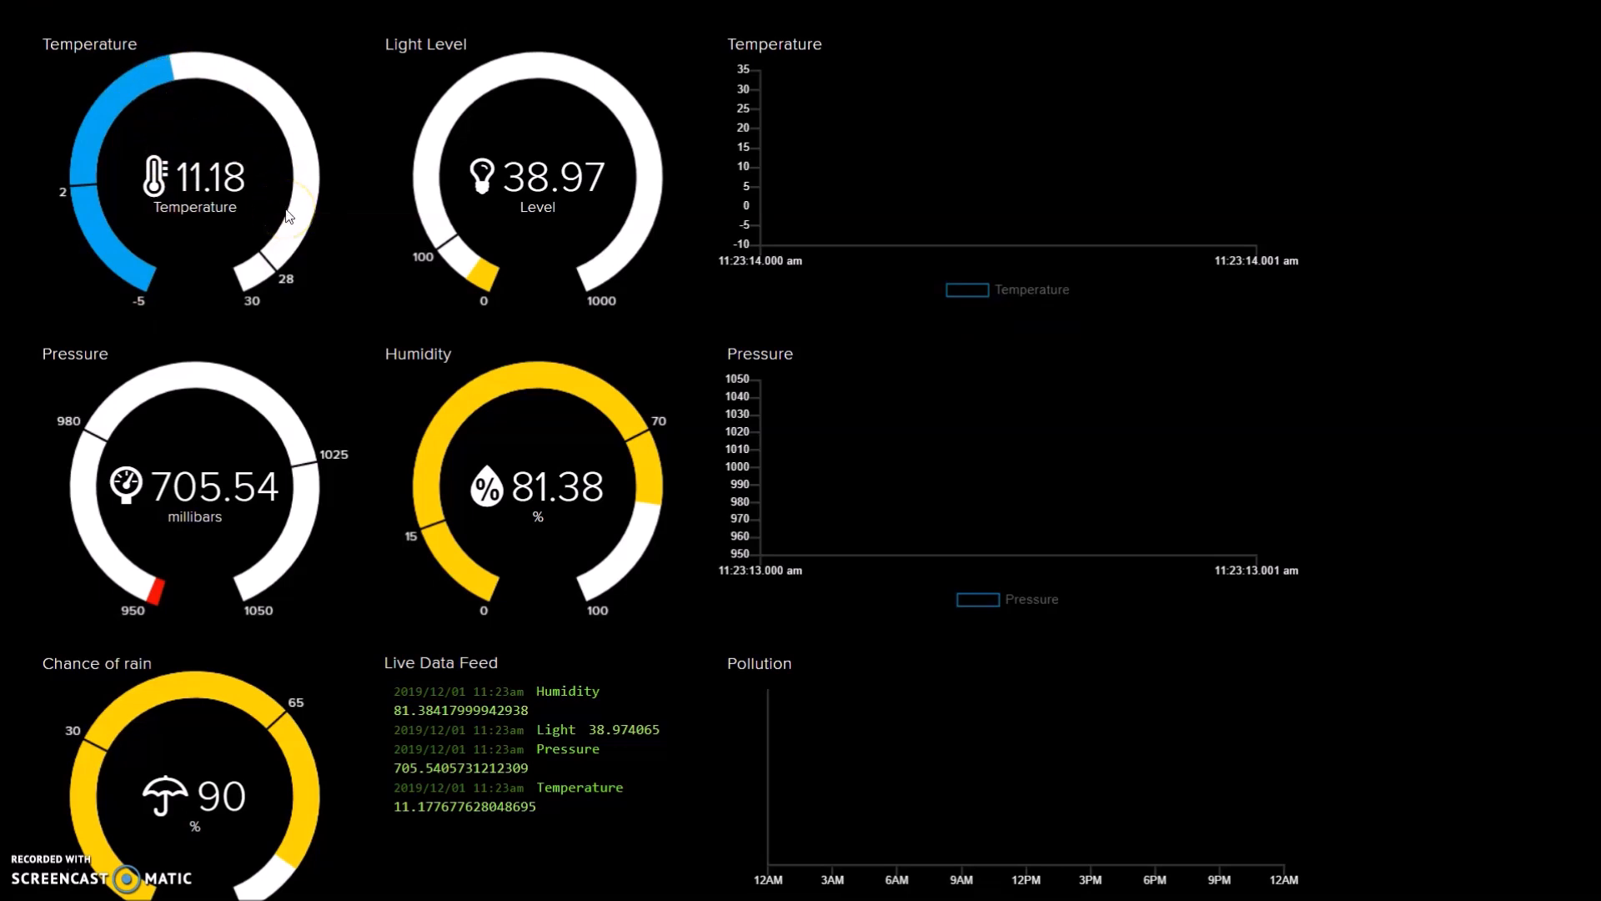
mouse_move(172, 74)
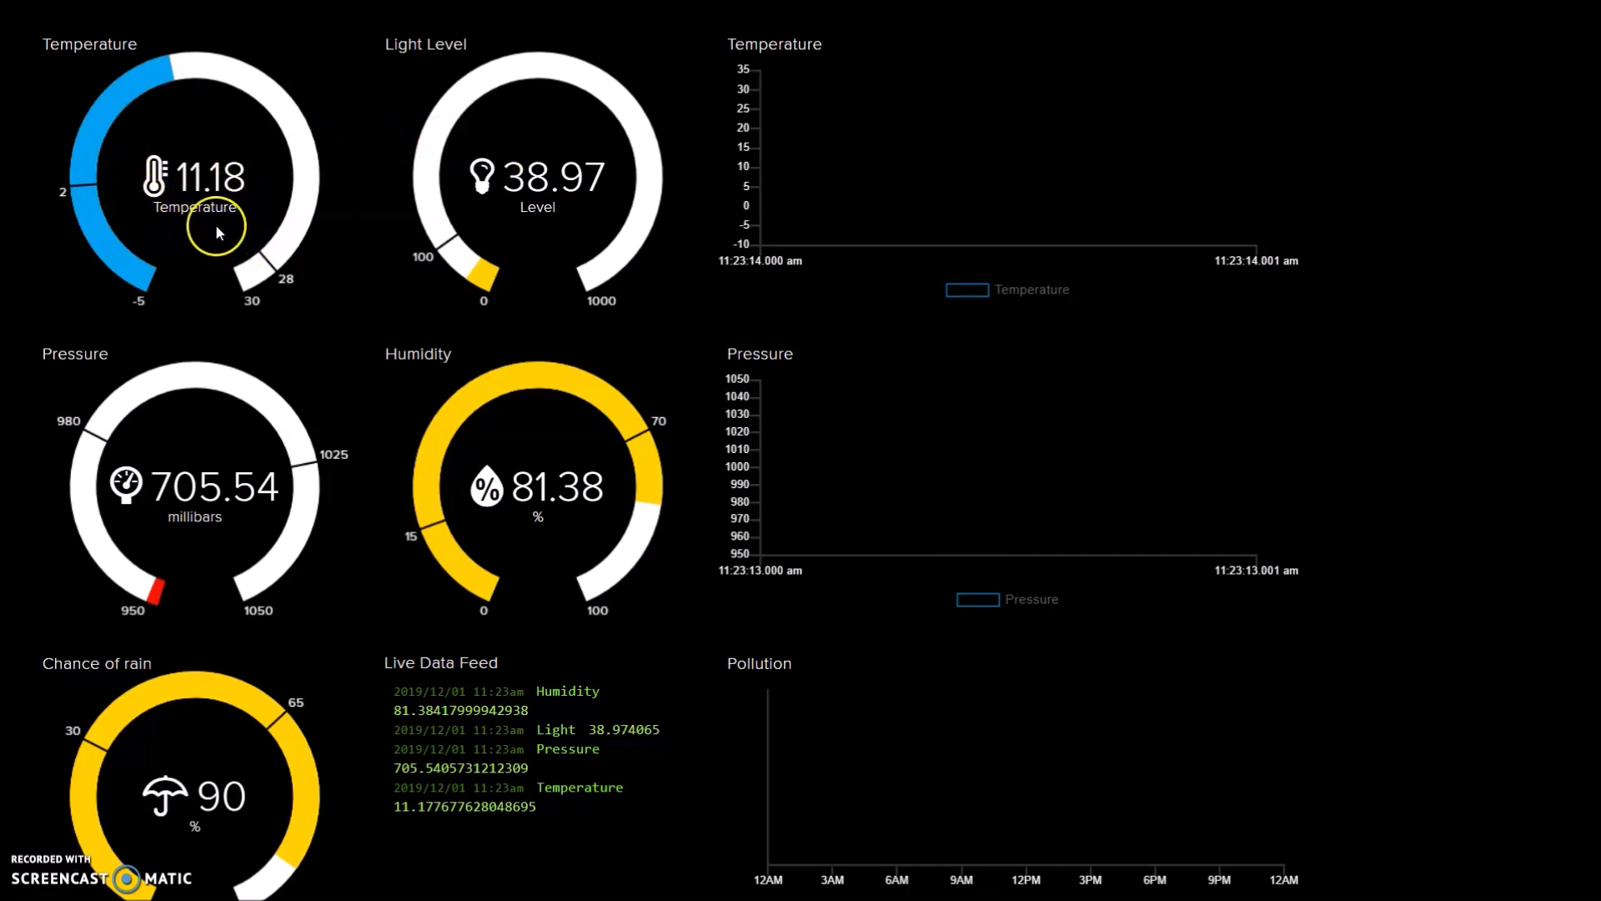
mouse_move(215, 231)
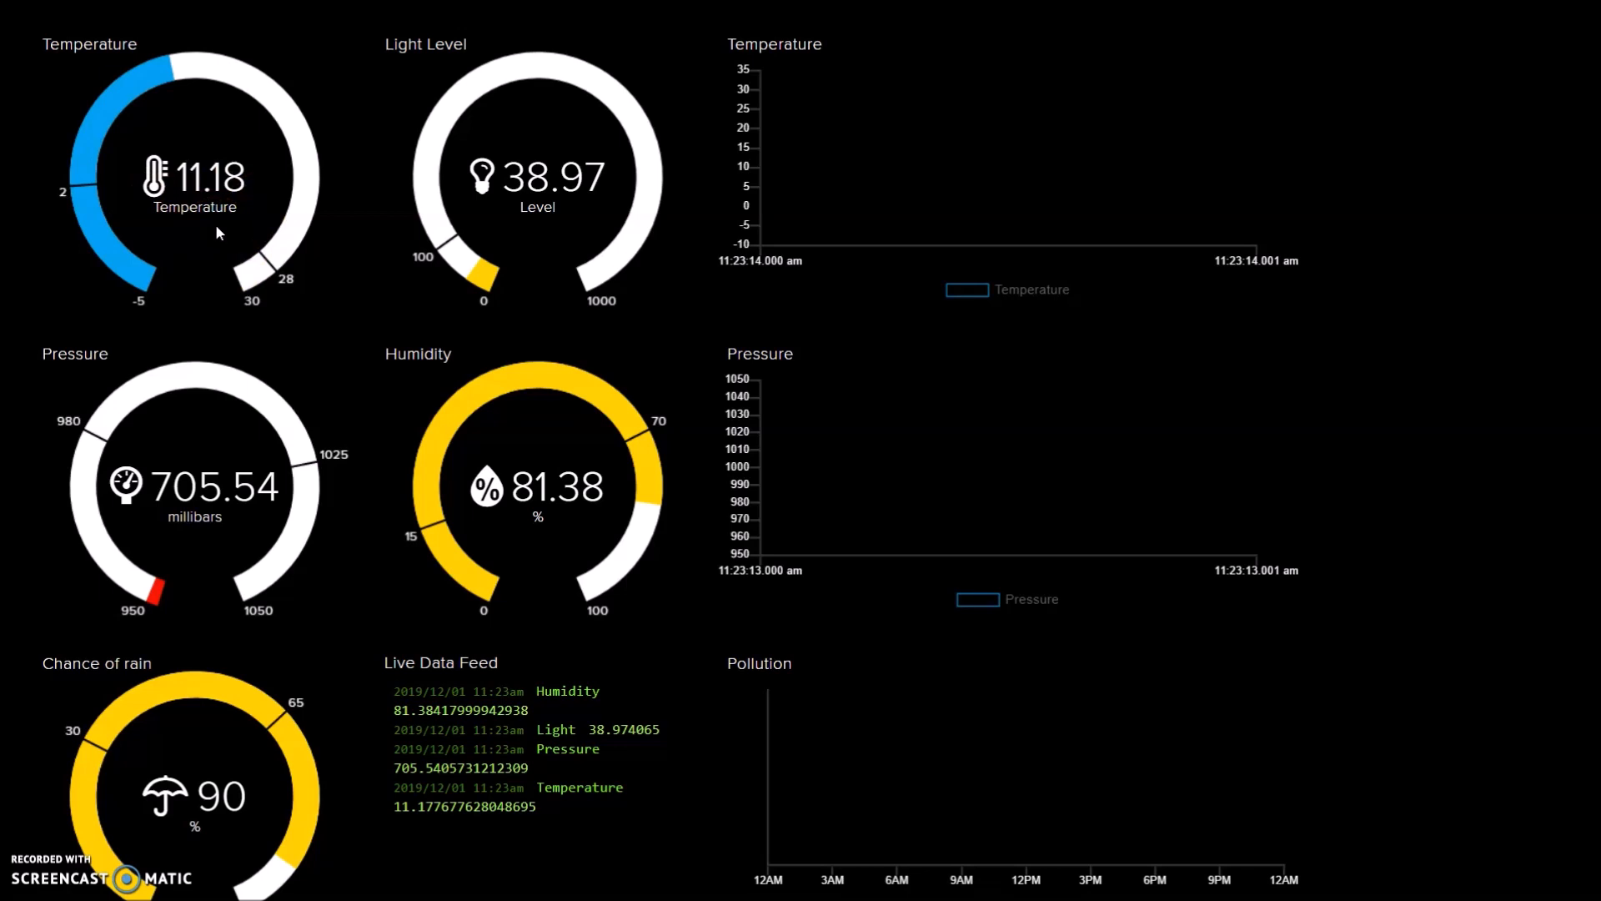
- Review the fullscreen gauges: temperature 11.18, light 38.97, pressure 705.54, humidity 81.38
left_click(163, 187)
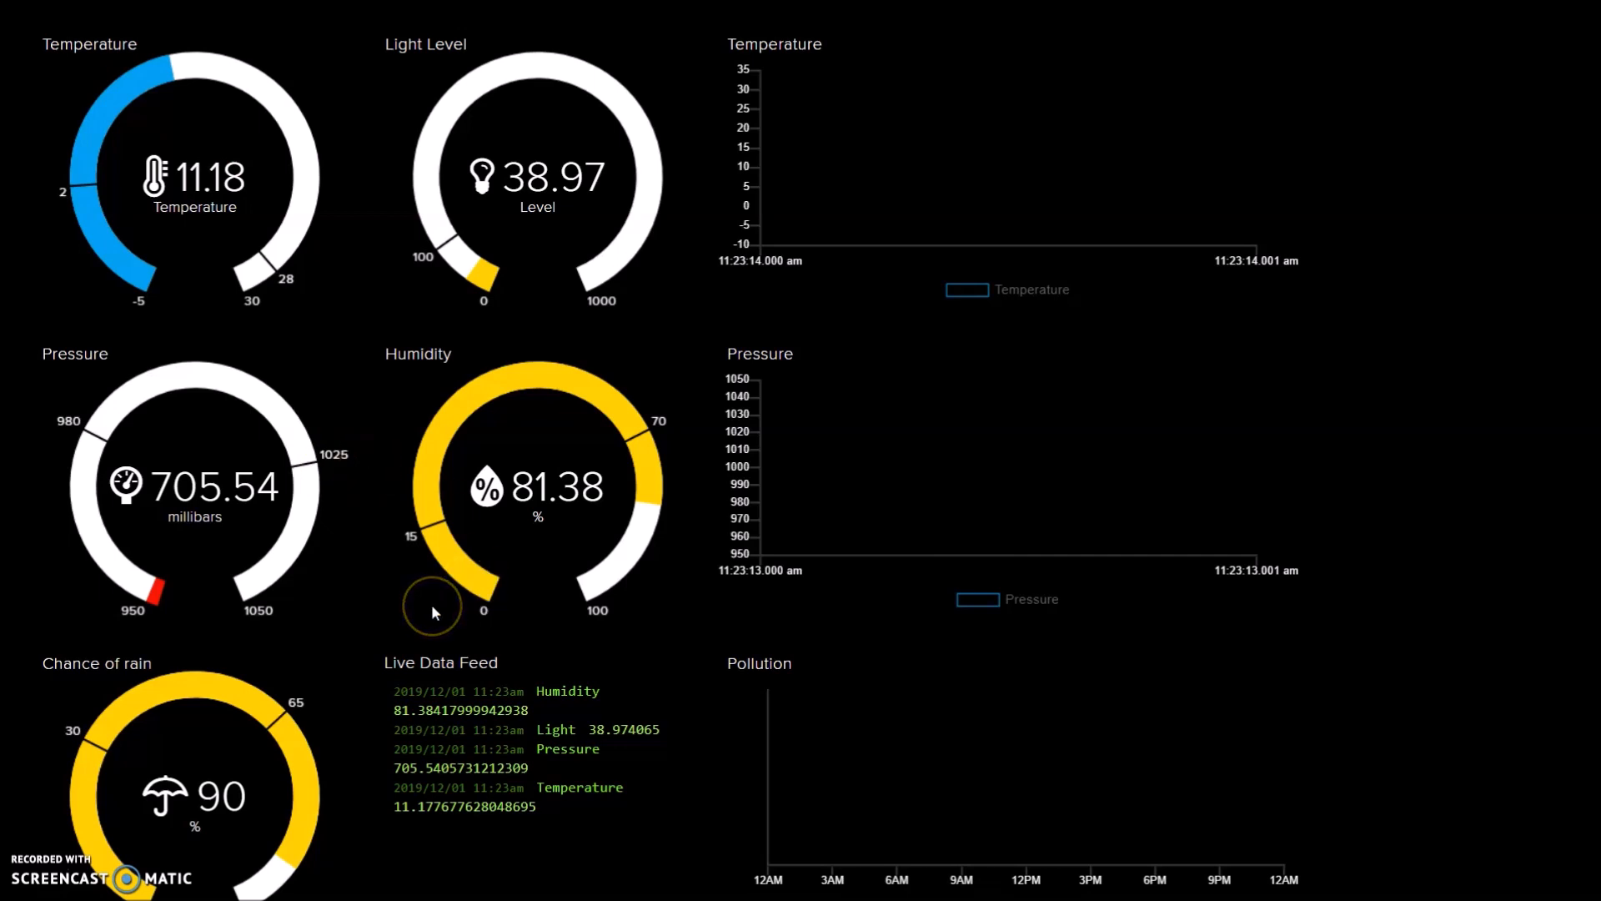
mouse_move(751, 450)
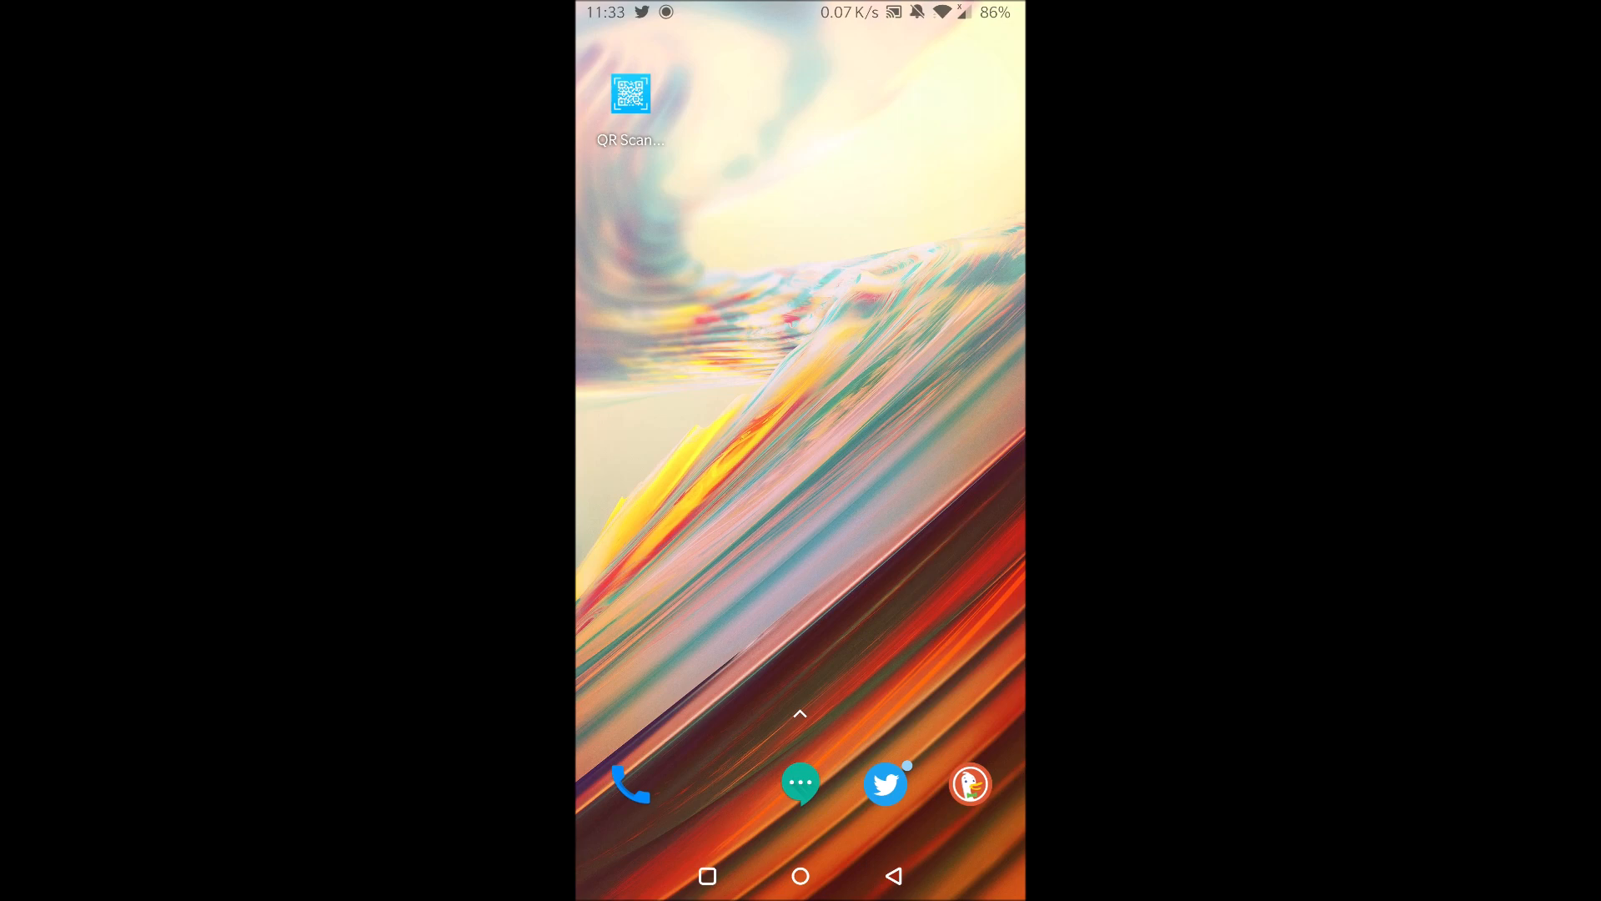
- Scan the weather station box's QR code and open the dashboard link in the browser
left_click(631, 95)
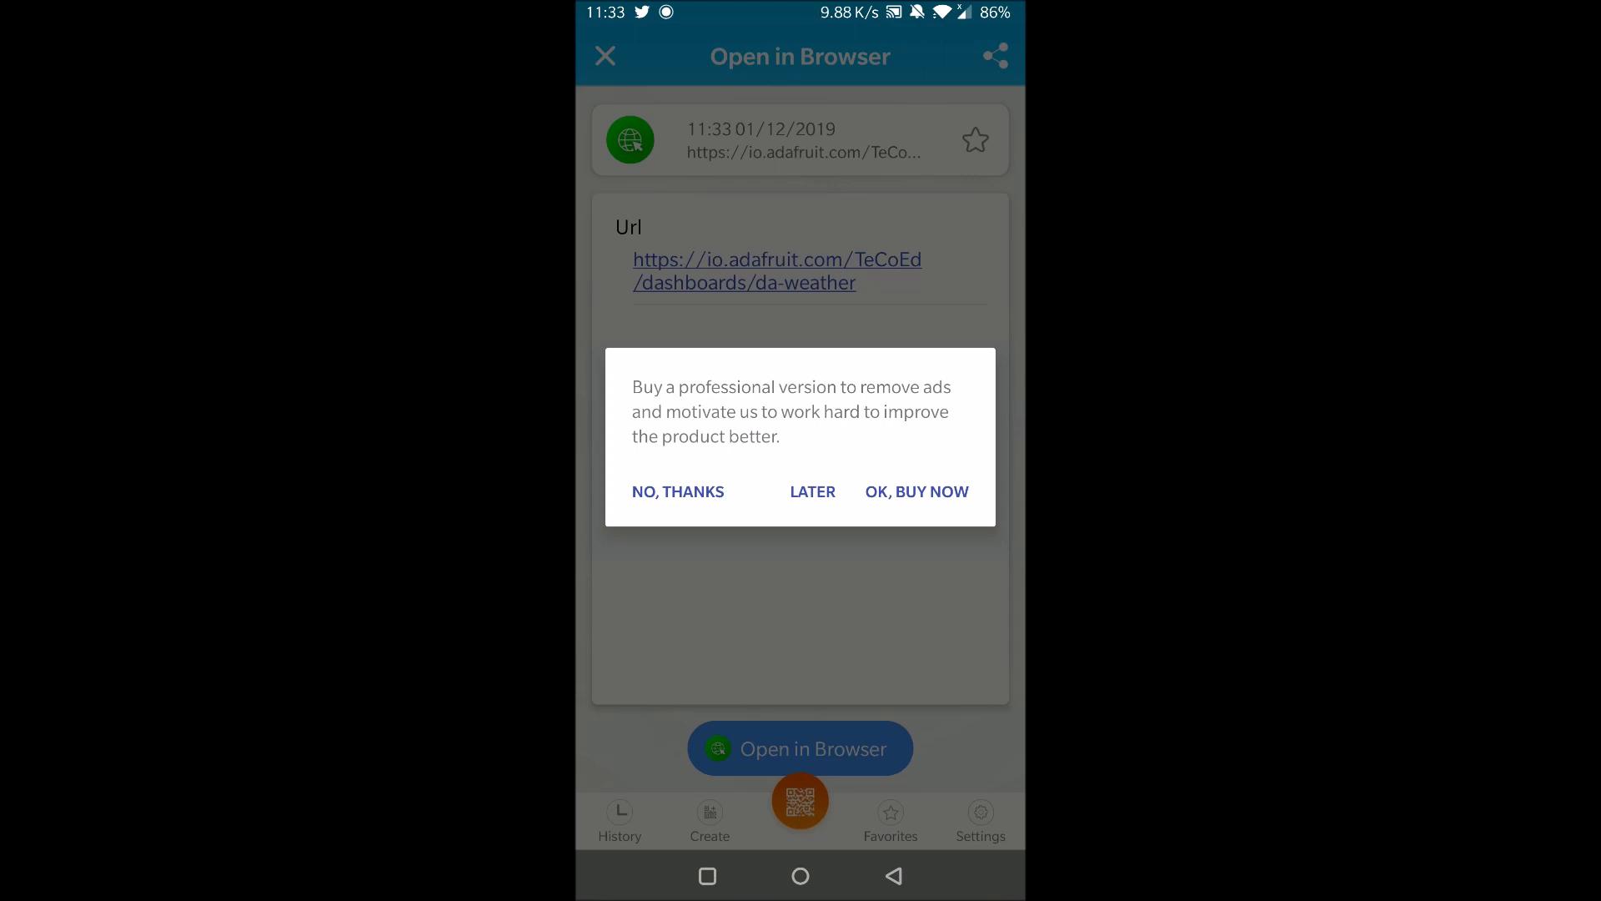
left_click(677, 491)
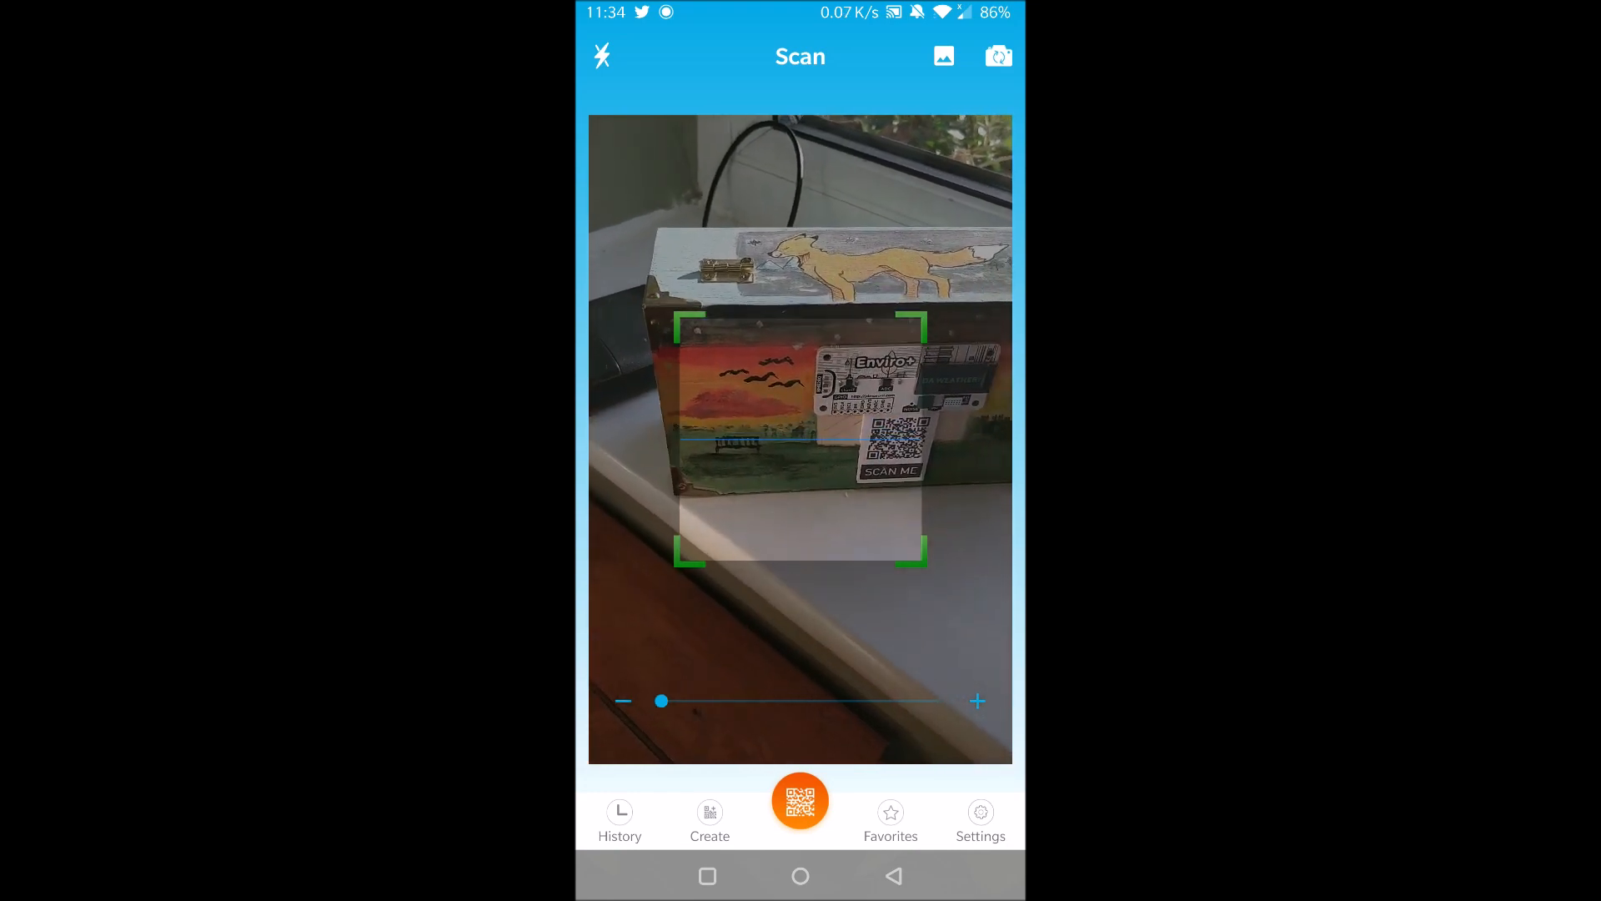
left_click(800, 429)
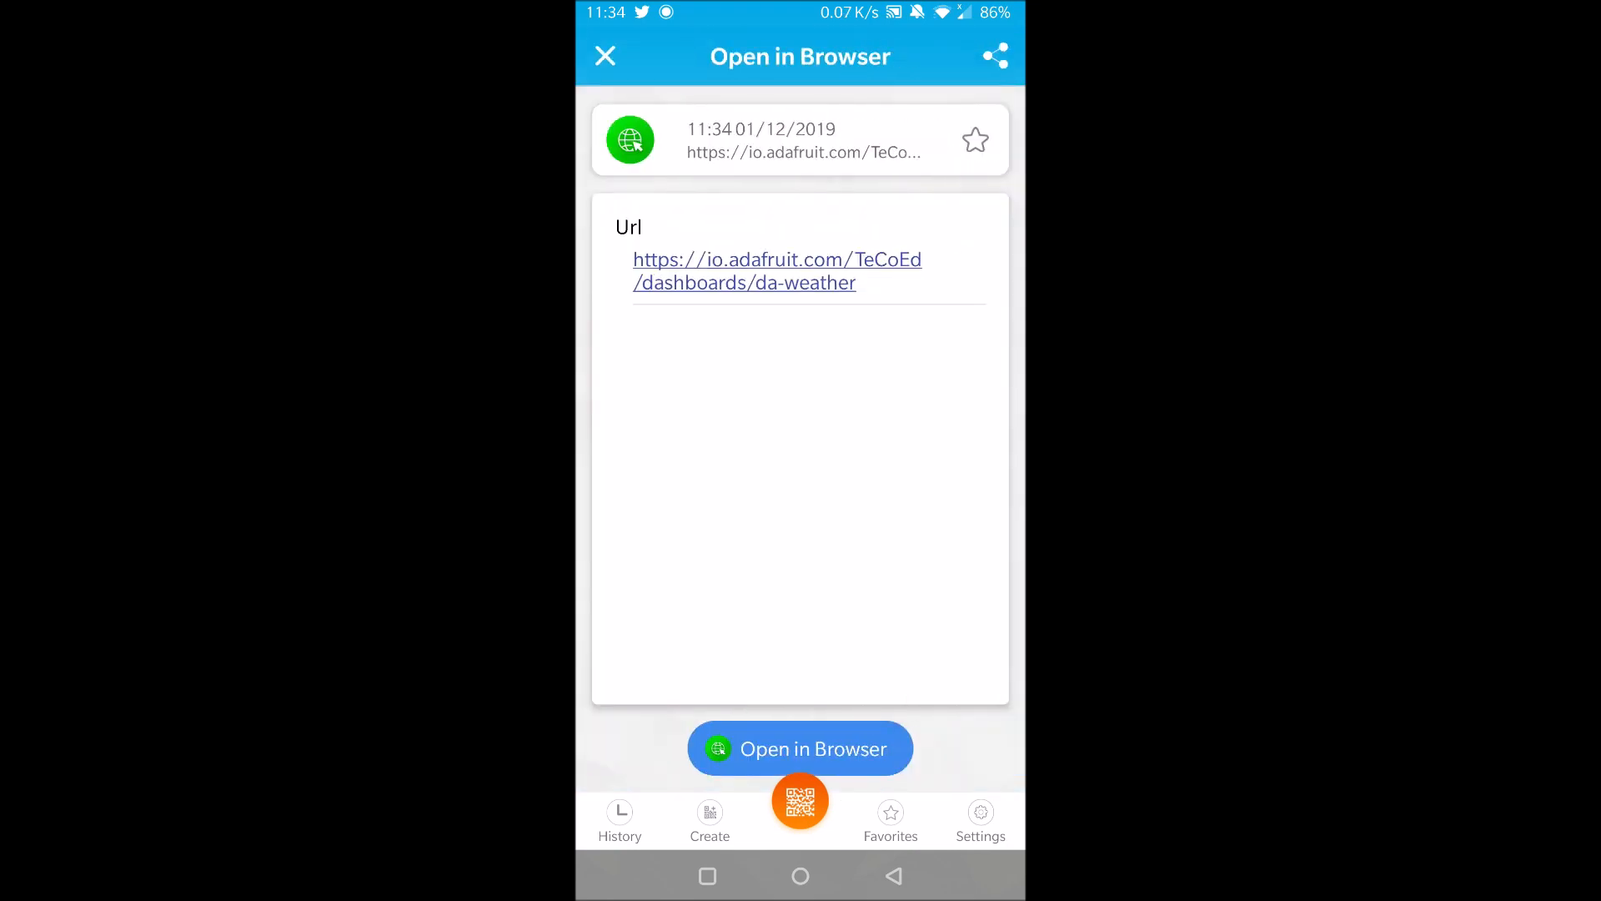
left_click(800, 747)
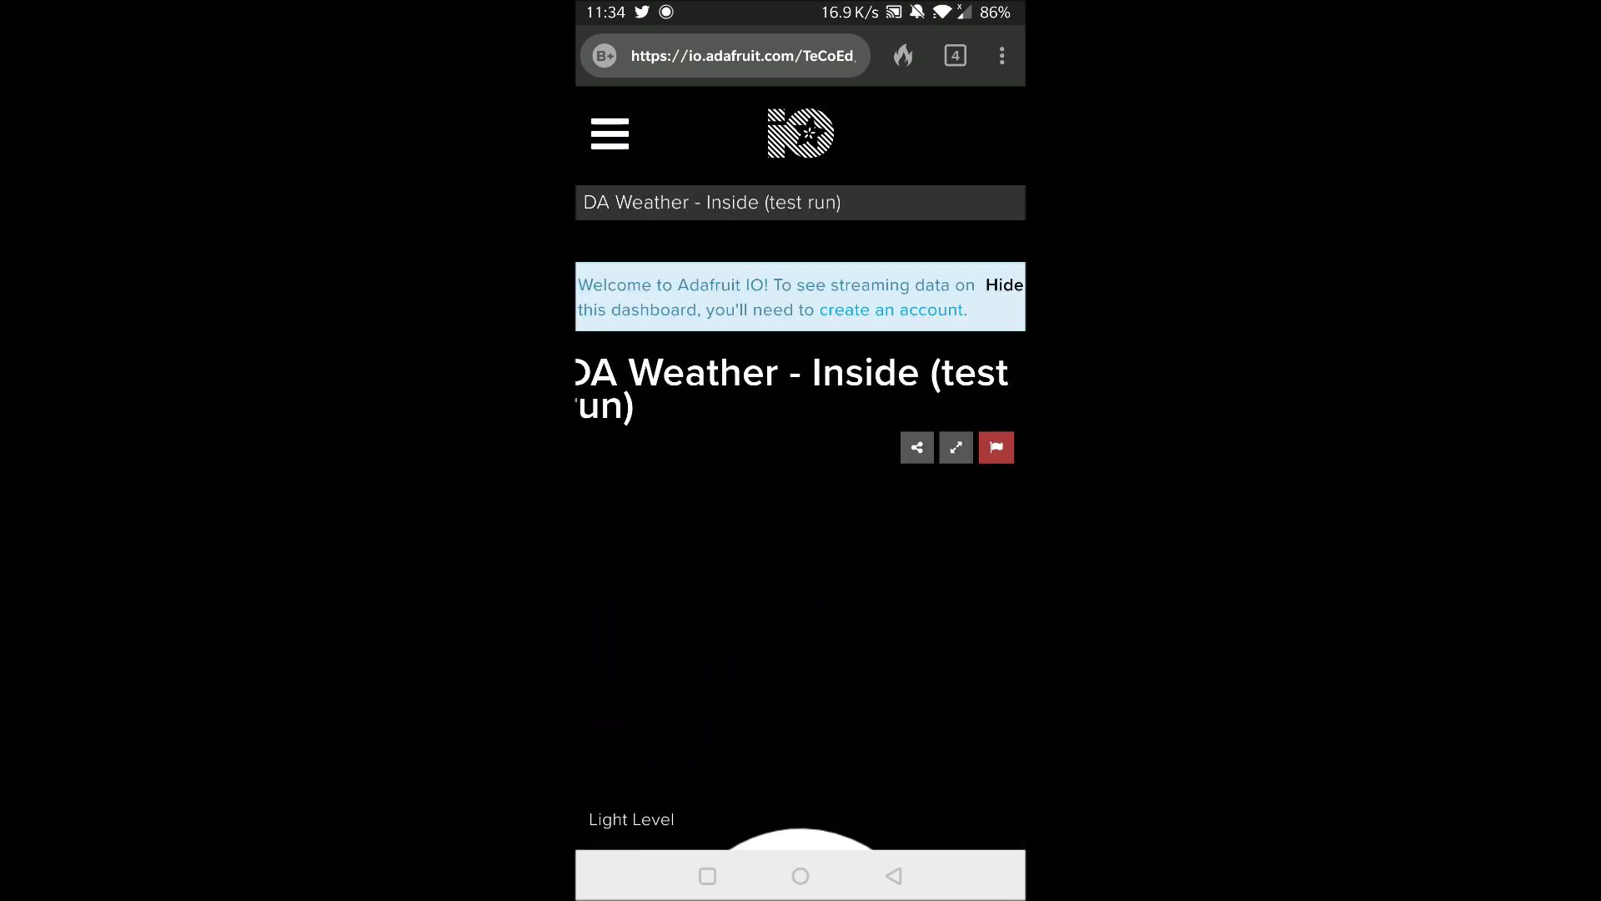
- Scroll through the light, temperature, pressure, humidity and pollution widgets on the phone
scroll("down", 3)
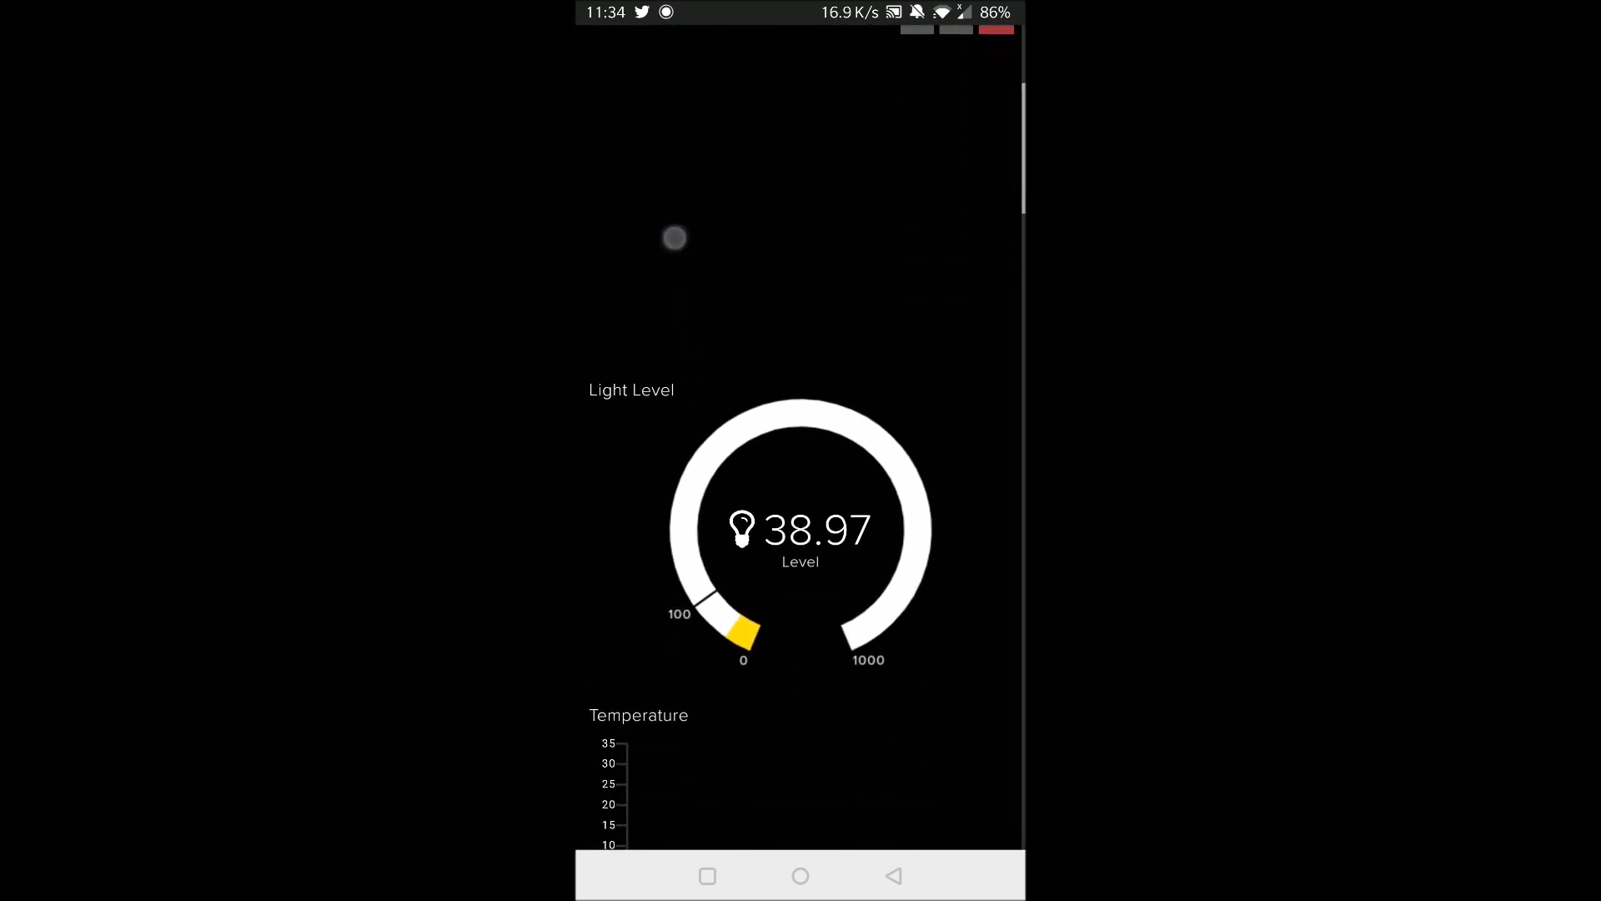
scroll("down", 3)
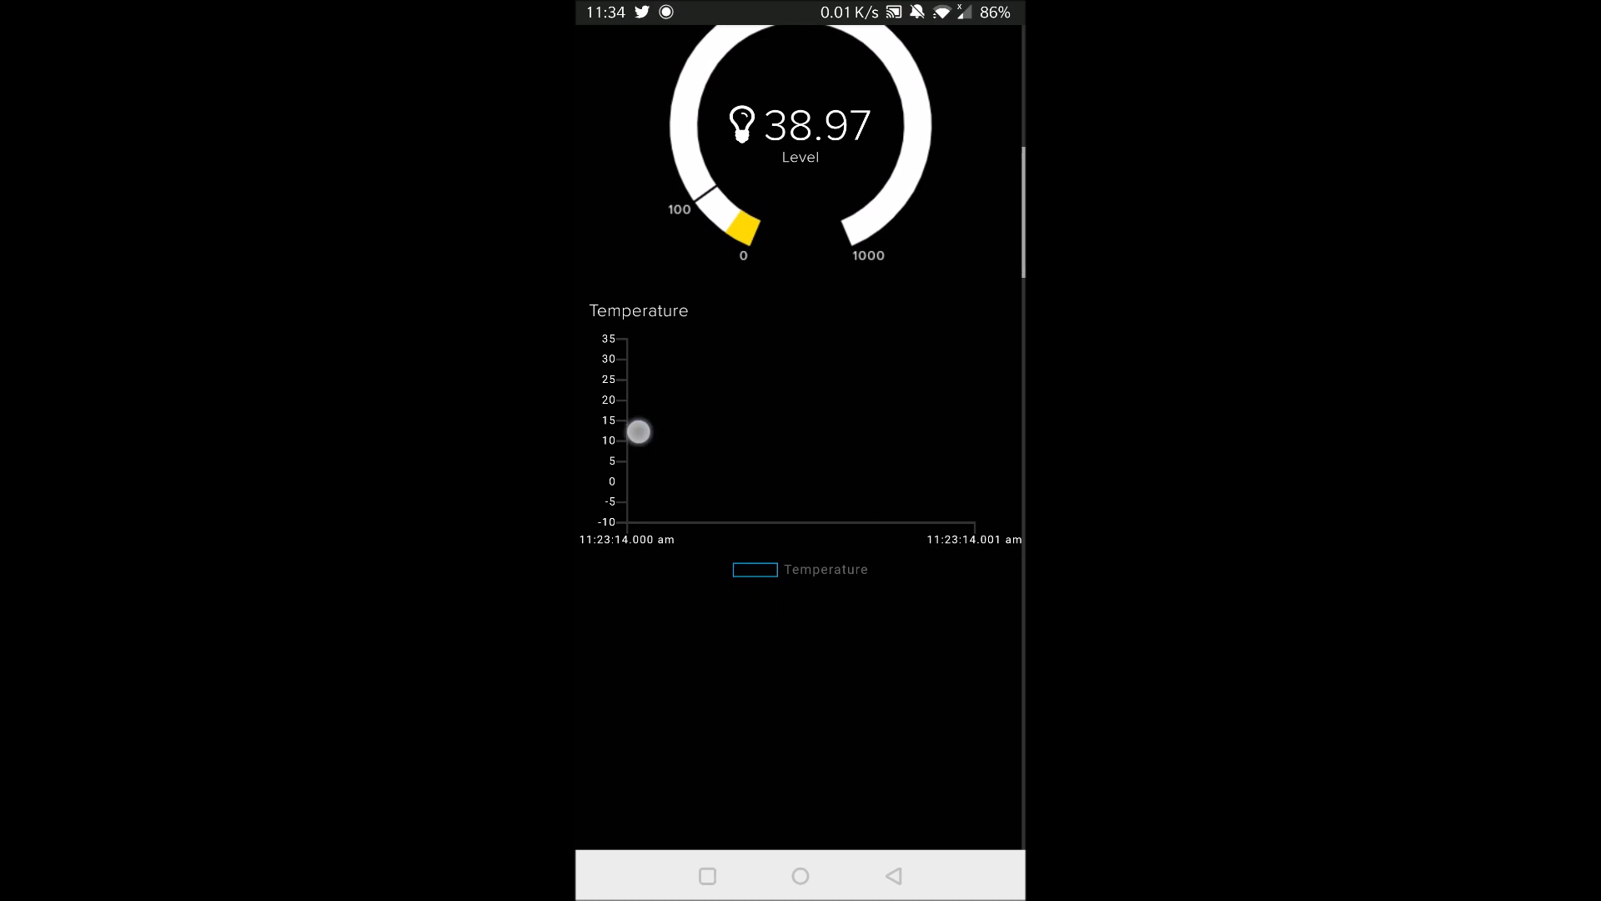
scroll("down", 3)
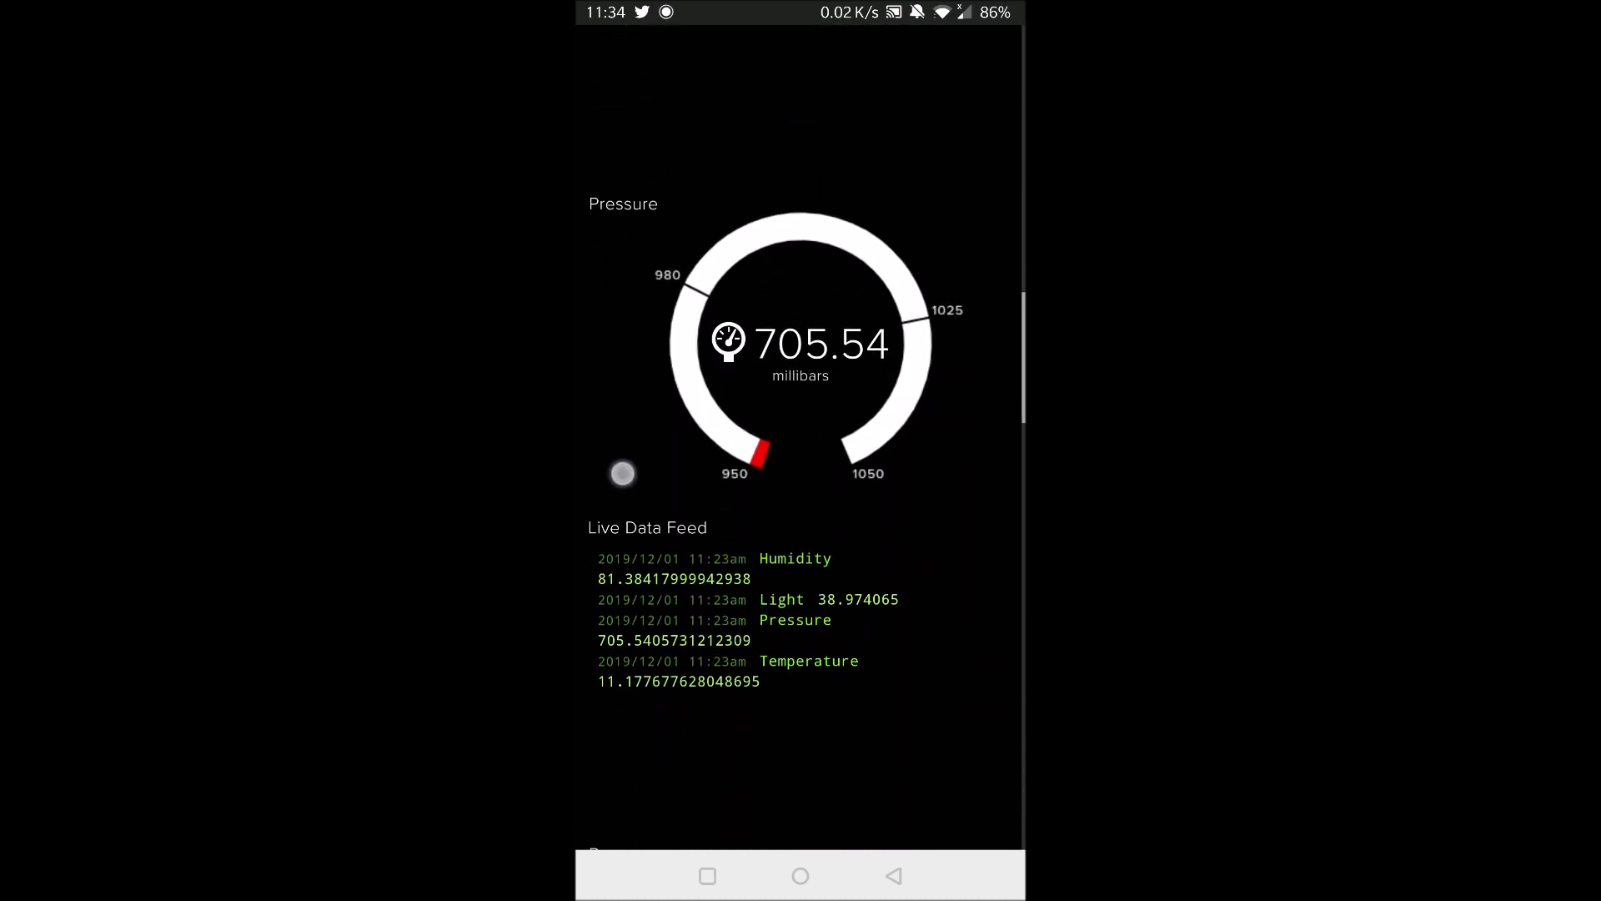
scroll("down", 3)
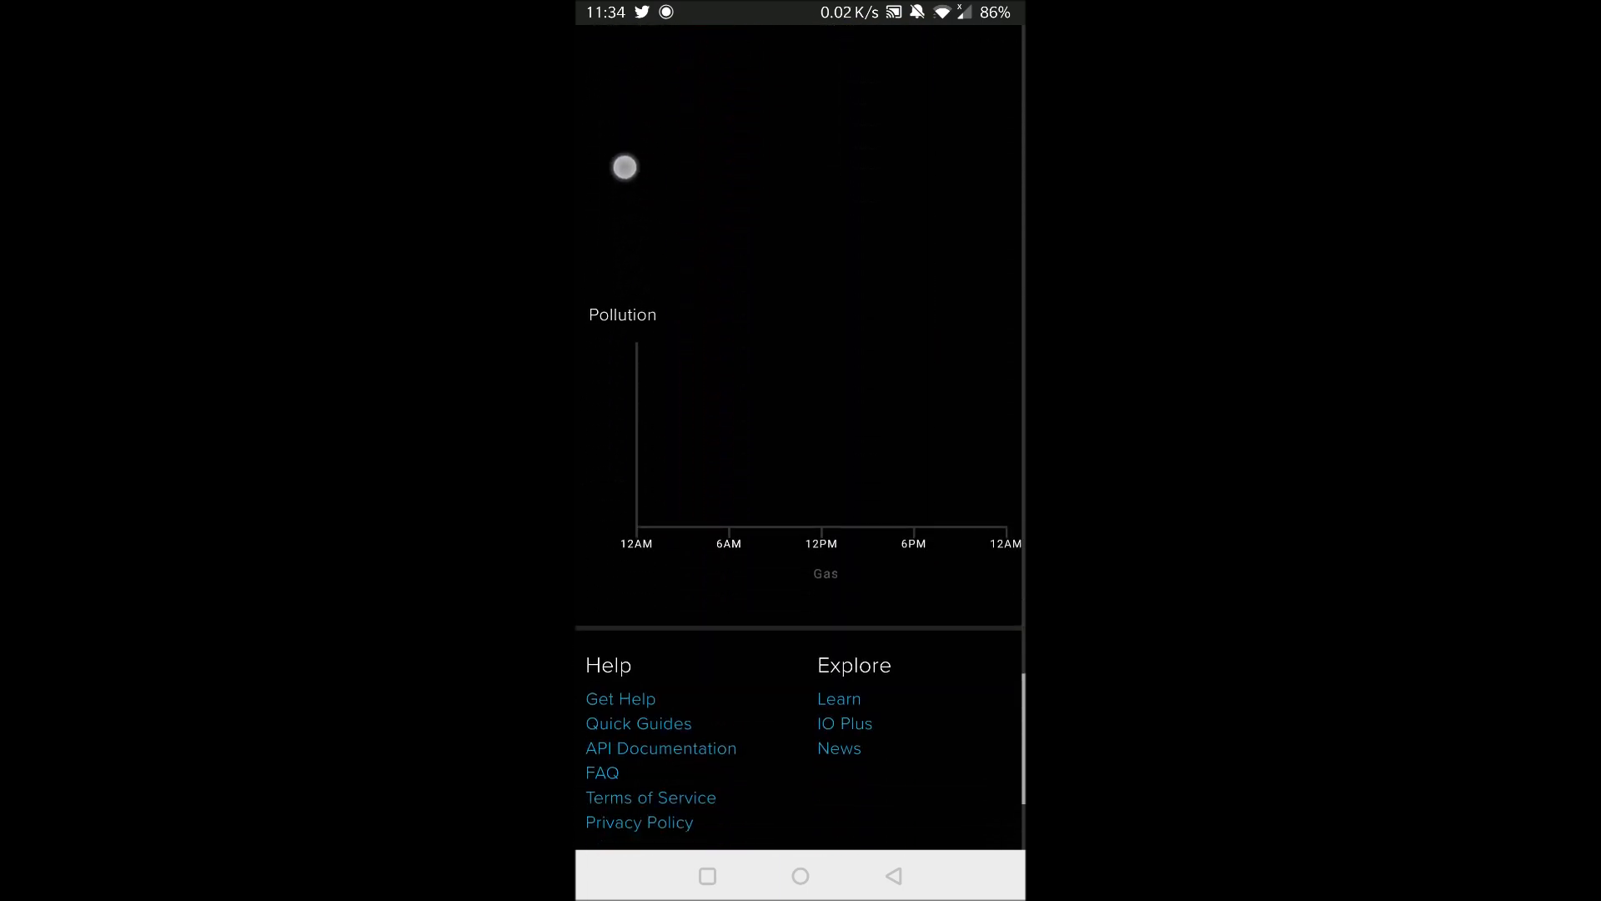
scroll("down", 3)
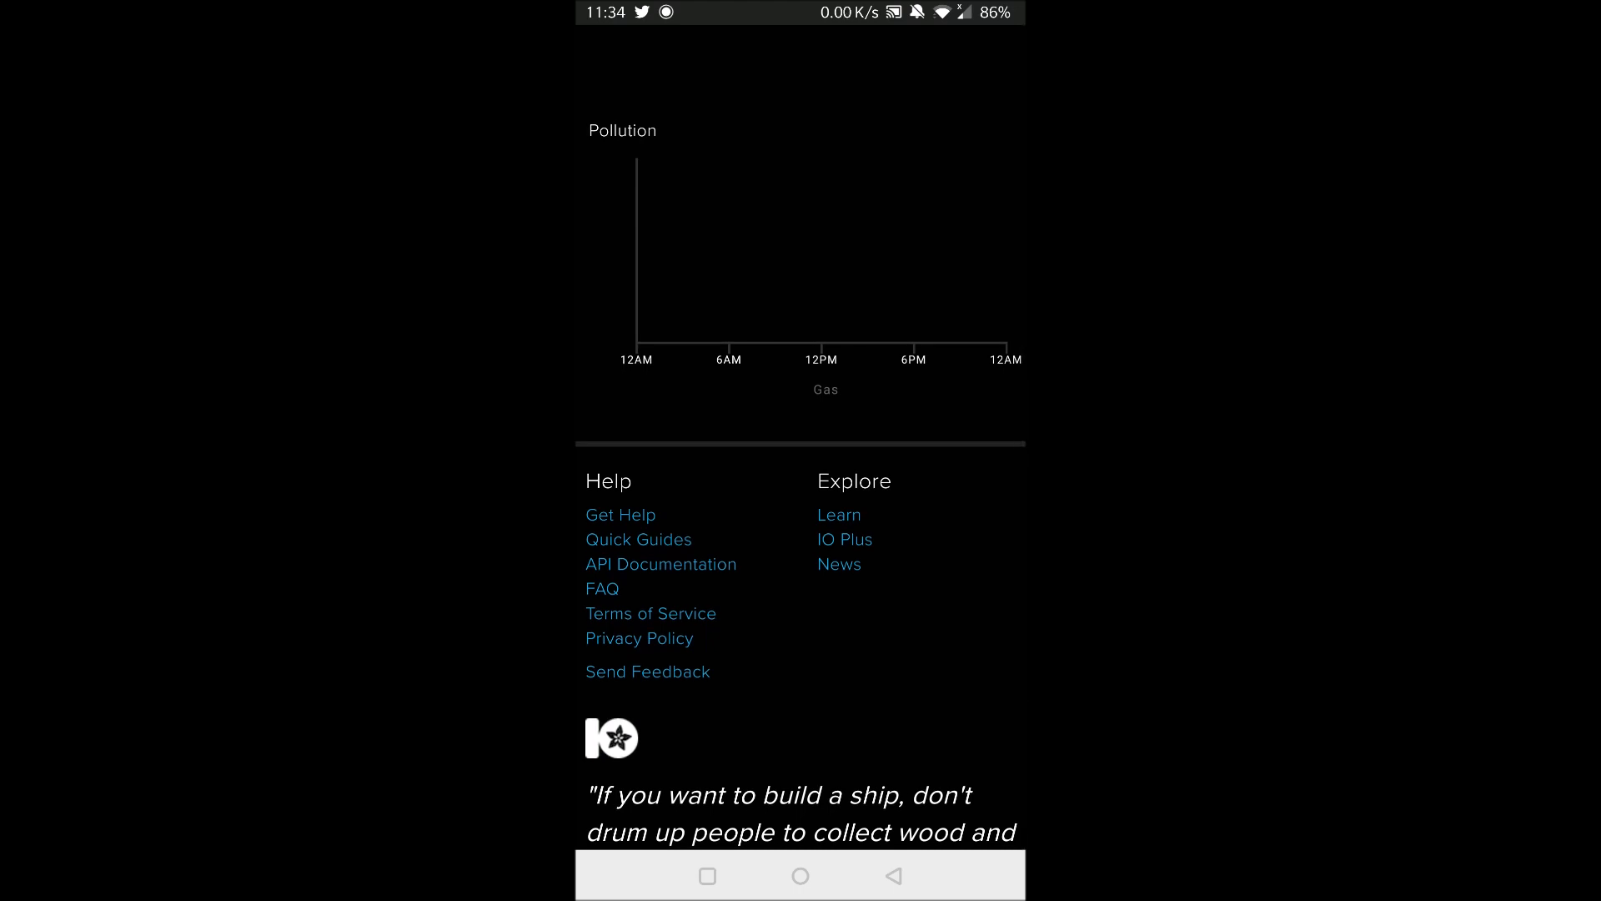
scroll("down", 3)
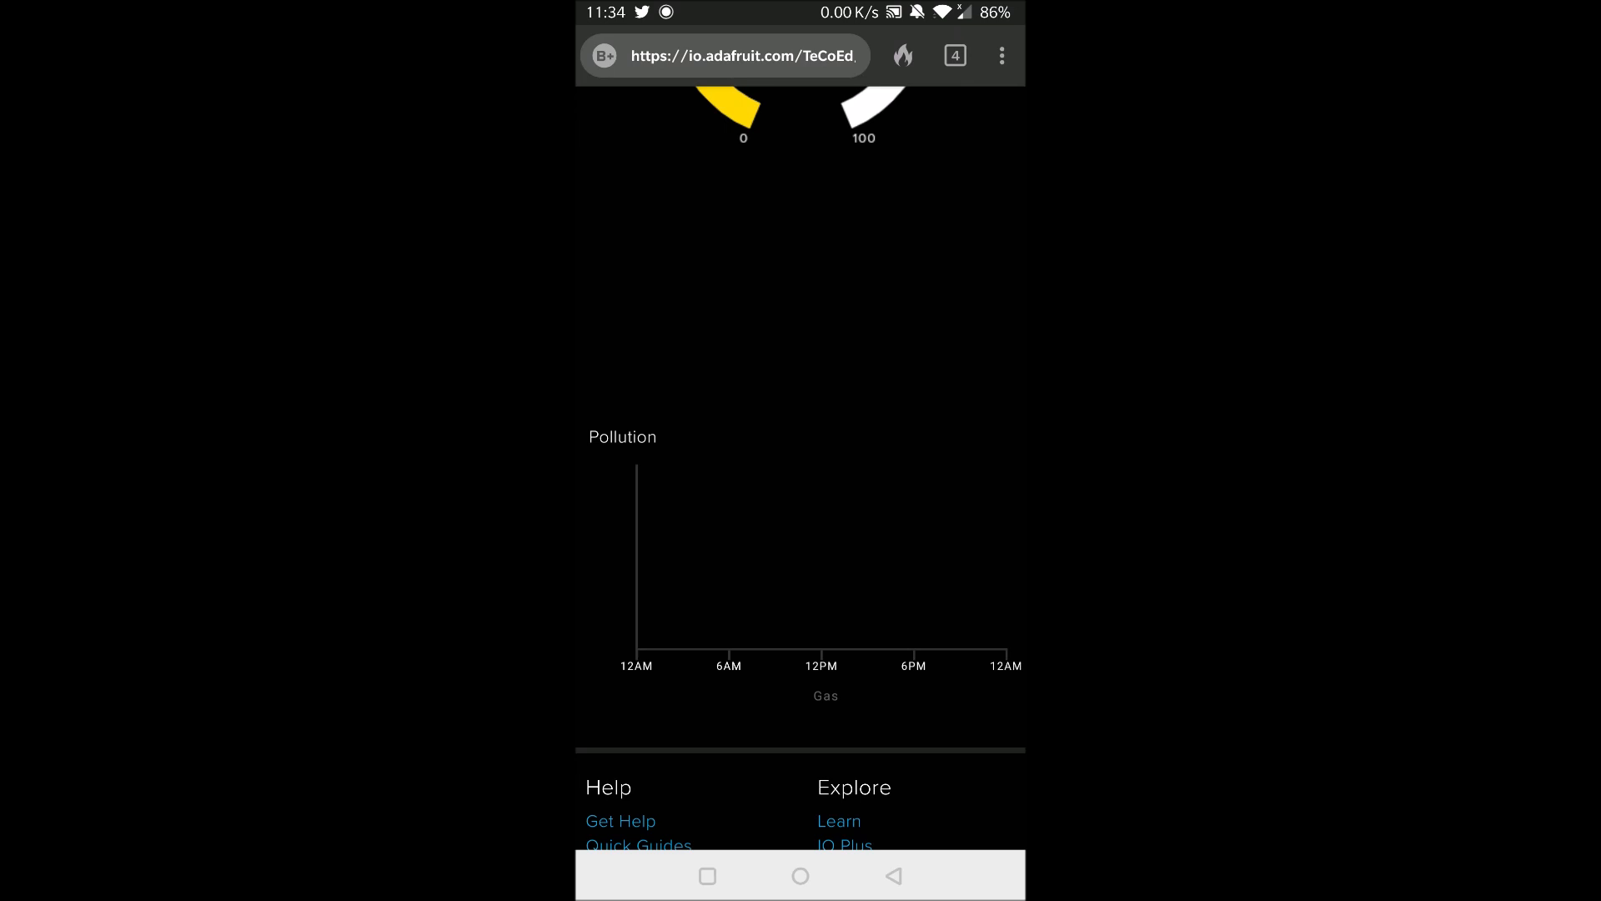
scroll("down", 3)
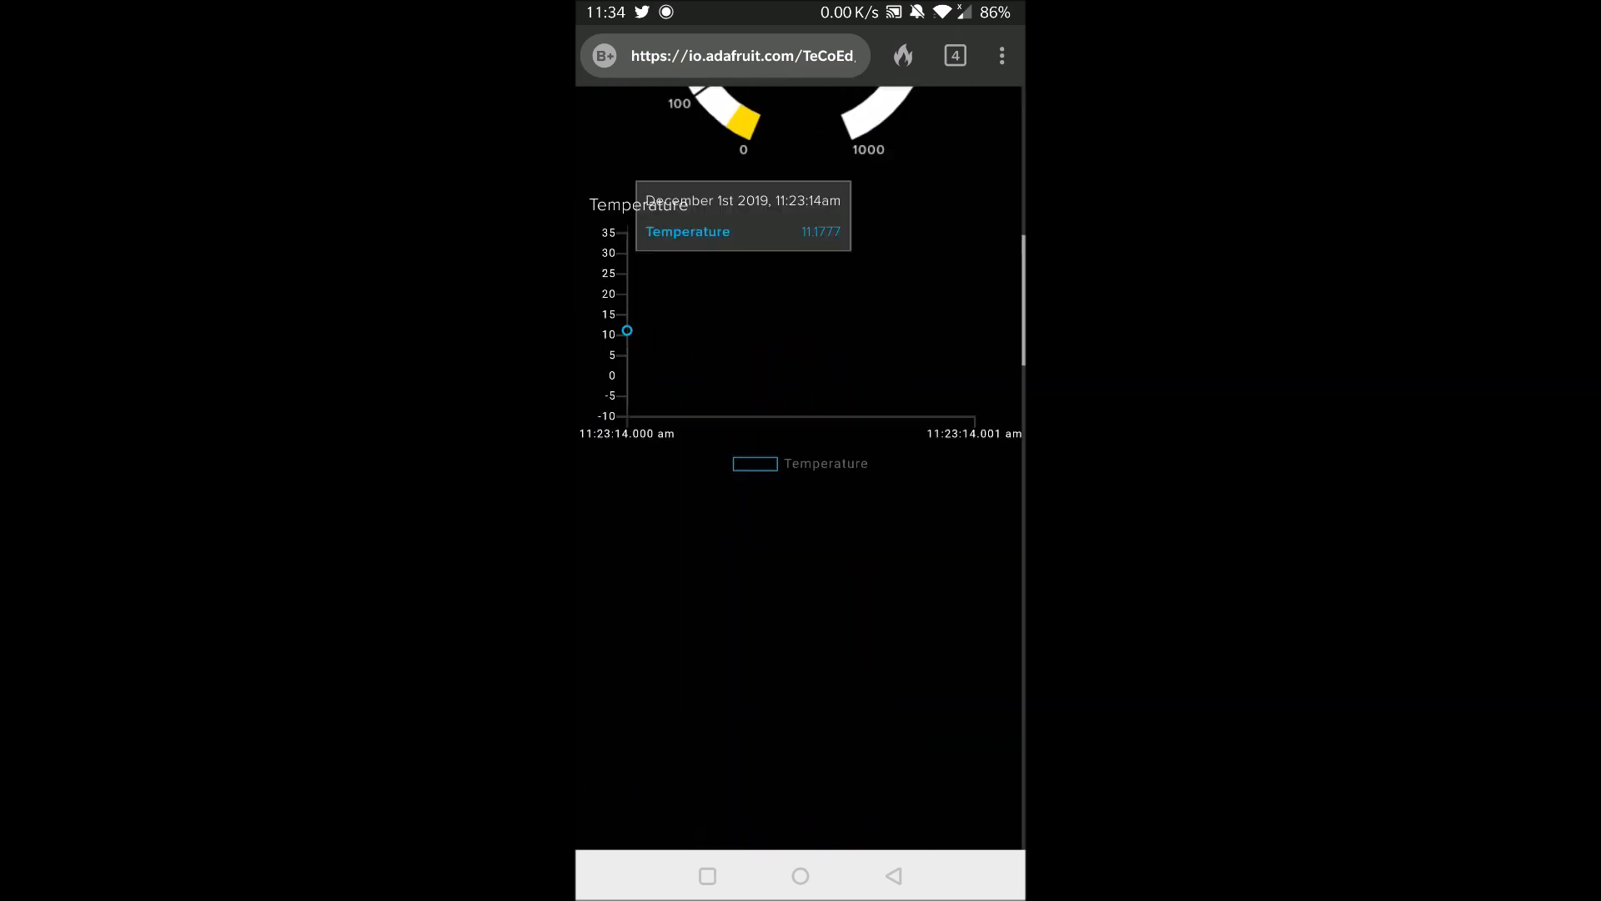
scroll("down", 3)
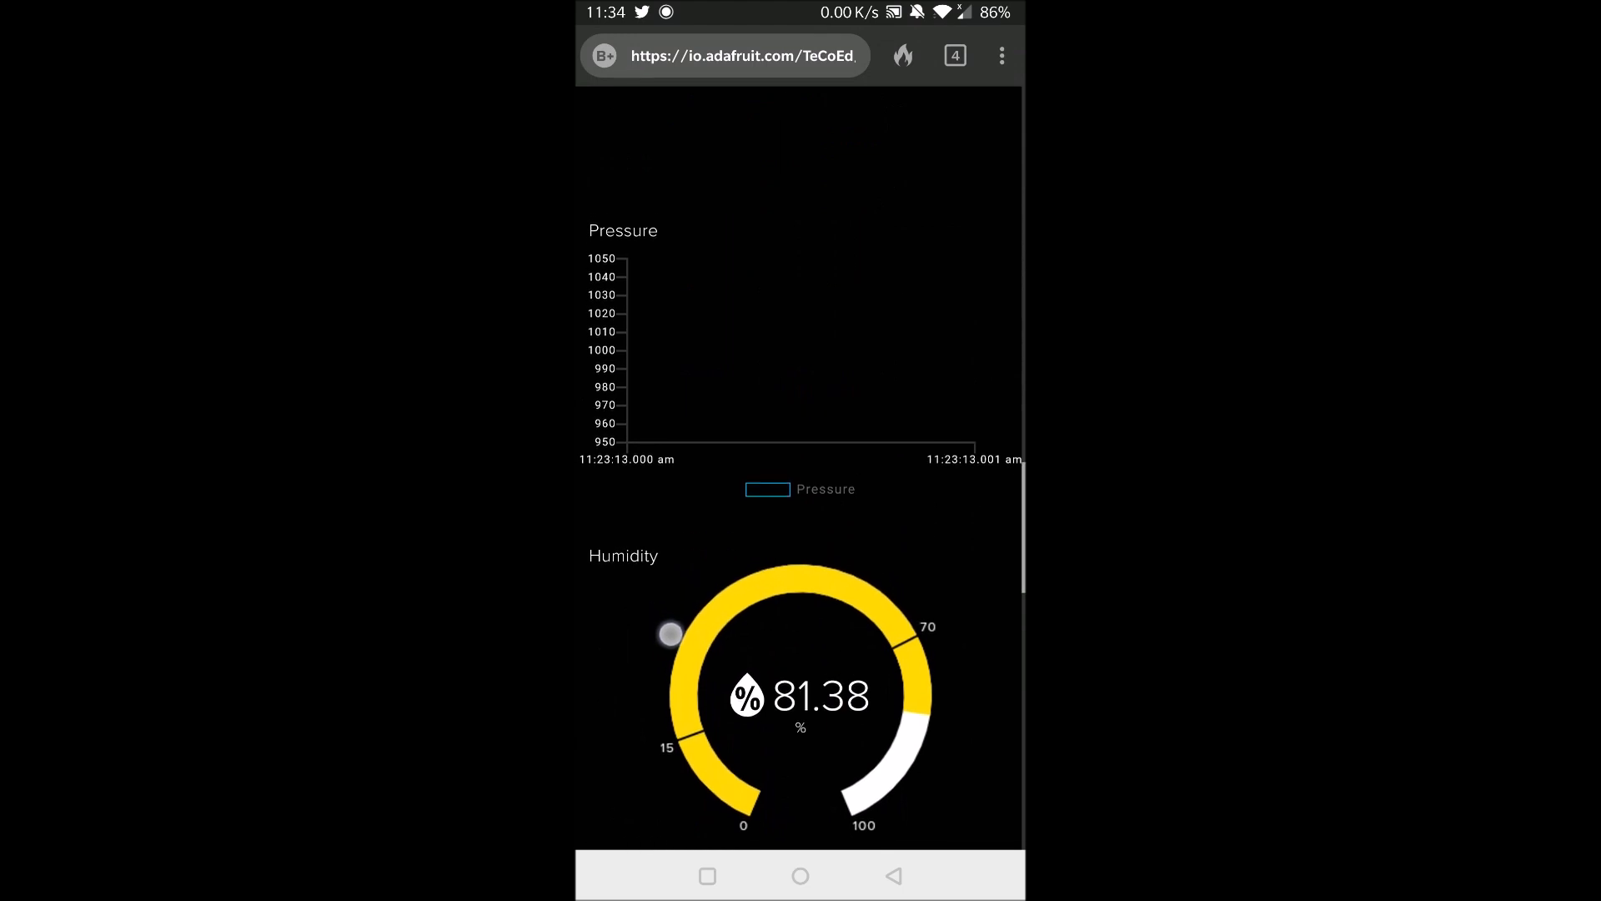
scroll("down", 3)
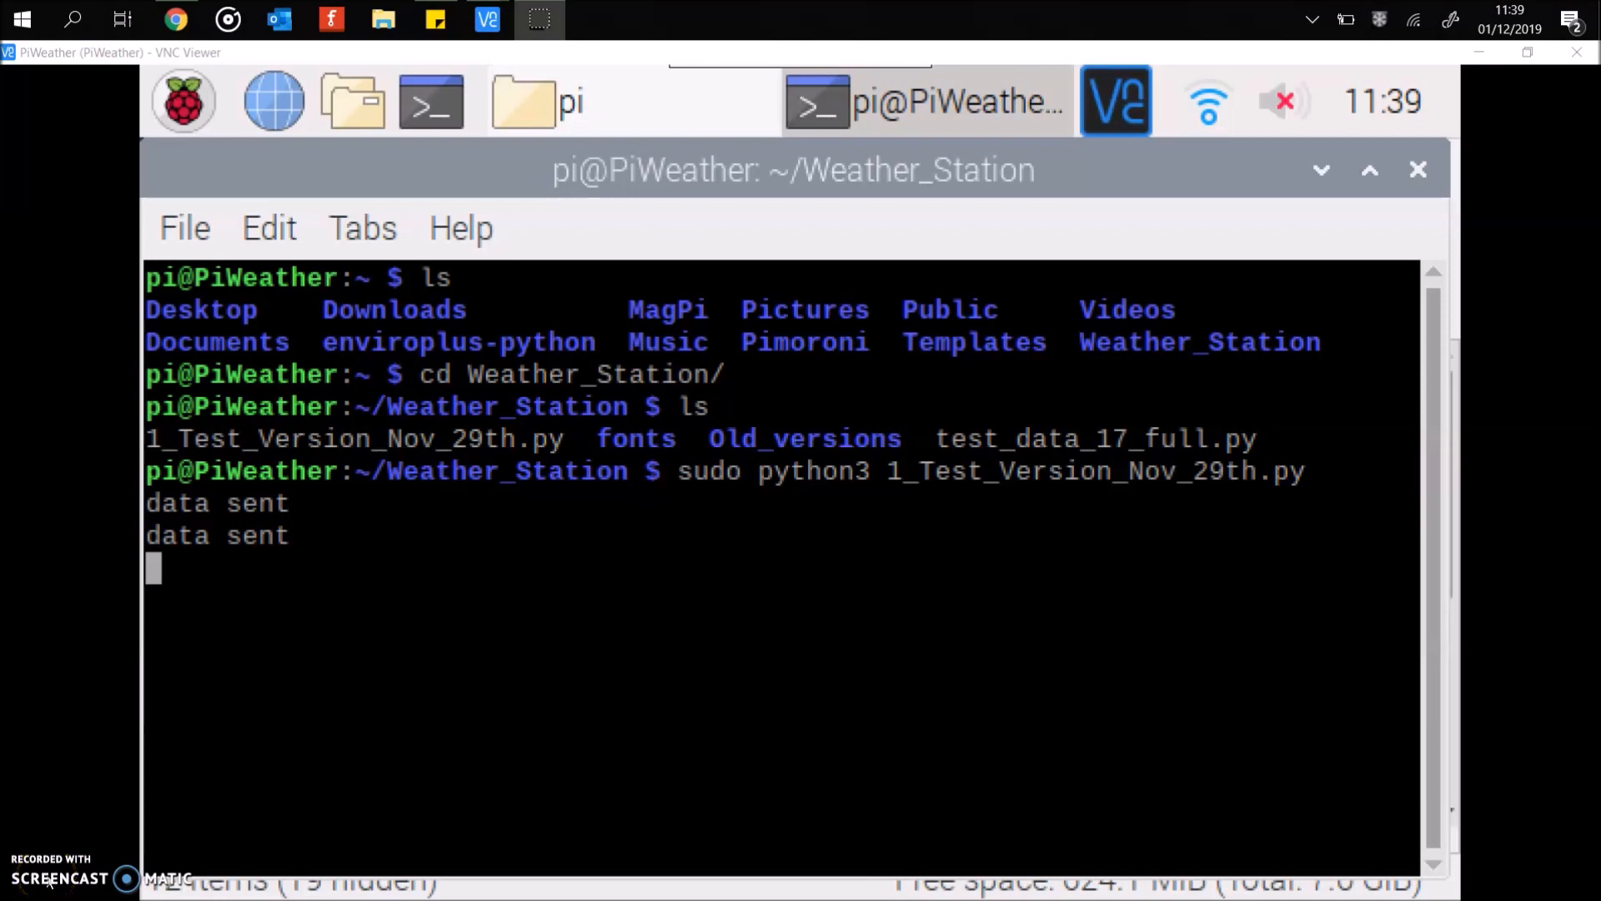
mouse_move(305, 539)
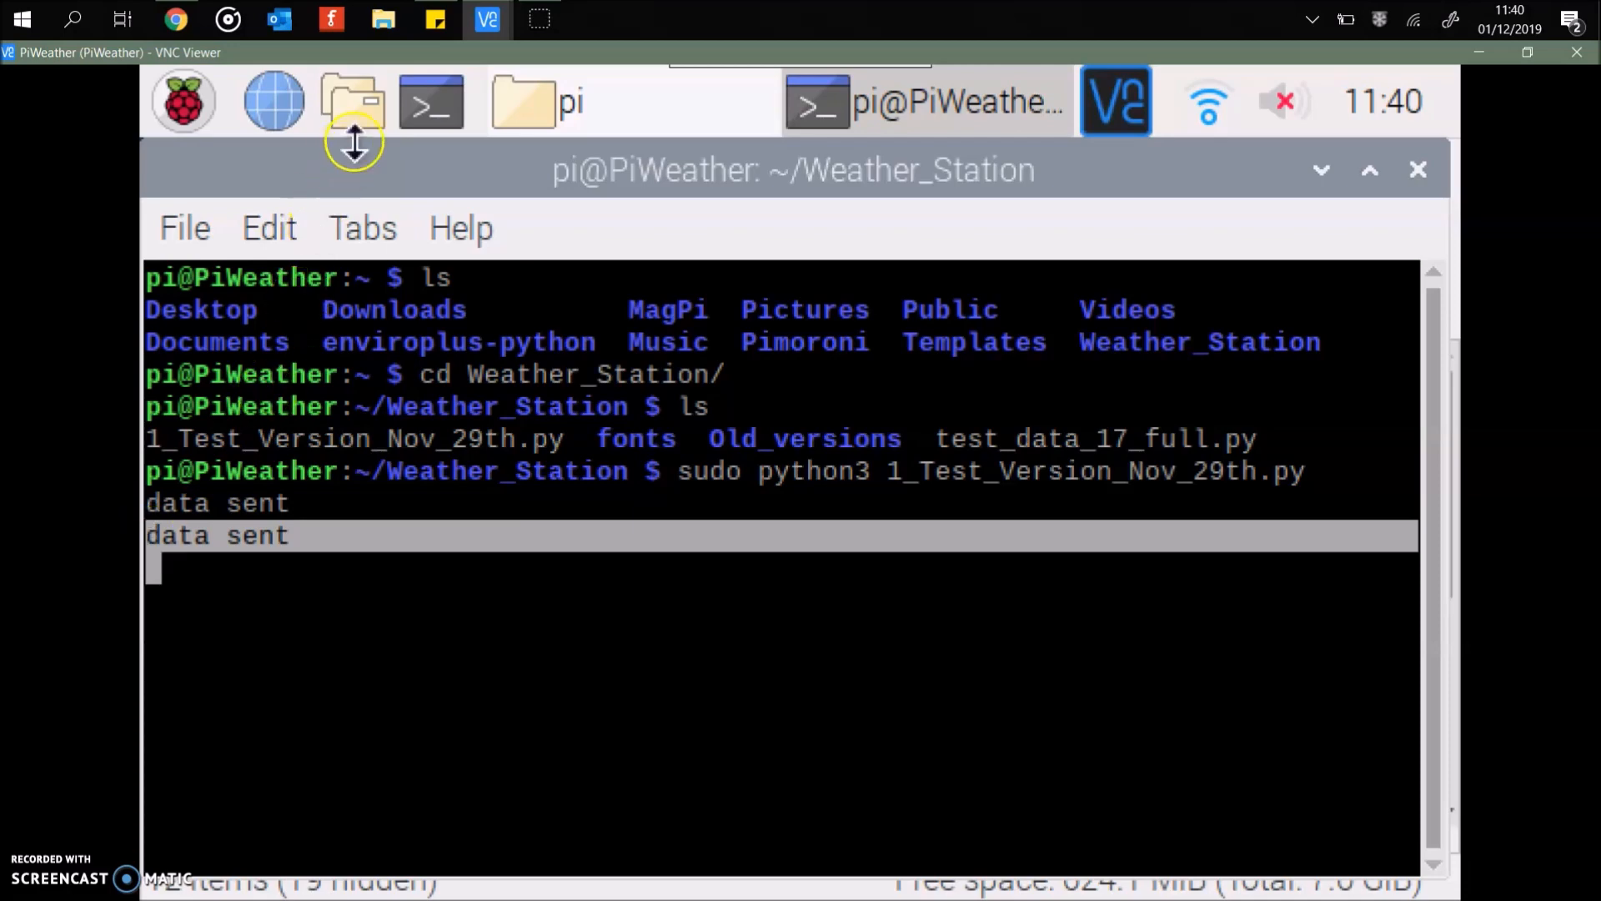
mouse_move(176, 18)
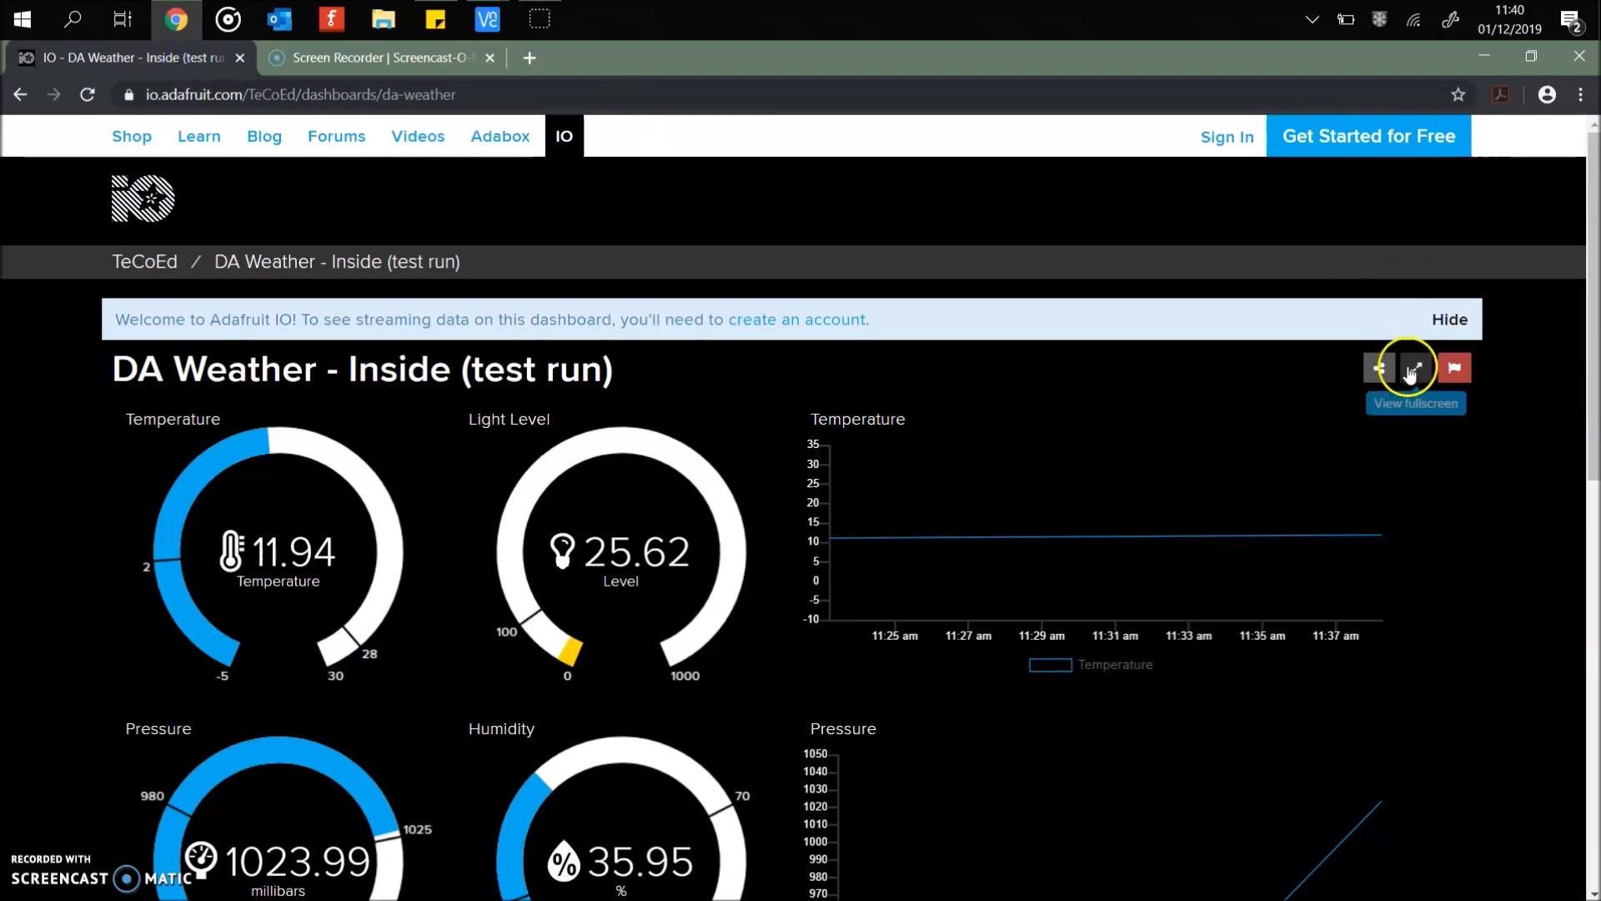
- Show the dashboard fullscreen and hide the account welcome banner
left_click(1415, 368)
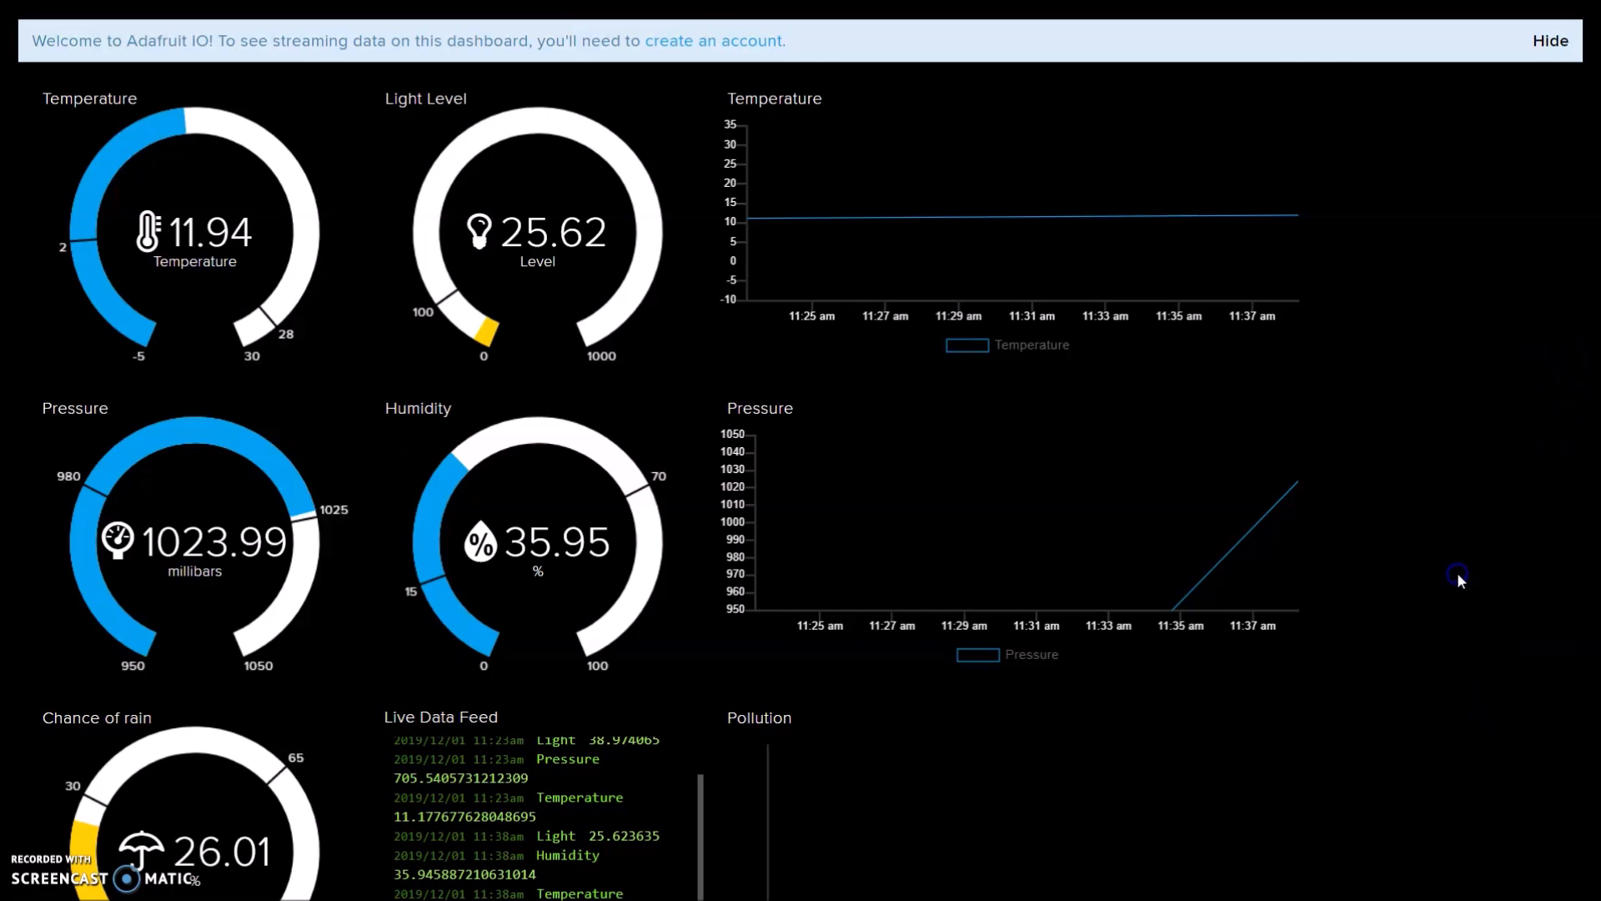
mouse_move(370, 747)
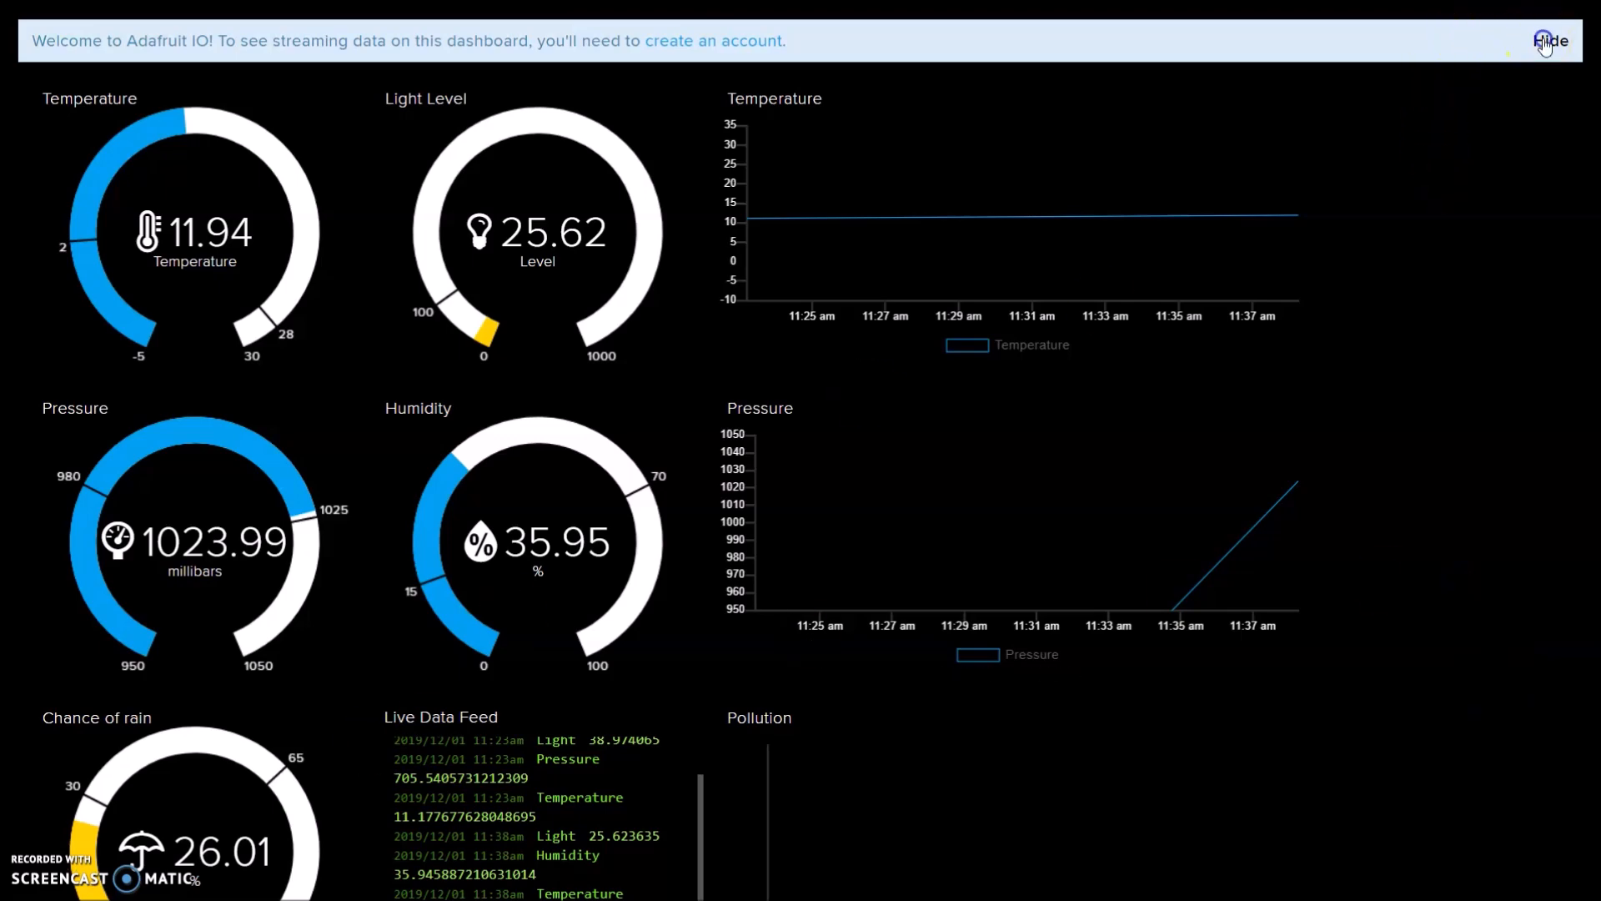
left_click(1551, 40)
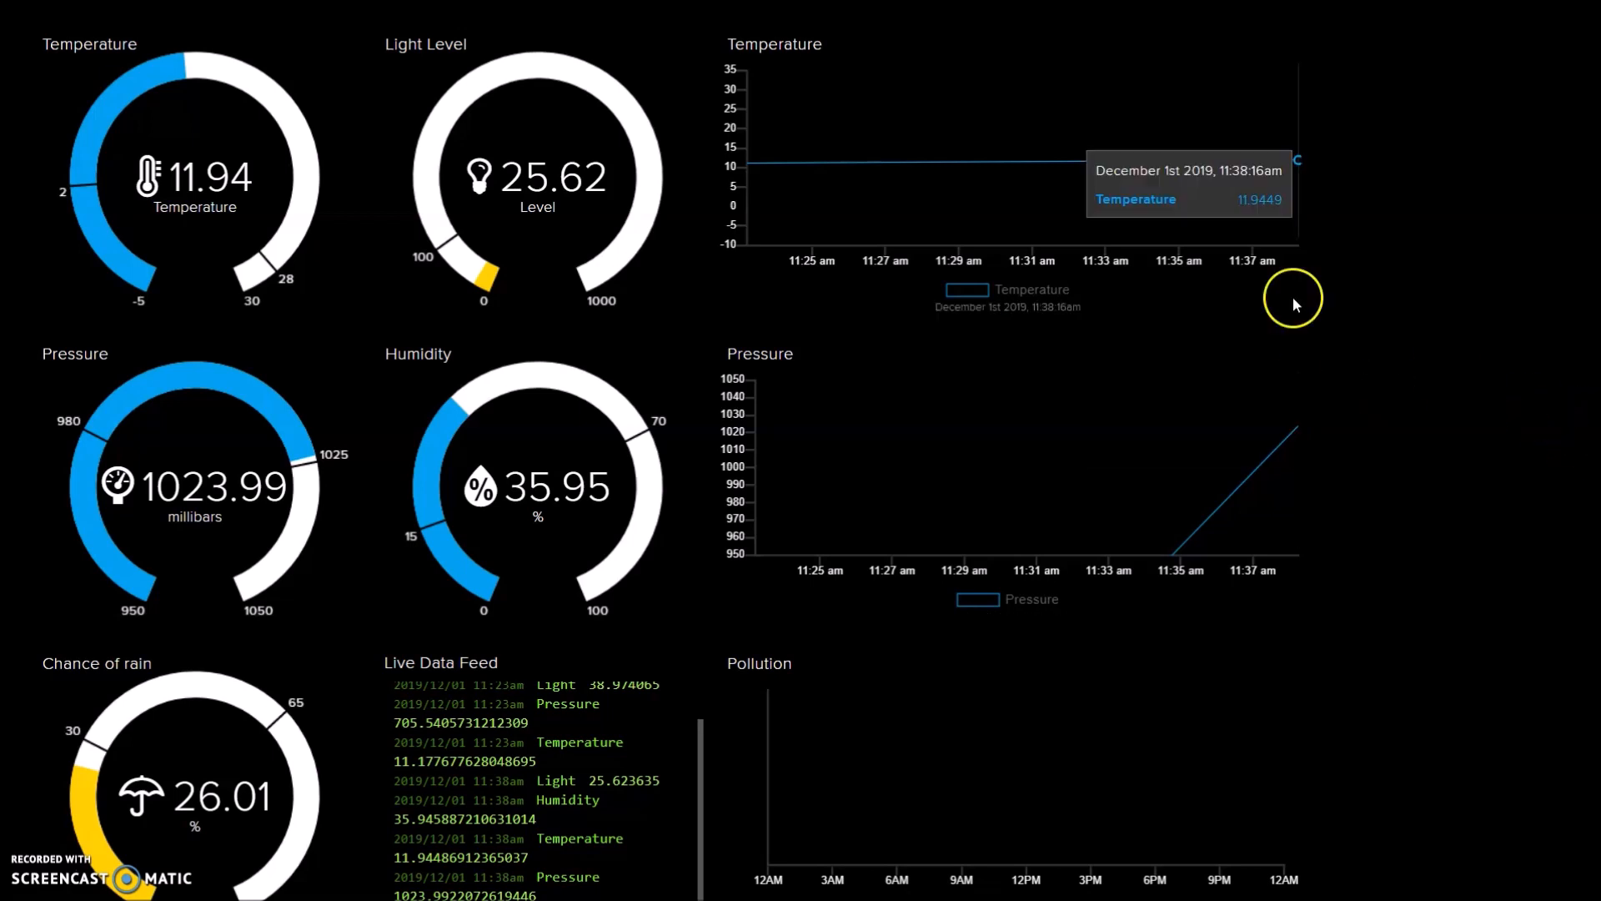
mouse_move(789, 163)
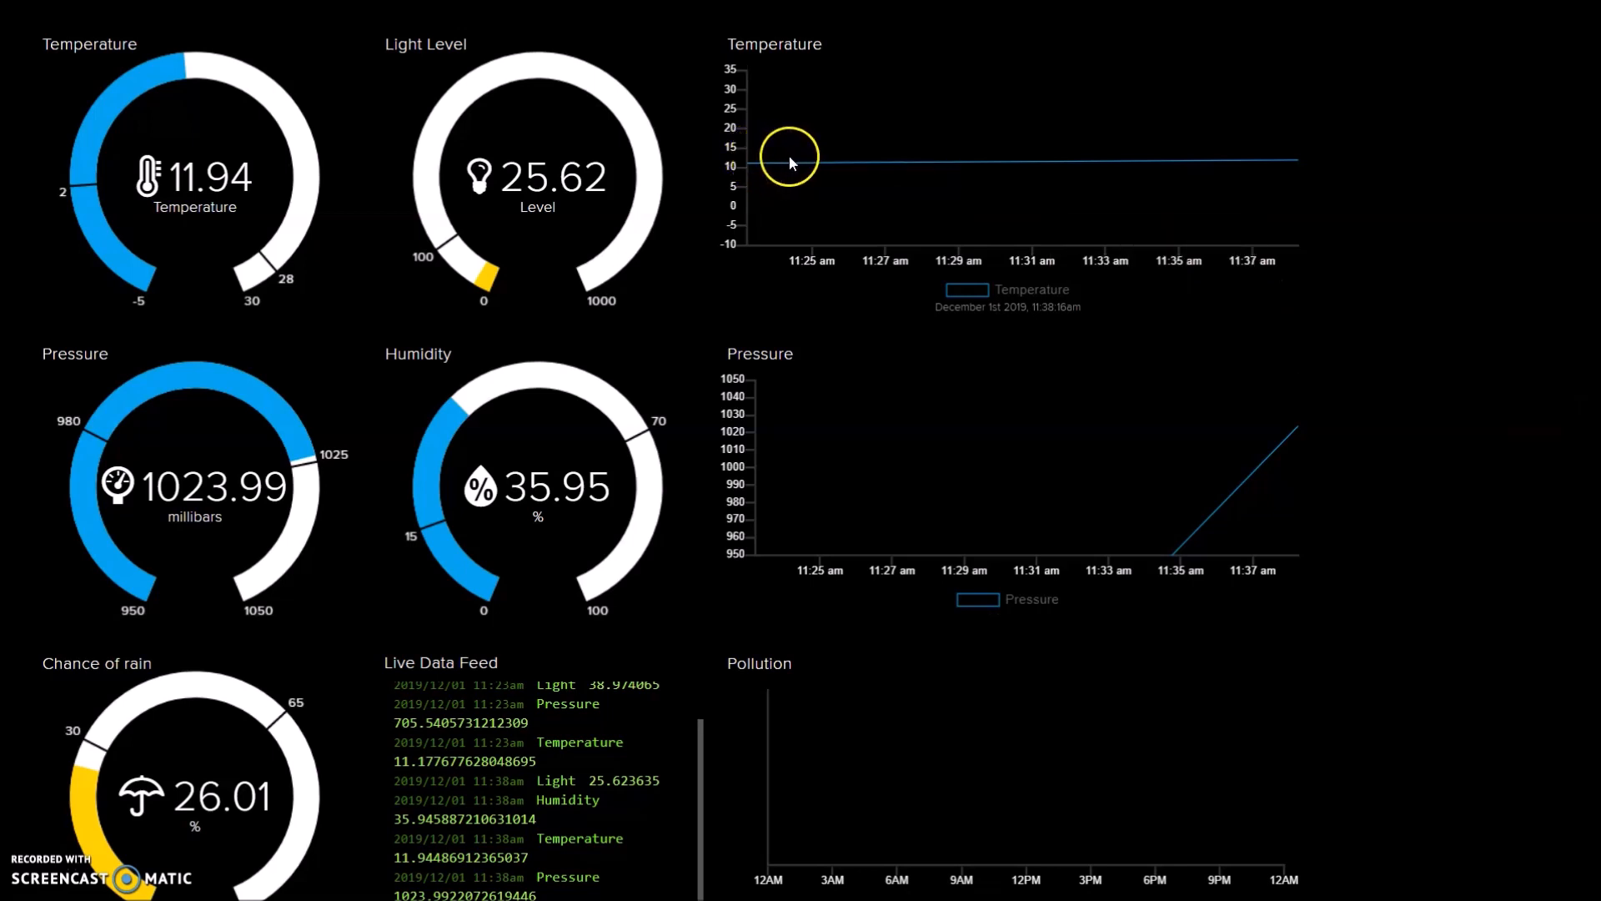
mouse_move(1212, 439)
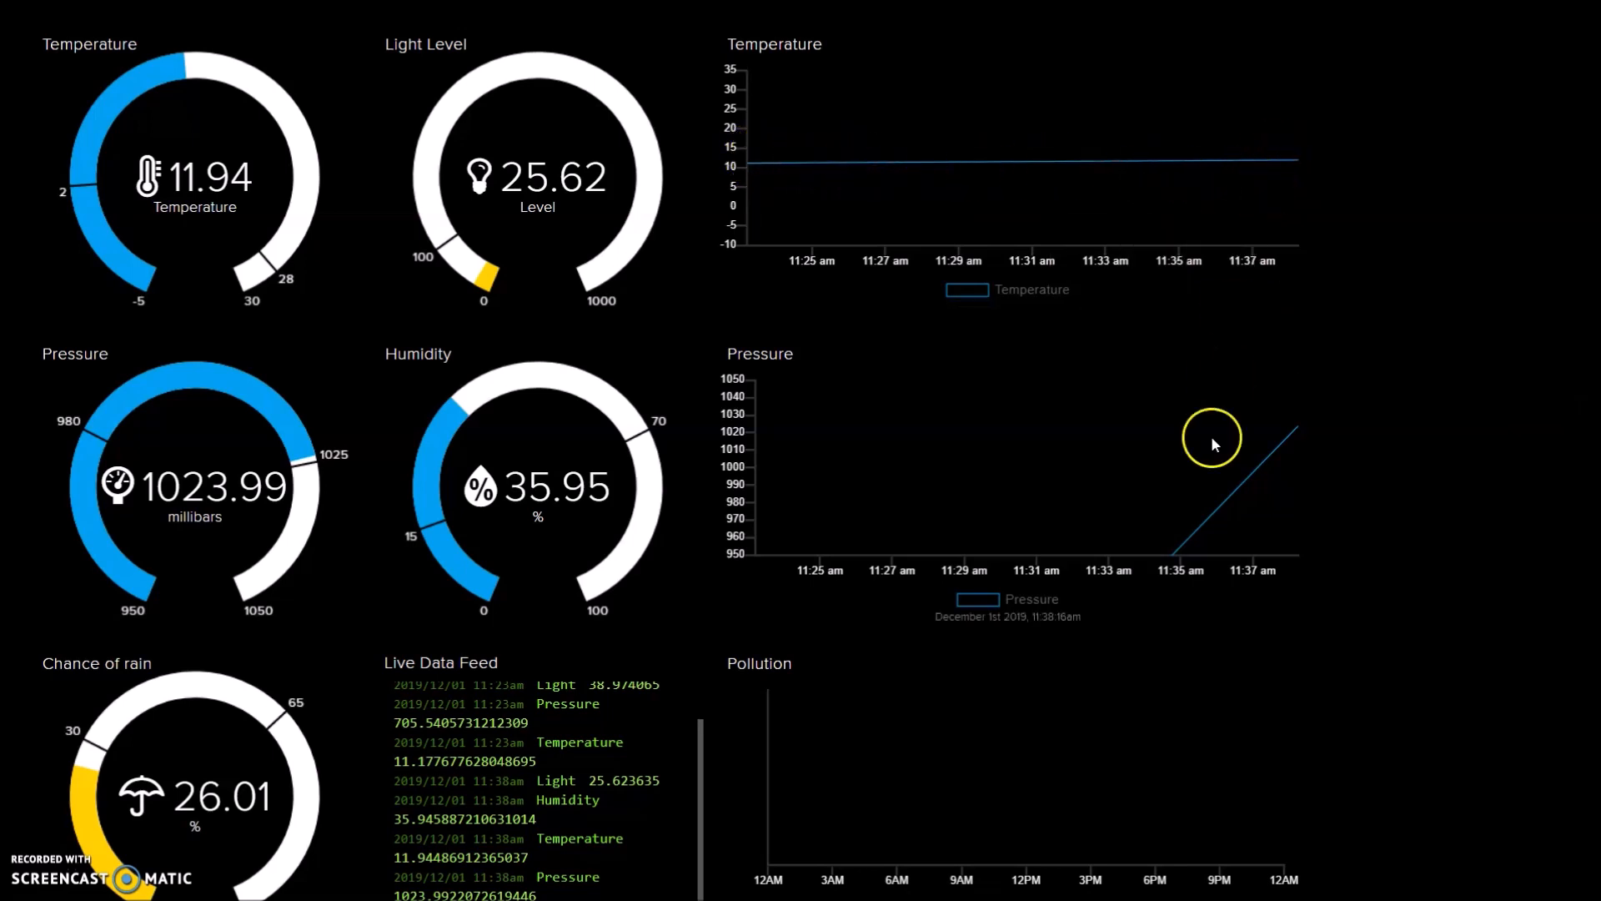
mouse_move(1345, 365)
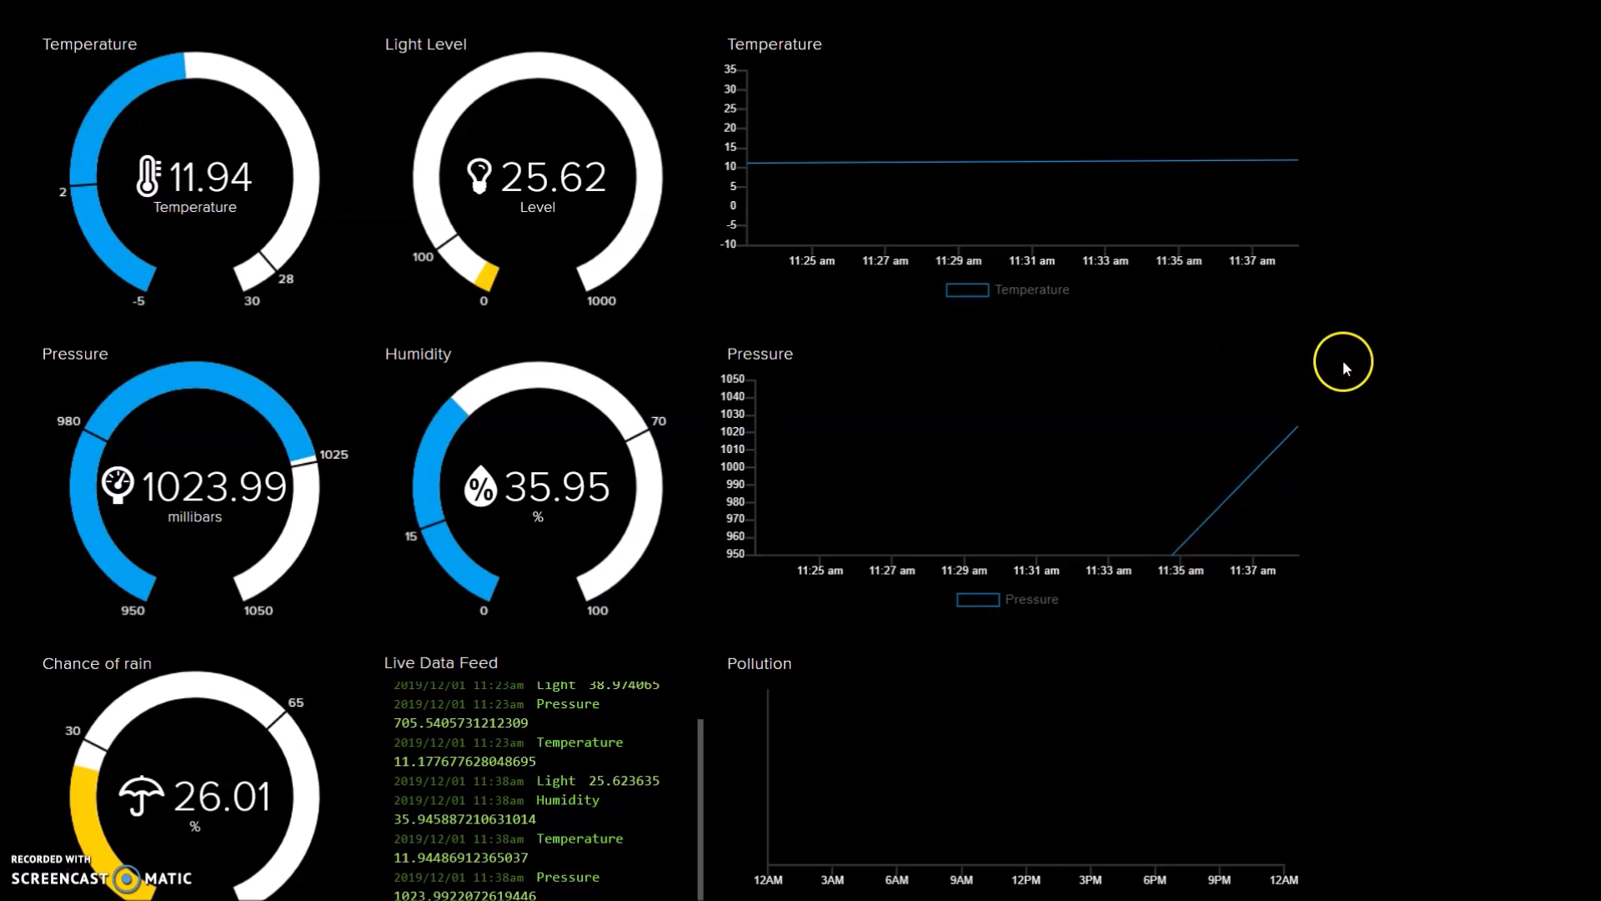
mouse_move(1173, 559)
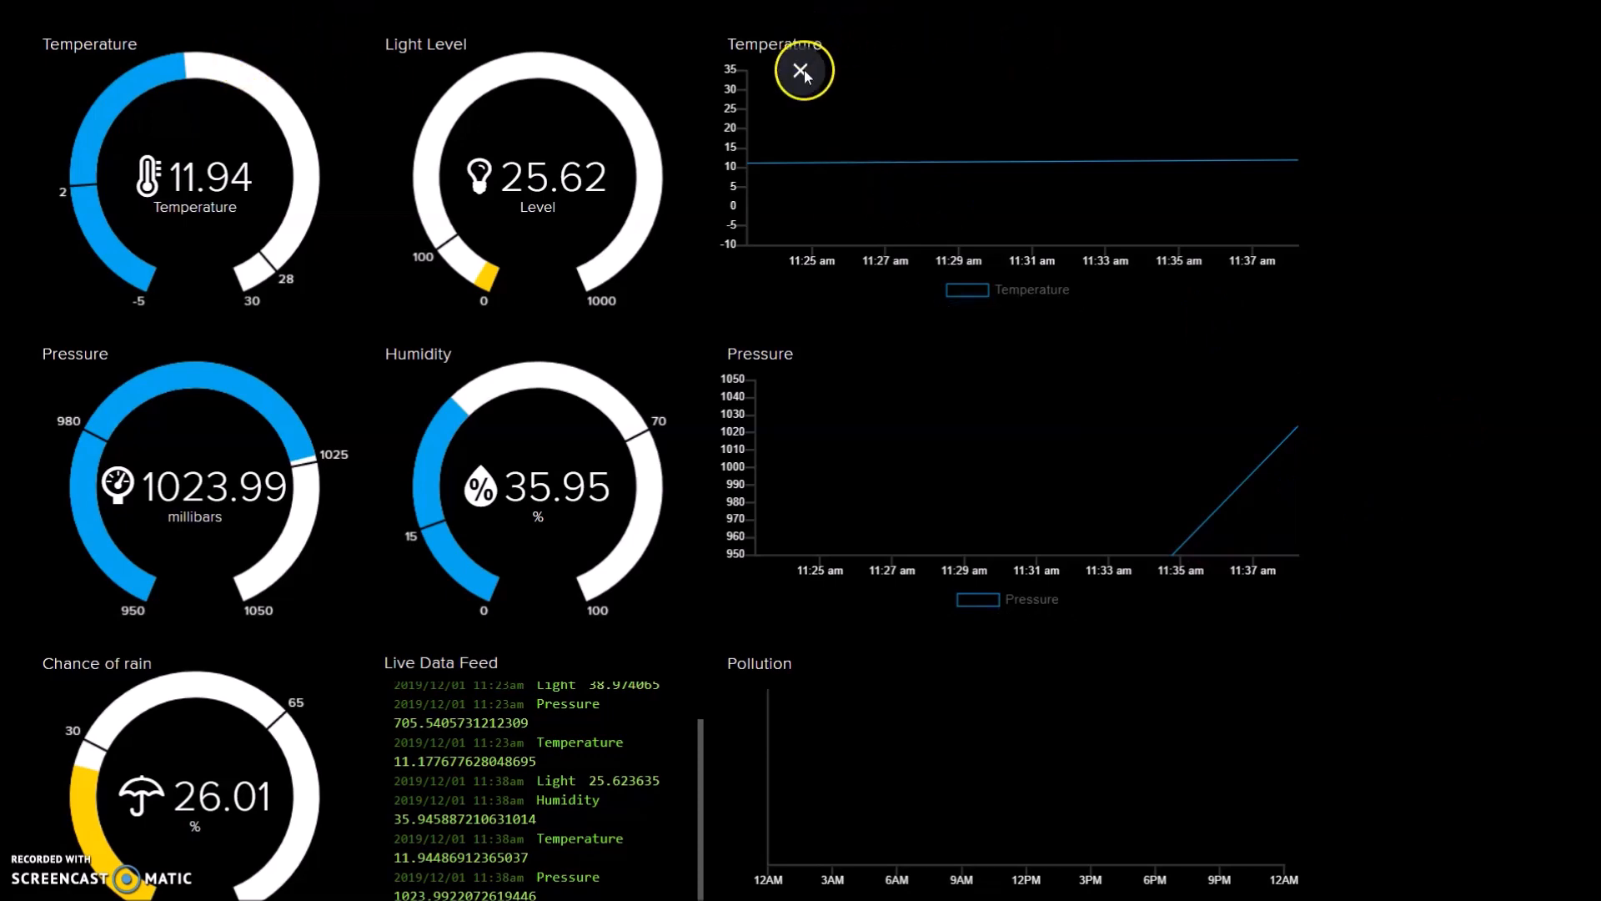
- Exit the dashboard's fullscreen view and scroll down the normal page
left_click(801, 71)
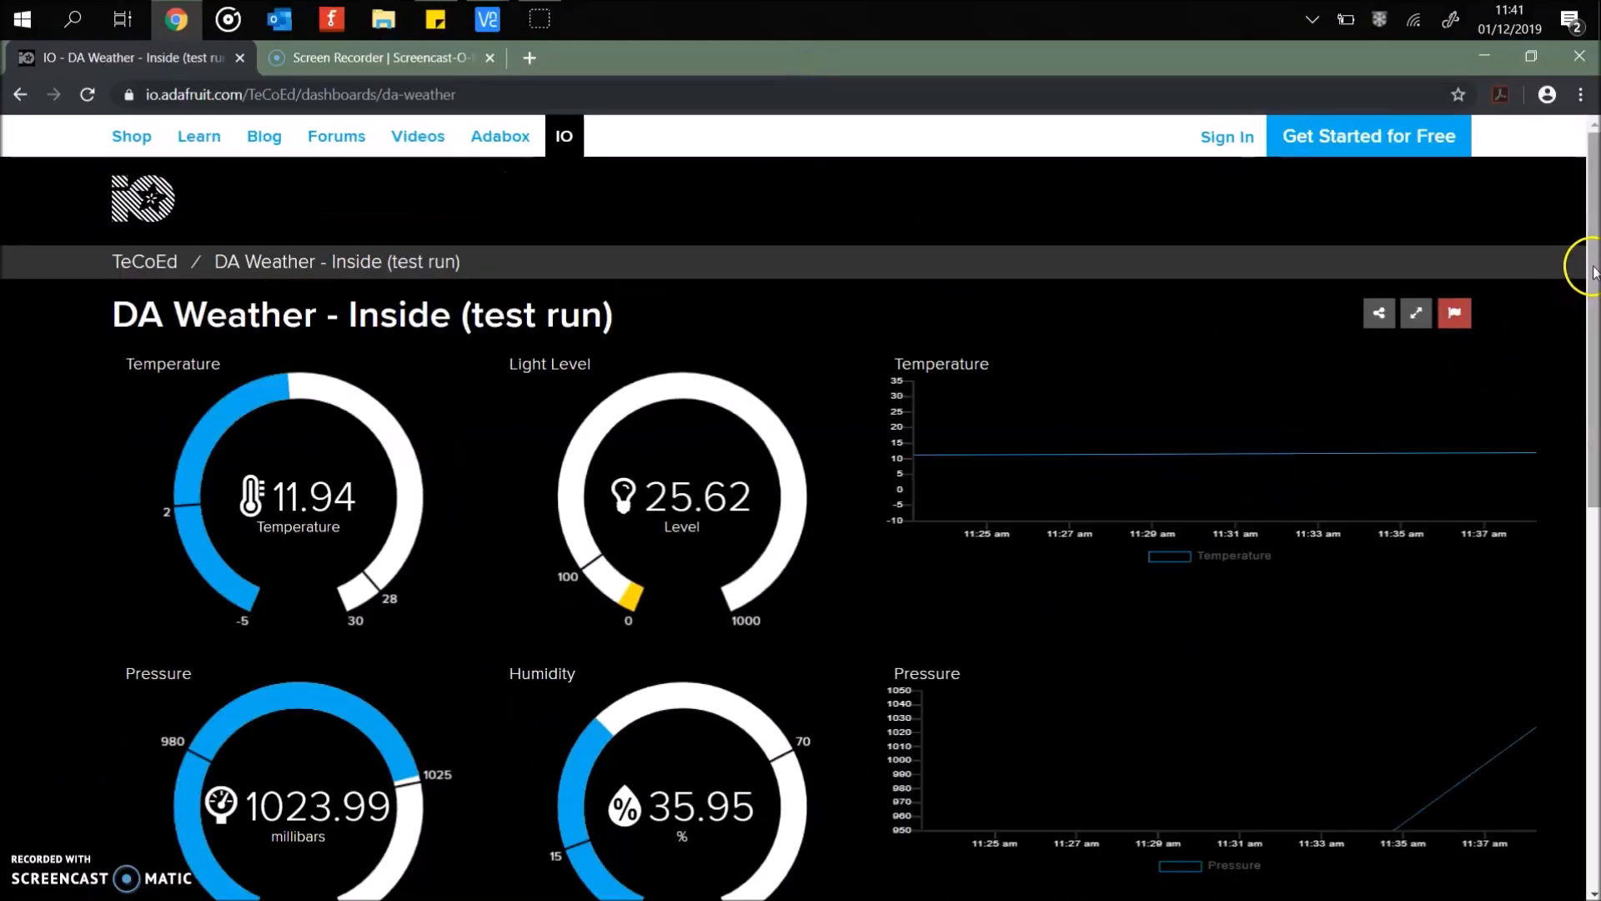
scroll("down", 3)
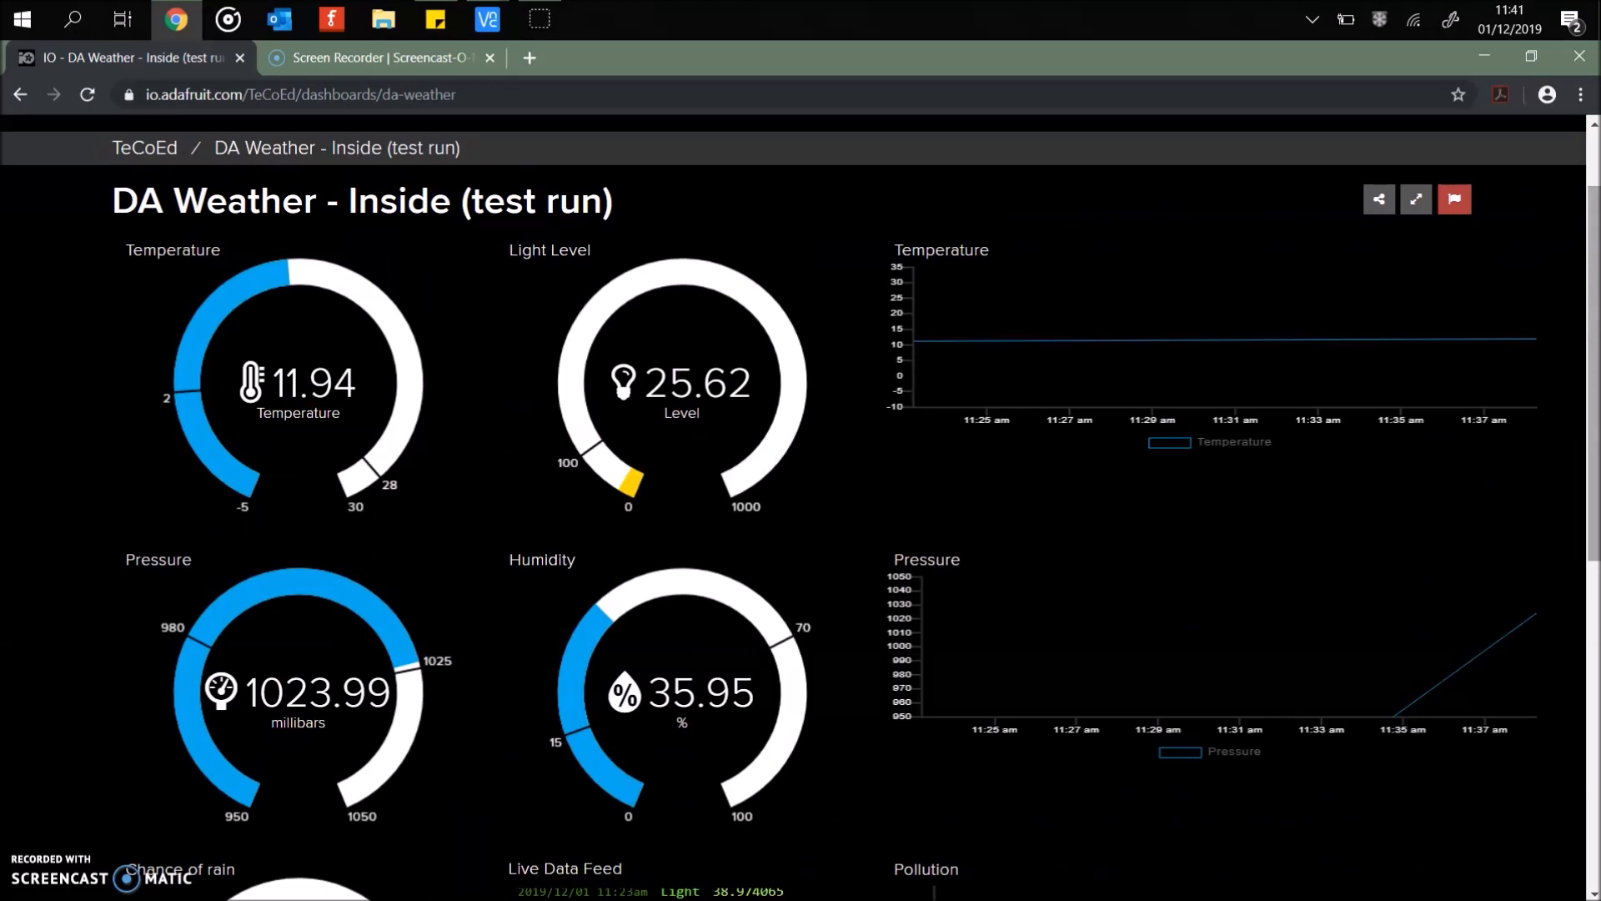
mouse_move(723, 828)
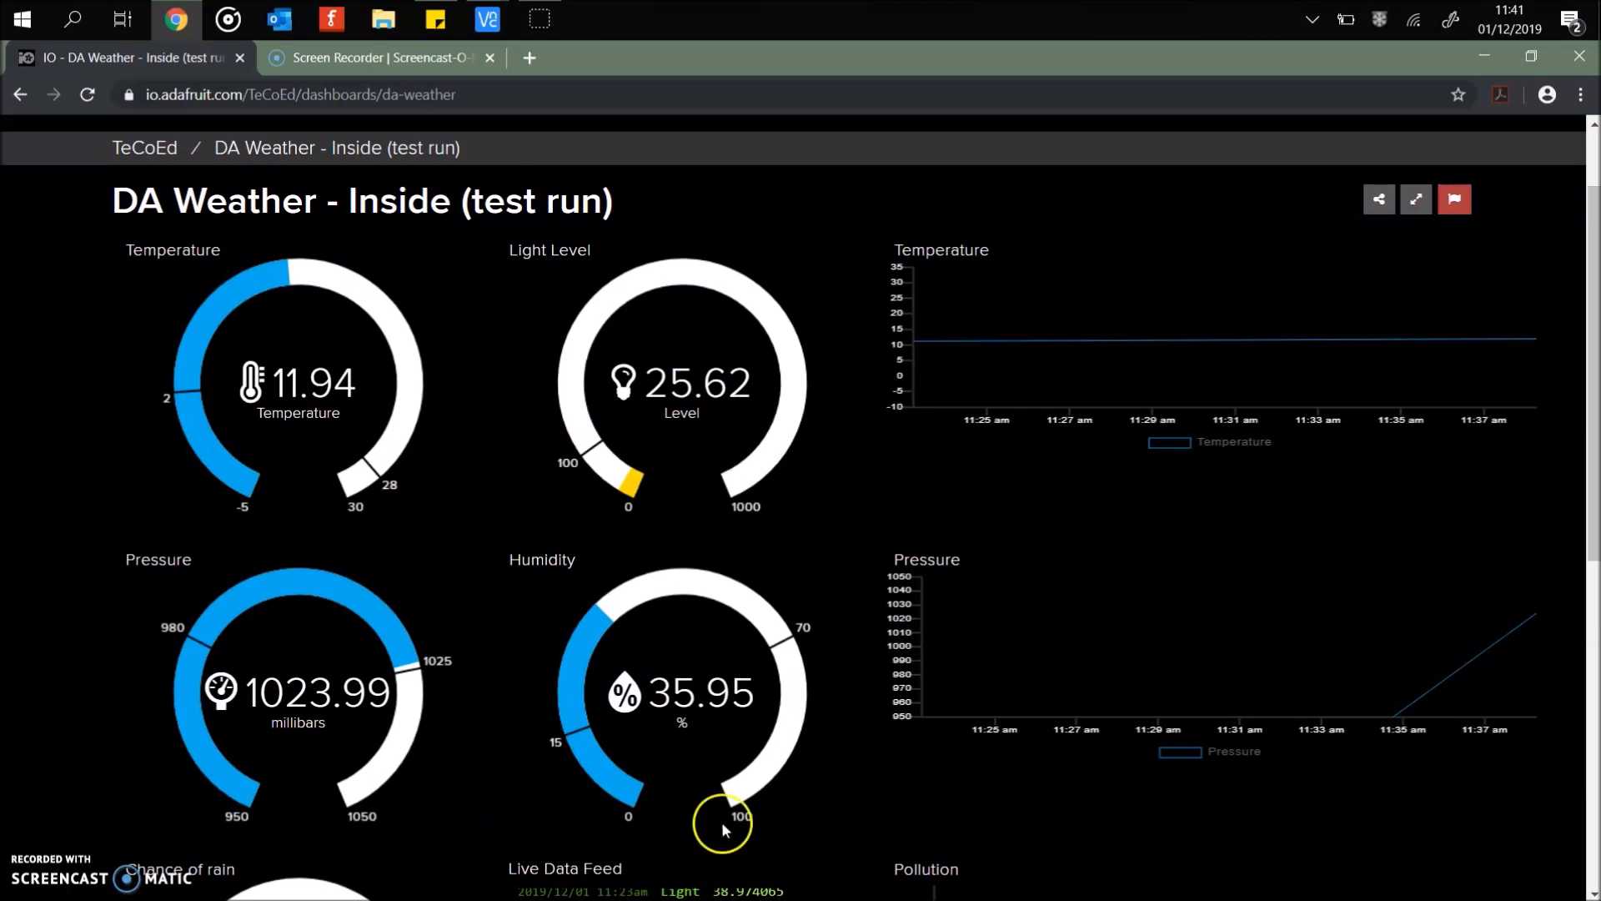